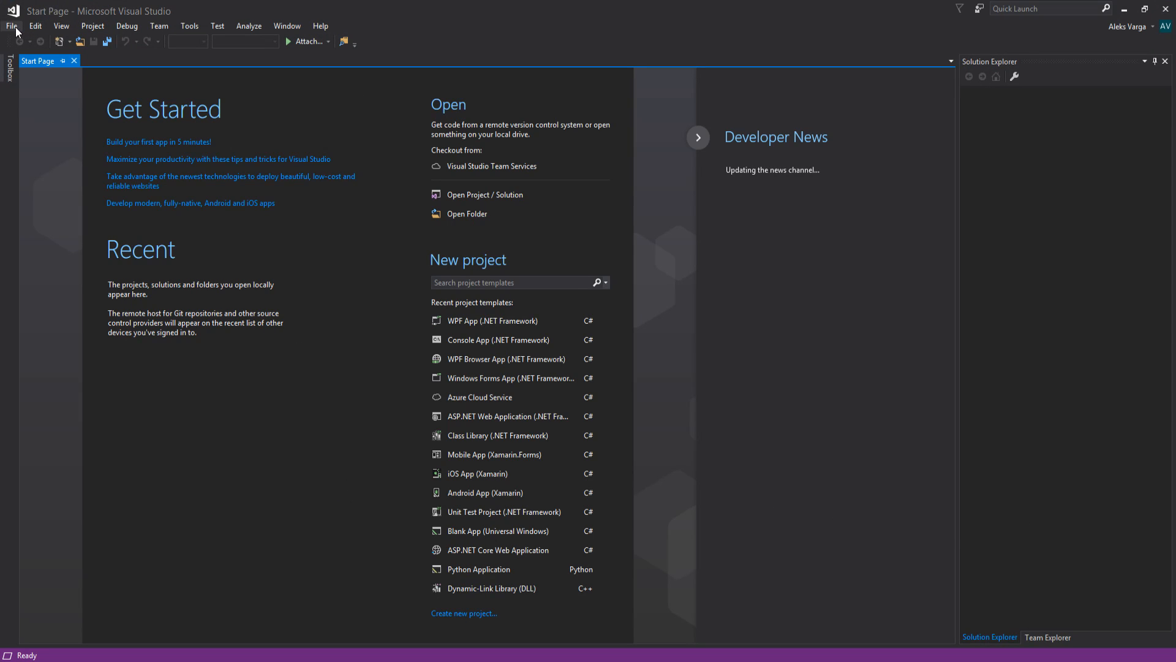
Create a WPF App (.NET Framework) project named Webscraper
{"action": "left_click", "coordinate": [11, 26]}
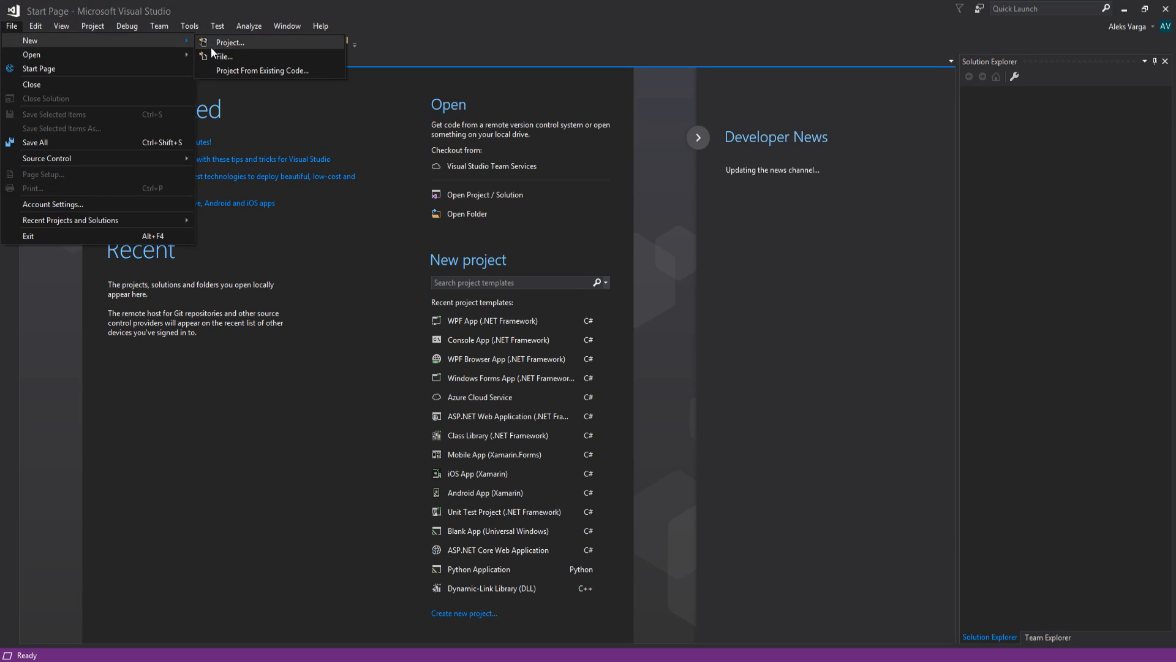
{"action": "left_click", "coordinate": [231, 42]}
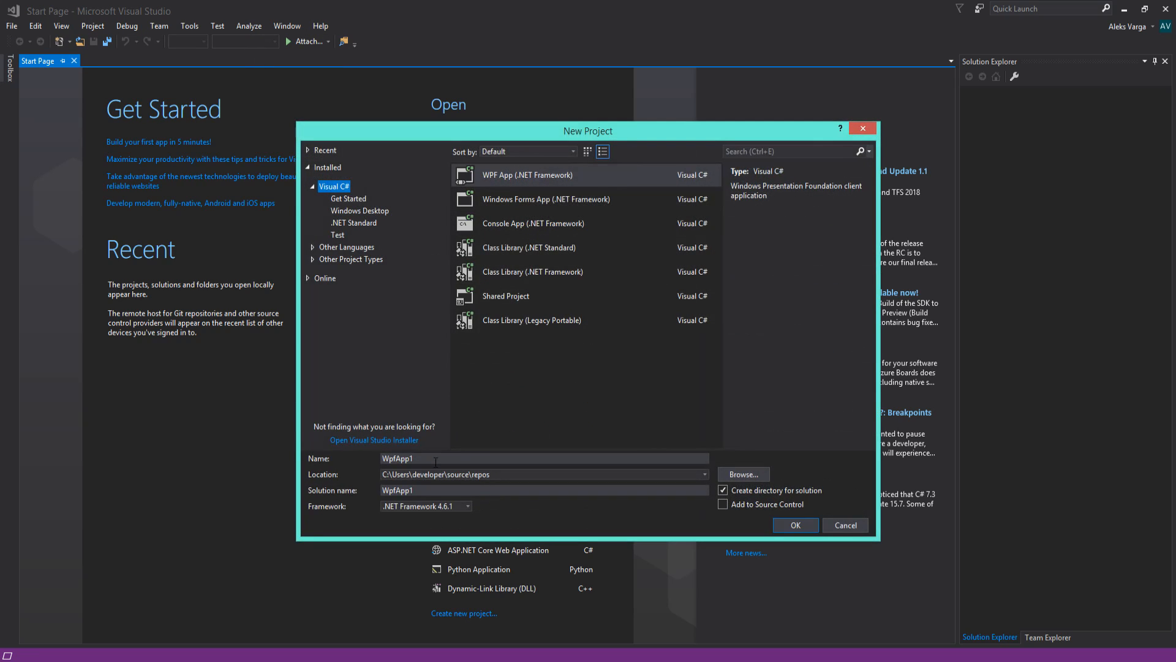
{"action": "type", "text": "Webs"}
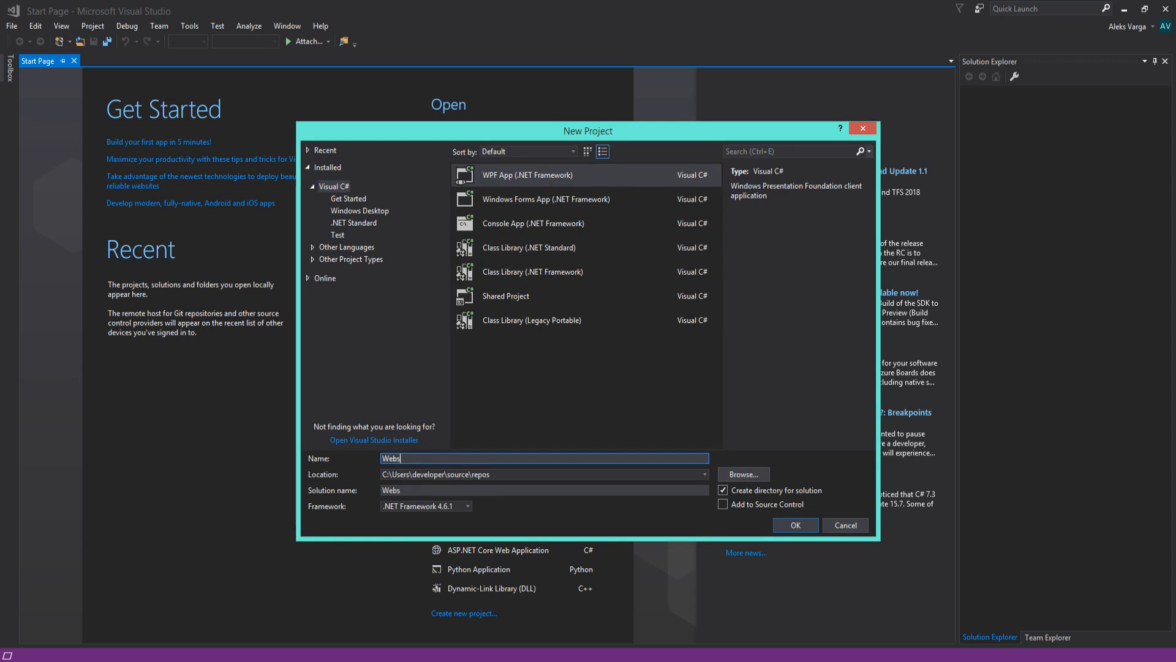
{"action": "left_click", "coordinate": [795, 524]}
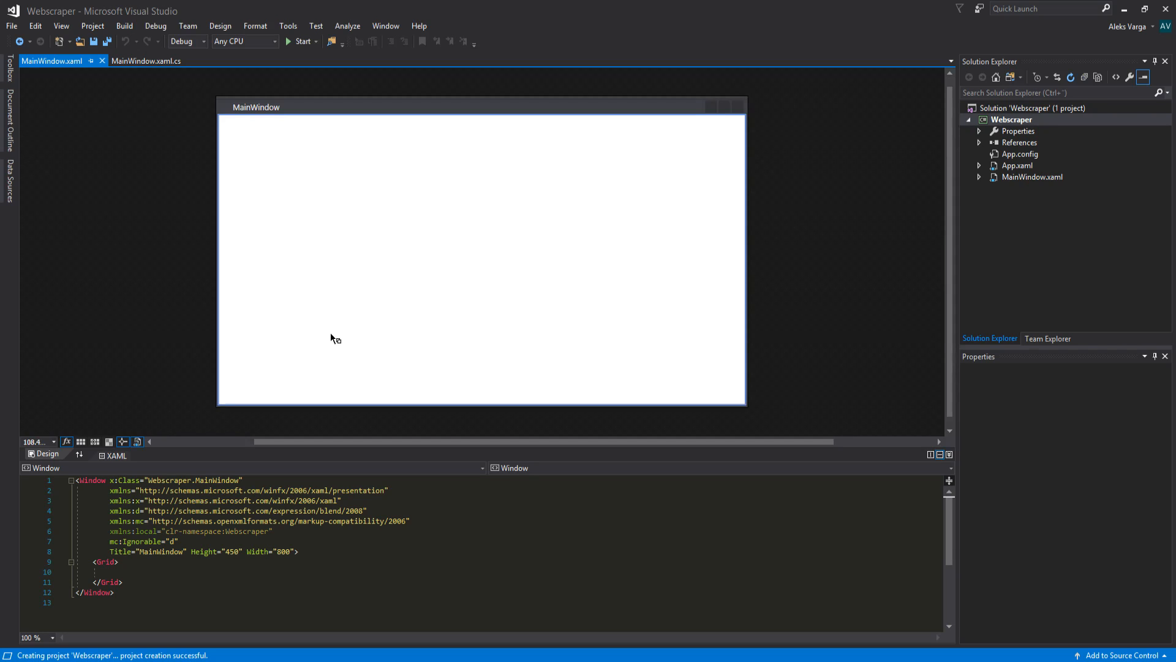
{"action": "mouse_move", "coordinate": [837, 407]}
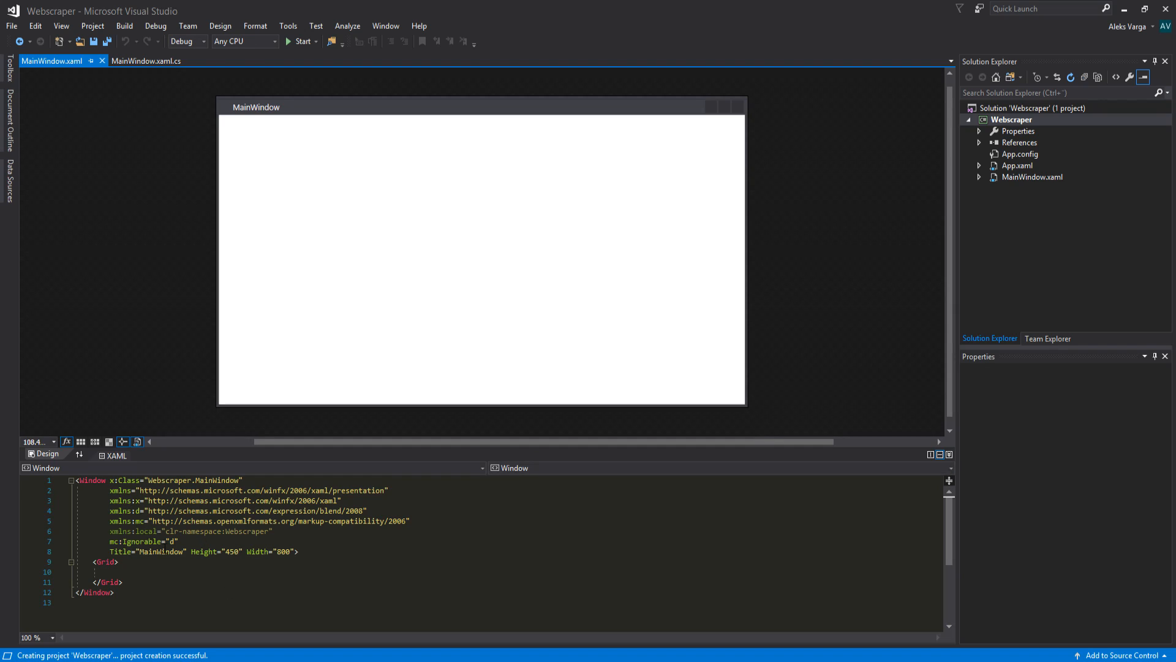
{"action": "left_click", "coordinate": [481, 259]}
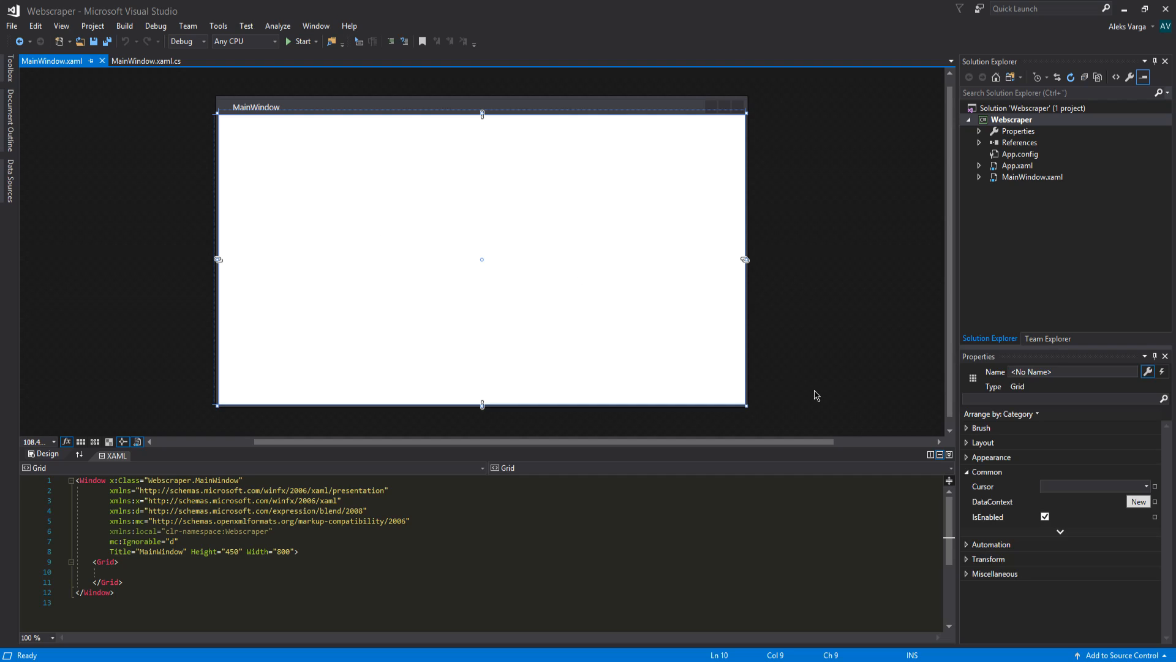
{"action": "mouse_move", "coordinate": [442, 386]}
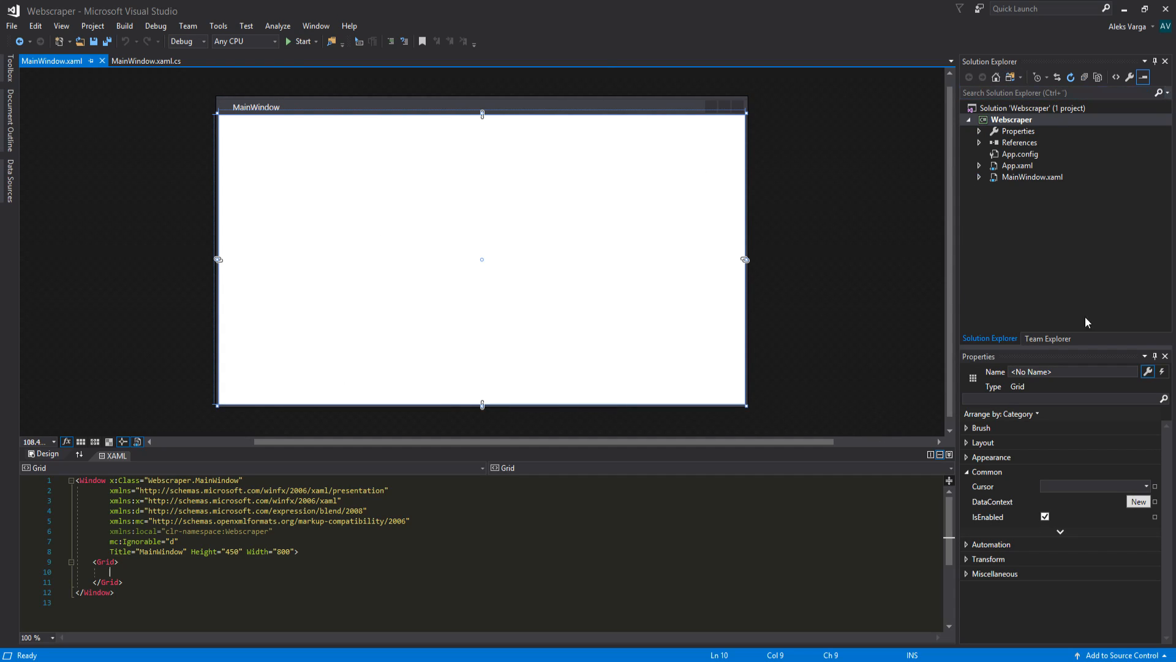
{"action": "mouse_move", "coordinate": [1135, 513]}
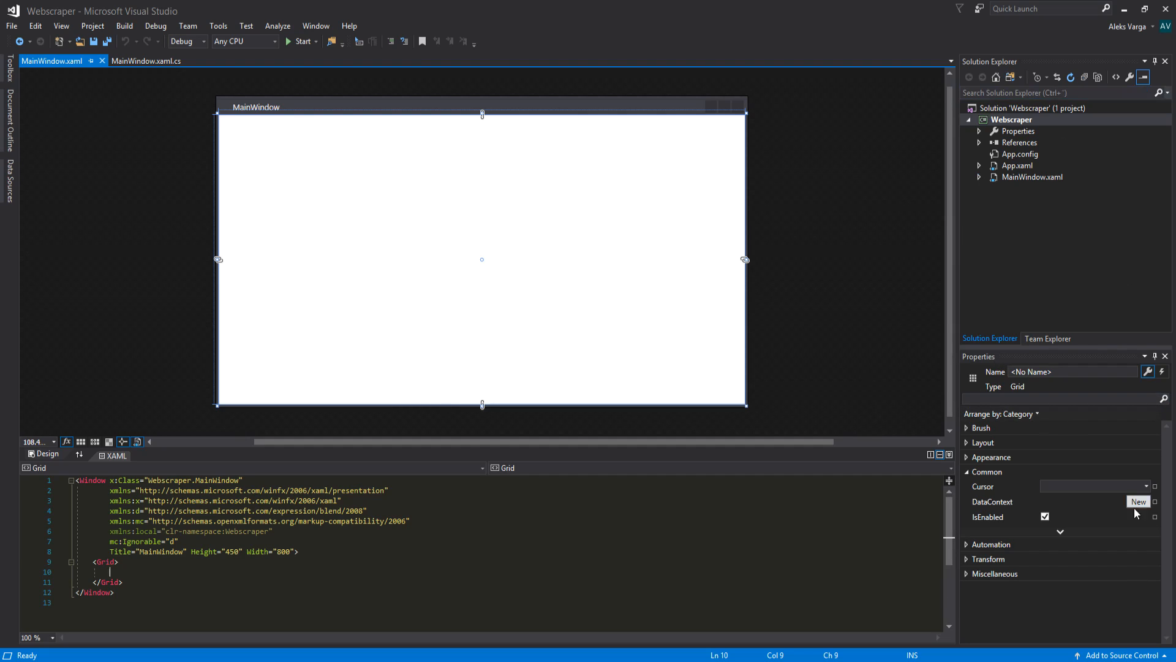
{"action": "mouse_move", "coordinate": [931, 455]}
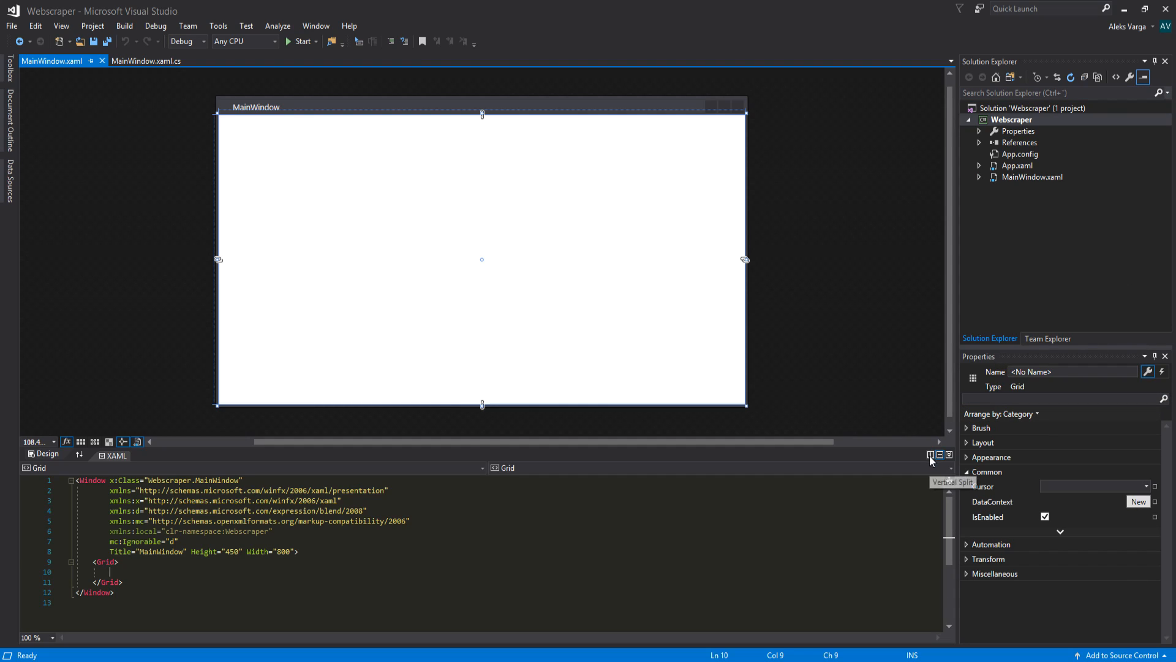
{"action": "mouse_move", "coordinate": [939, 455]}
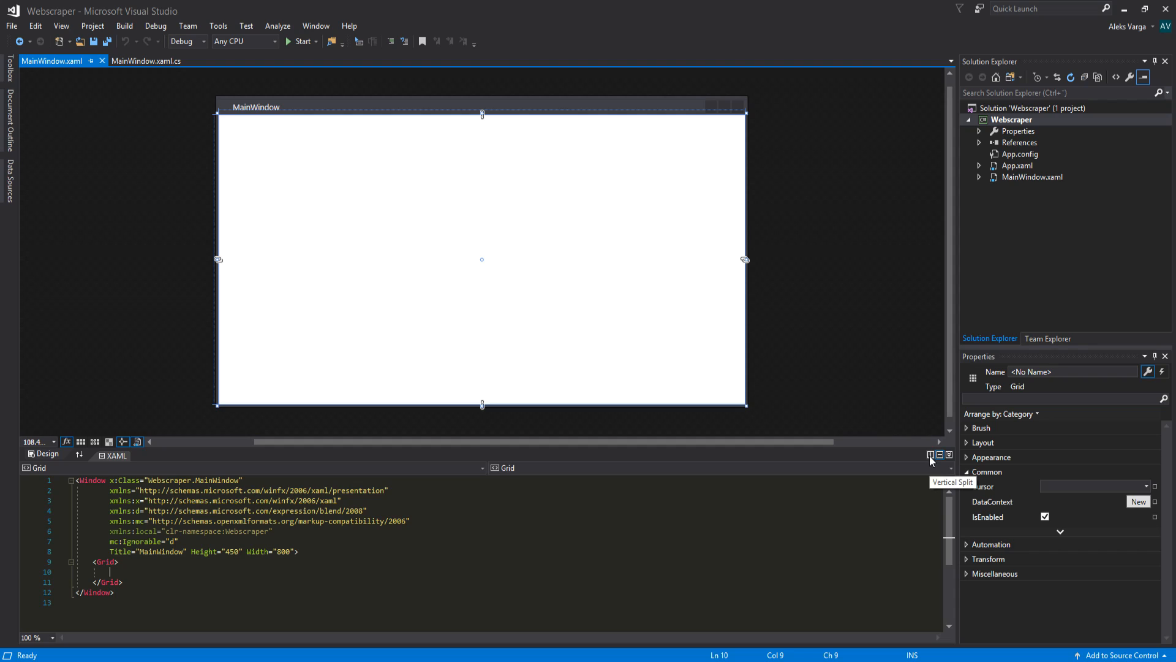
Switch the MainWindow editor to a vertical split of designer and XAML
{"action": "left_click", "coordinate": [939, 455]}
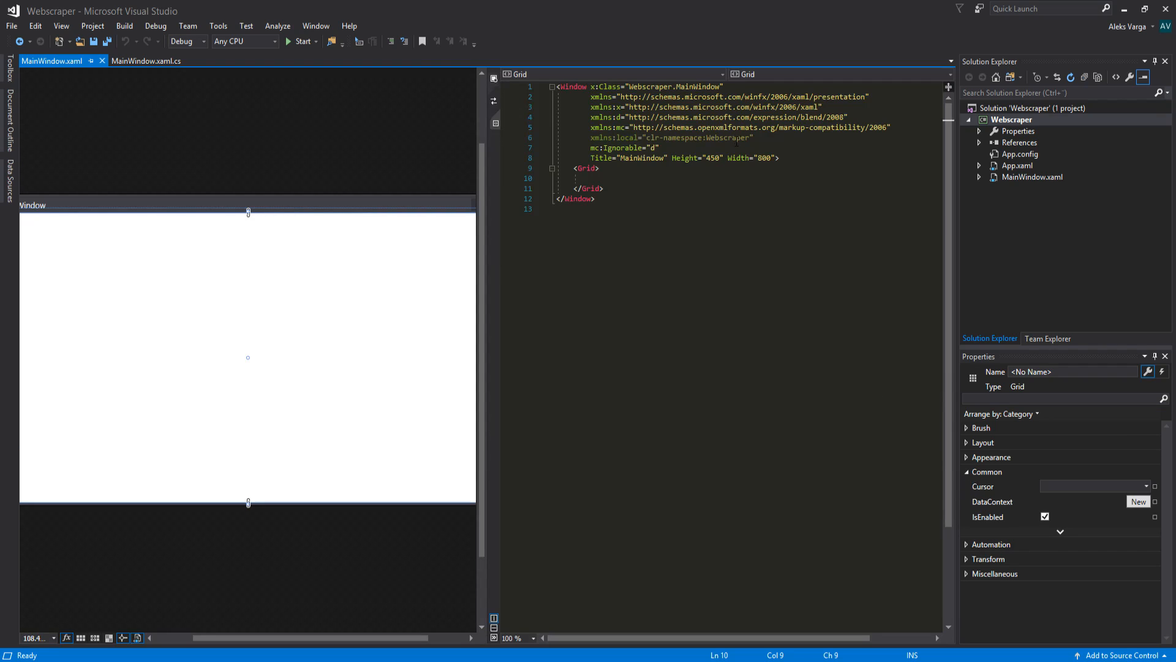
{"action": "mouse_move", "coordinate": [241, 475]}
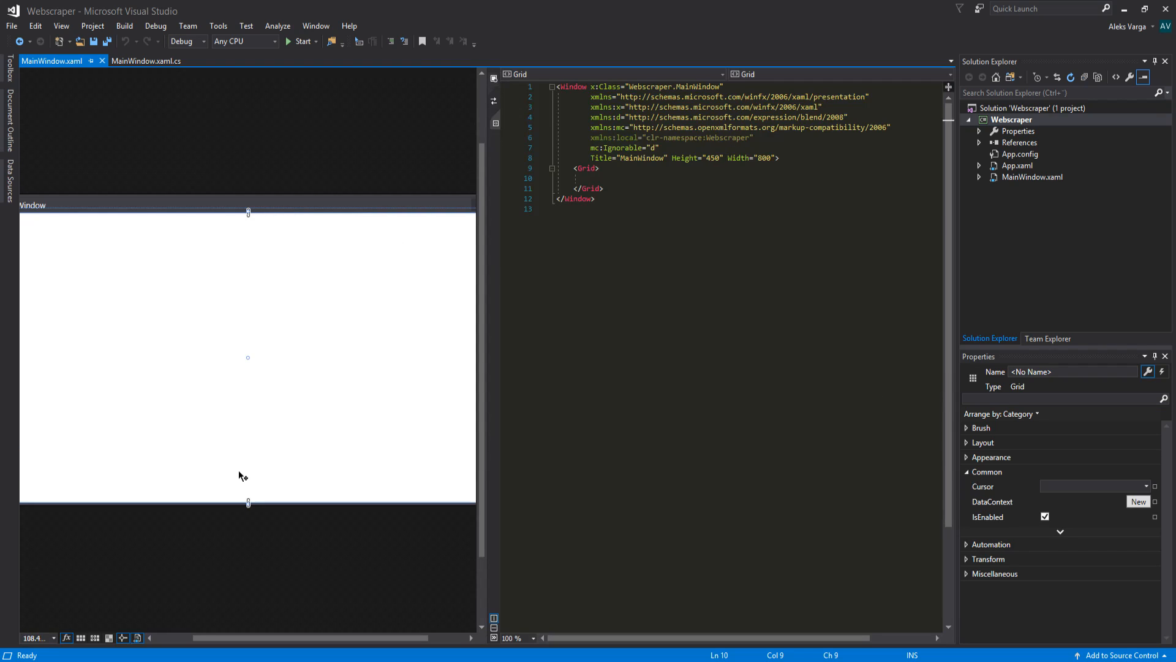
{"action": "mouse_move", "coordinate": [212, 200]}
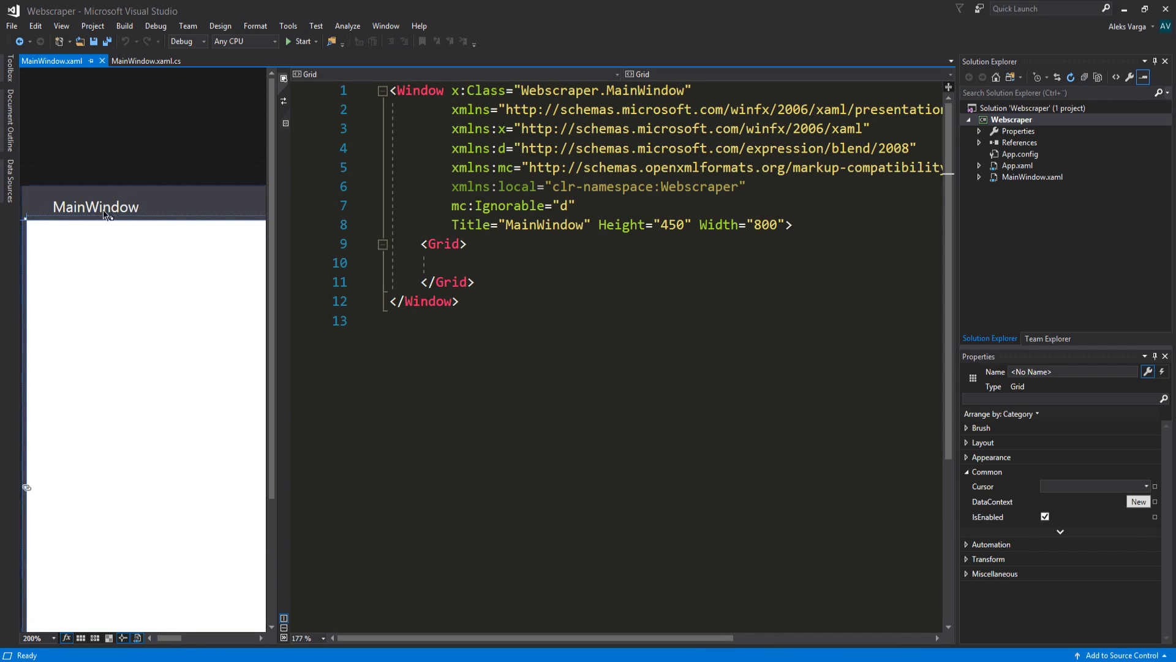
Replace the window's Title value with 'My awesome webscraper'
{"action": "double_click", "coordinate": [544, 224]}
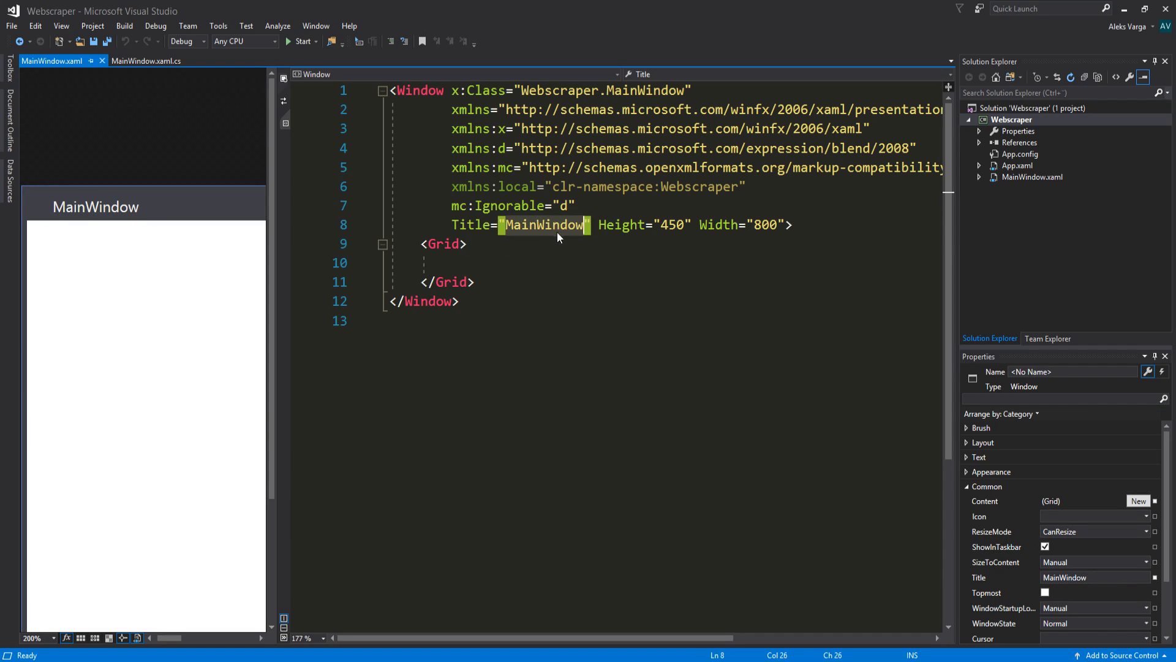
{"action": "type", "text": "We"}
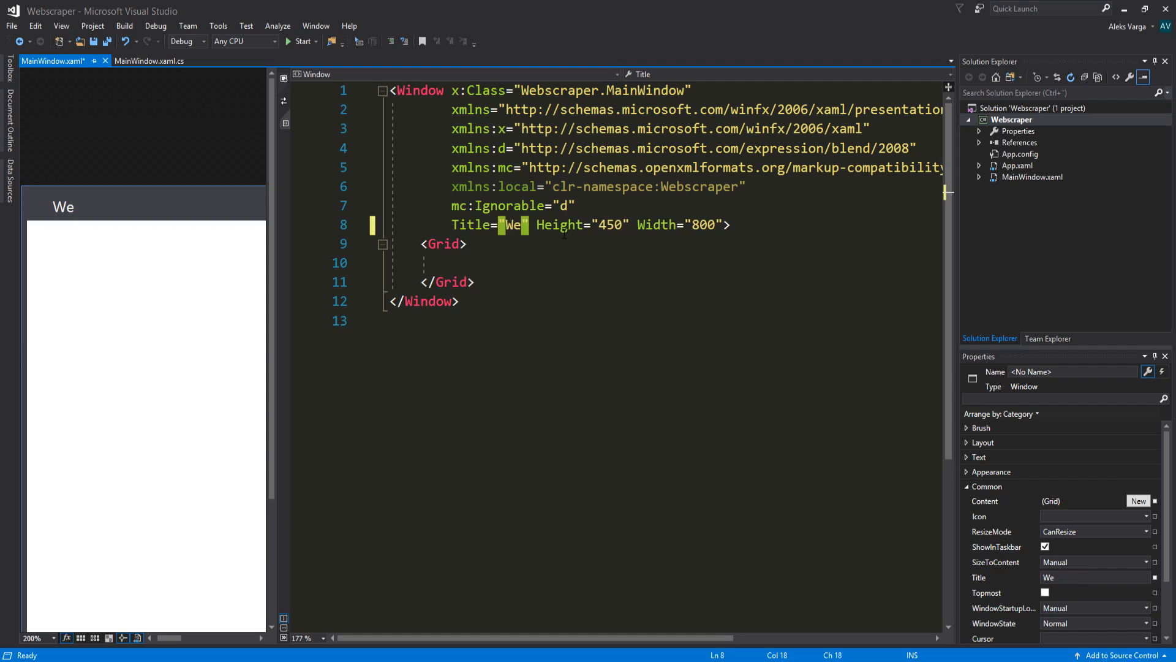
{"action": "type", "text": "My awesome webscraper"}
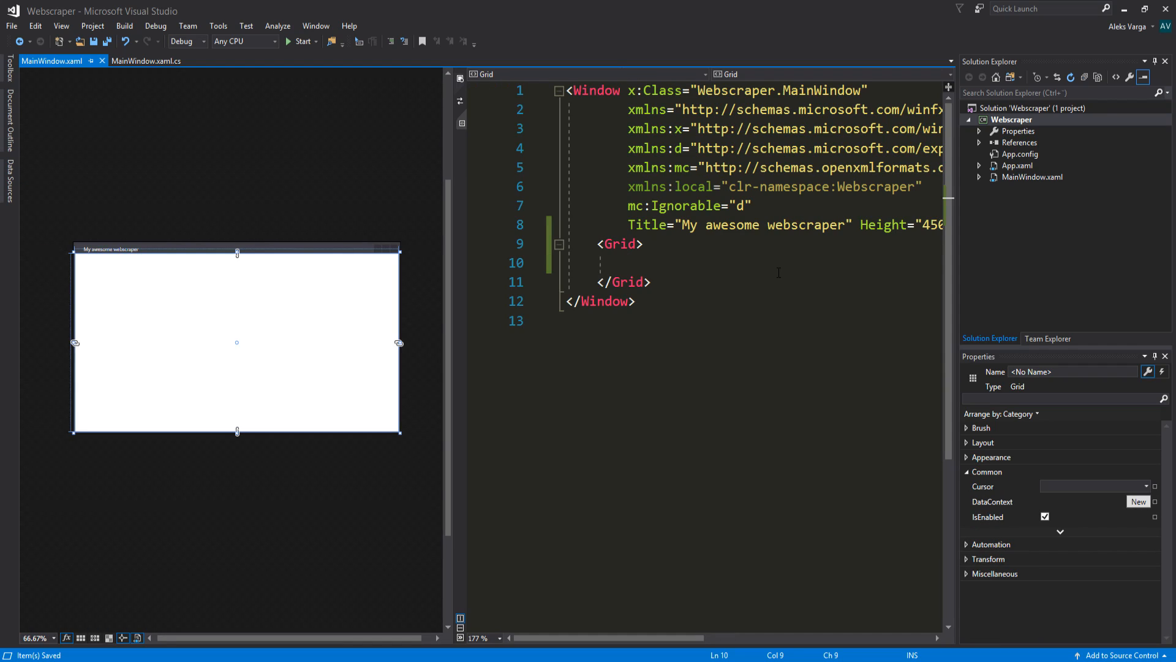
Add Grid.RowDefinitions with a Height="50" row and a Height="*" row
{"action": "left_click", "coordinate": [629, 263]}
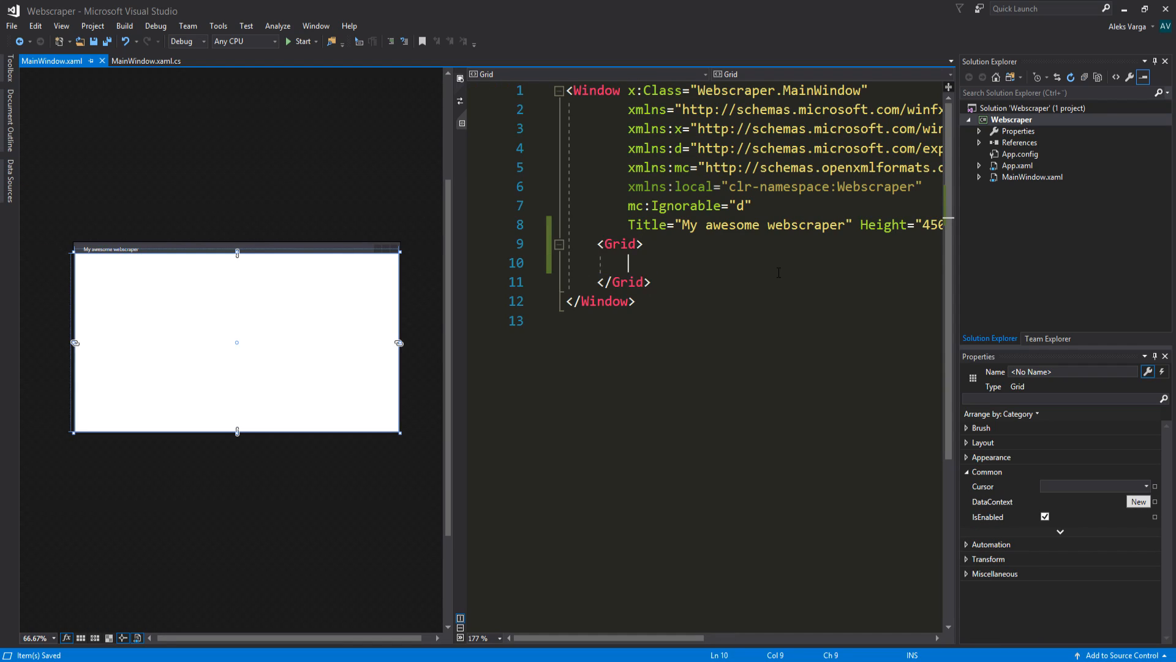
{"action": "type", "text": "<"}
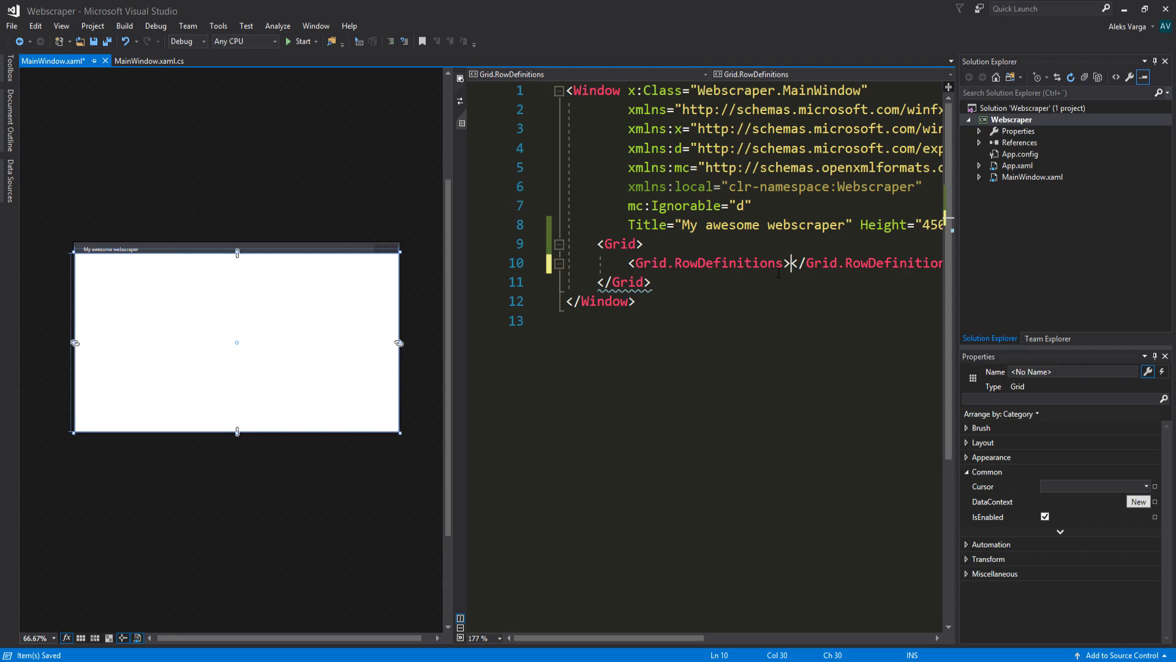
{"action": "key", "text": "Enter"}
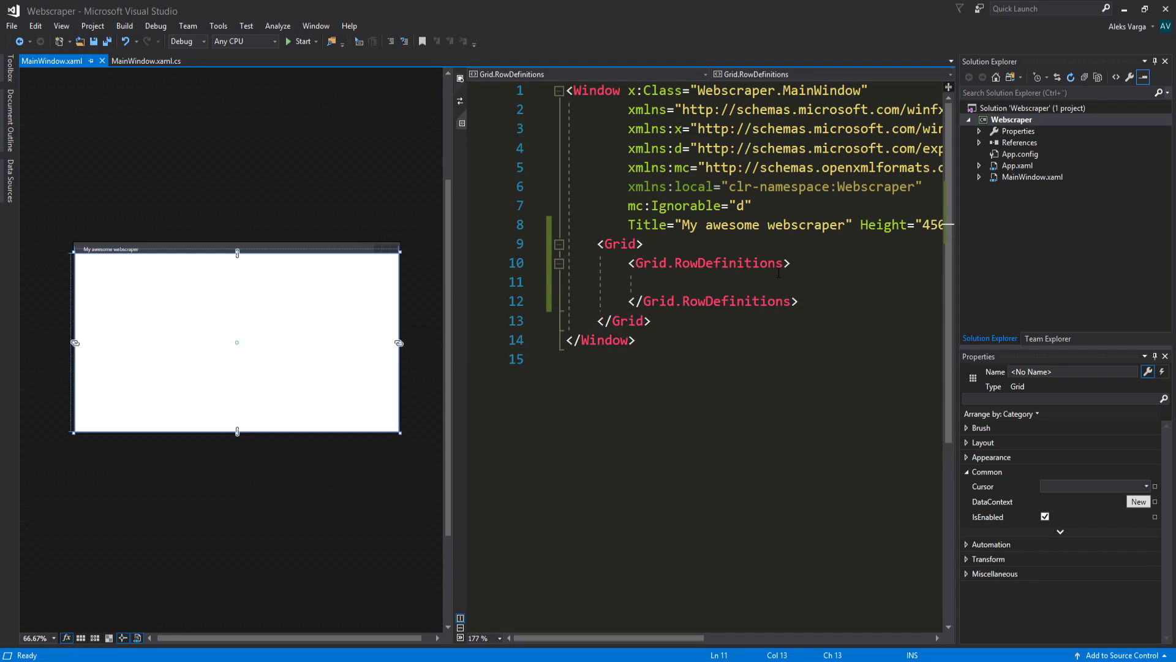
{"action": "type", "text": "<"}
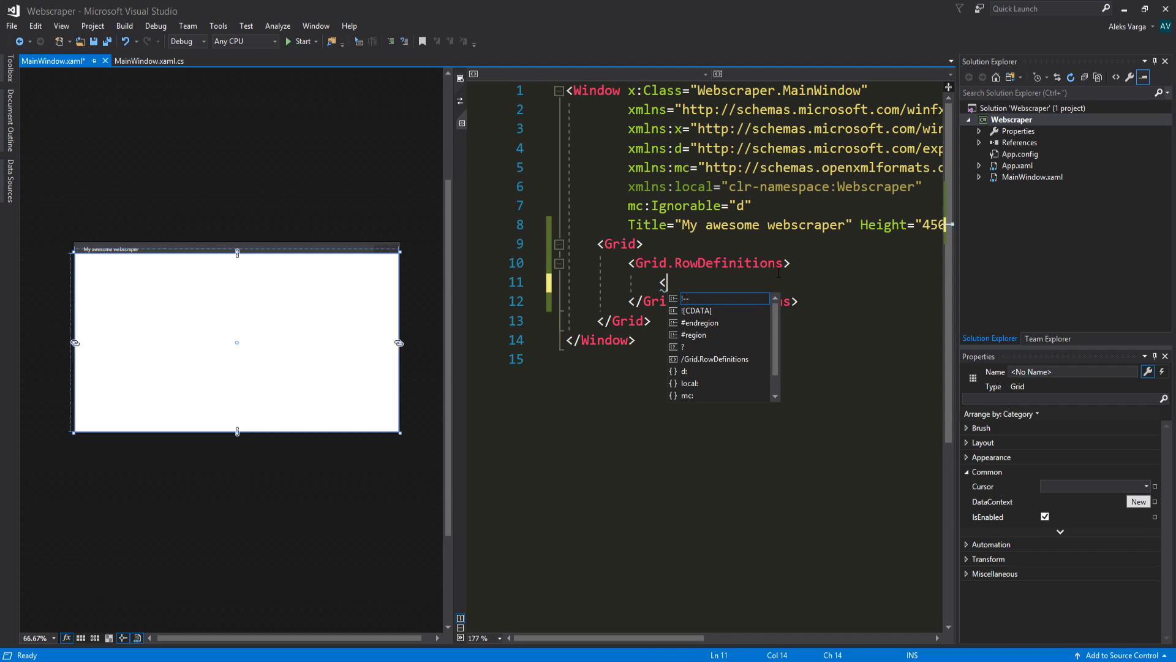
{"action": "type", "text": "RowDefinition"}
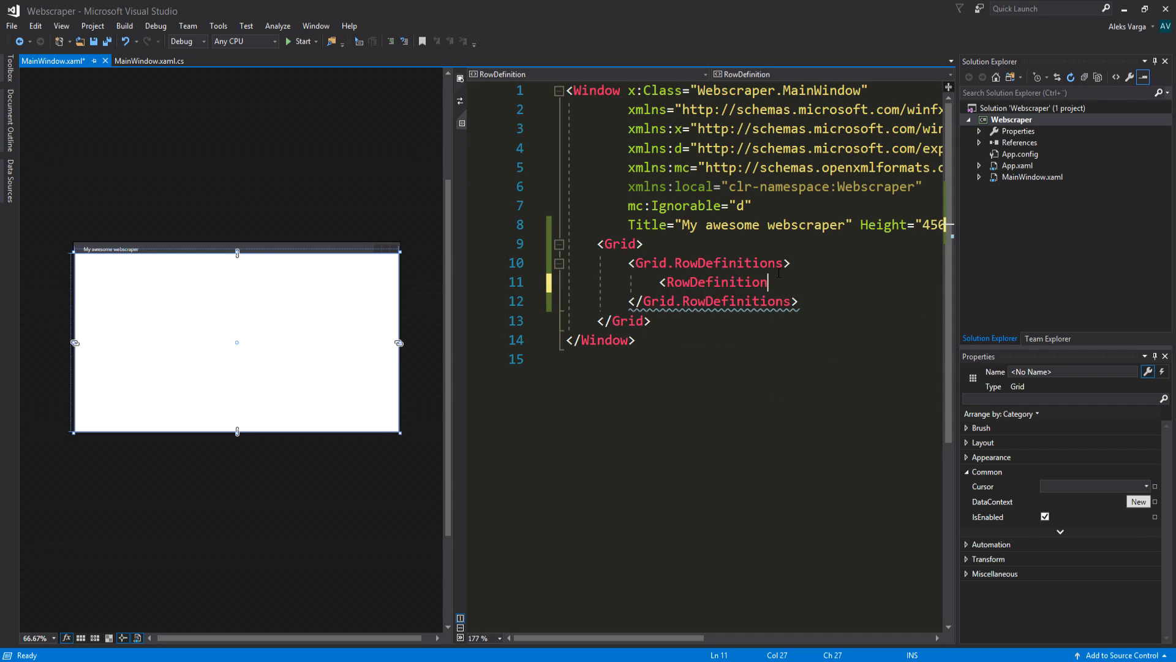
{"action": "type", "text": "Heigh/>"}
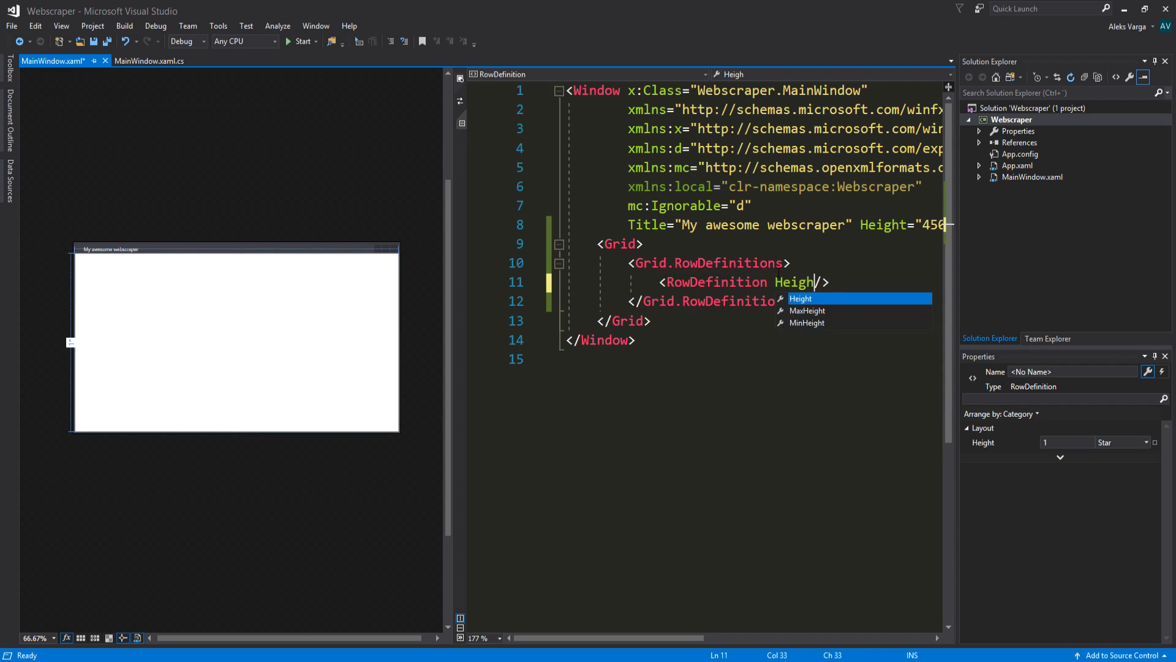
{"action": "type", "text": "=\"50\""}
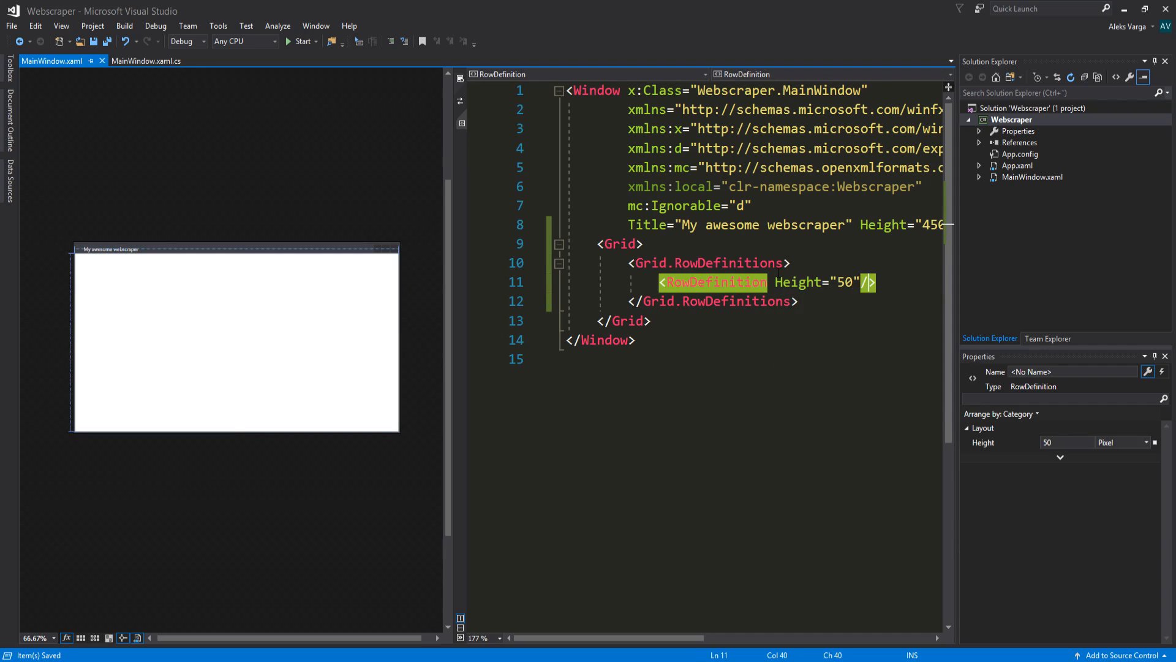
{"action": "type", "text": "<RowDefinition Height=\"50\"/>"}
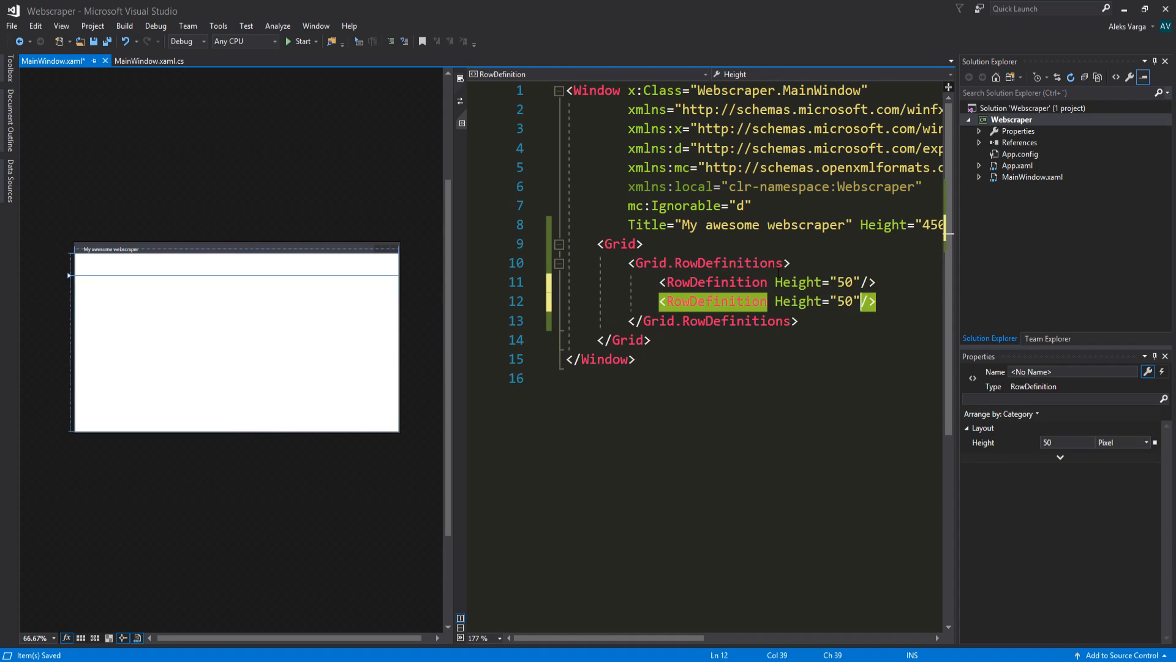
{"action": "type", "text": "*"}
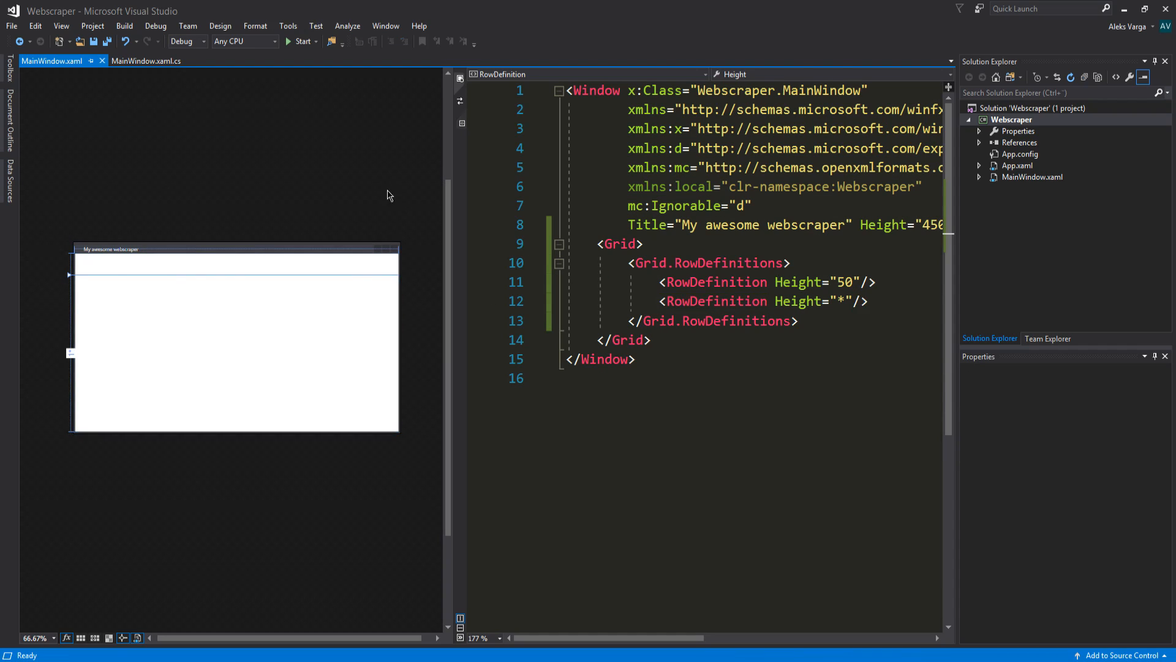
{"action": "mouse_move", "coordinate": [215, 315]}
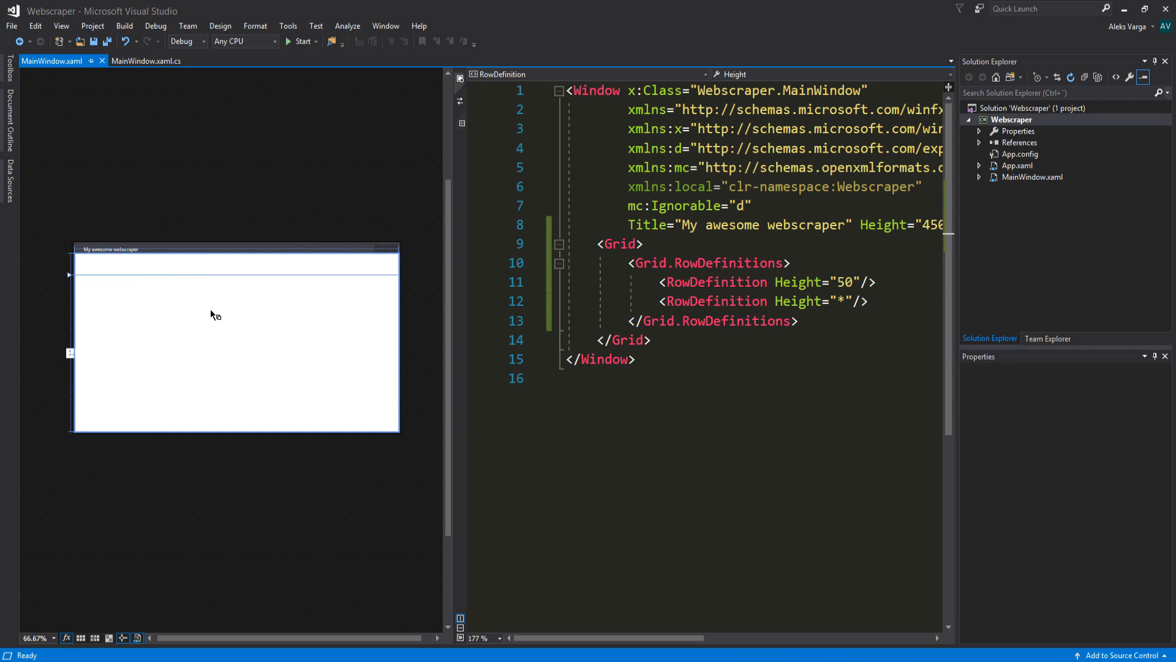
{"action": "mouse_move", "coordinate": [151, 291]}
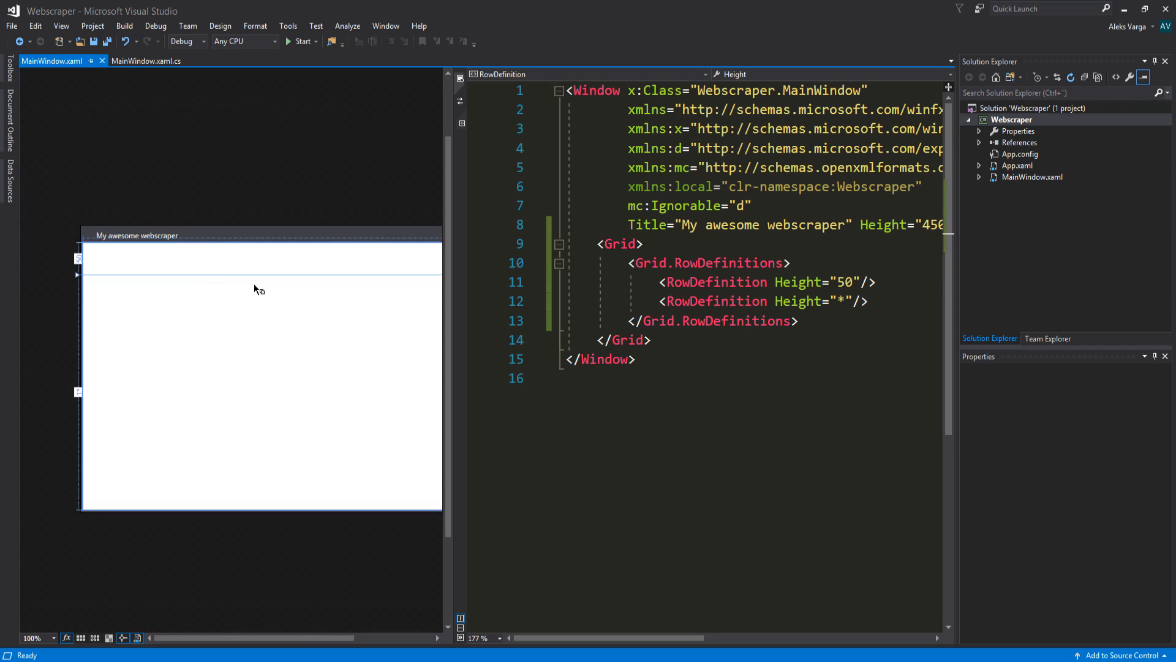
{"action": "mouse_move", "coordinate": [284, 634]}
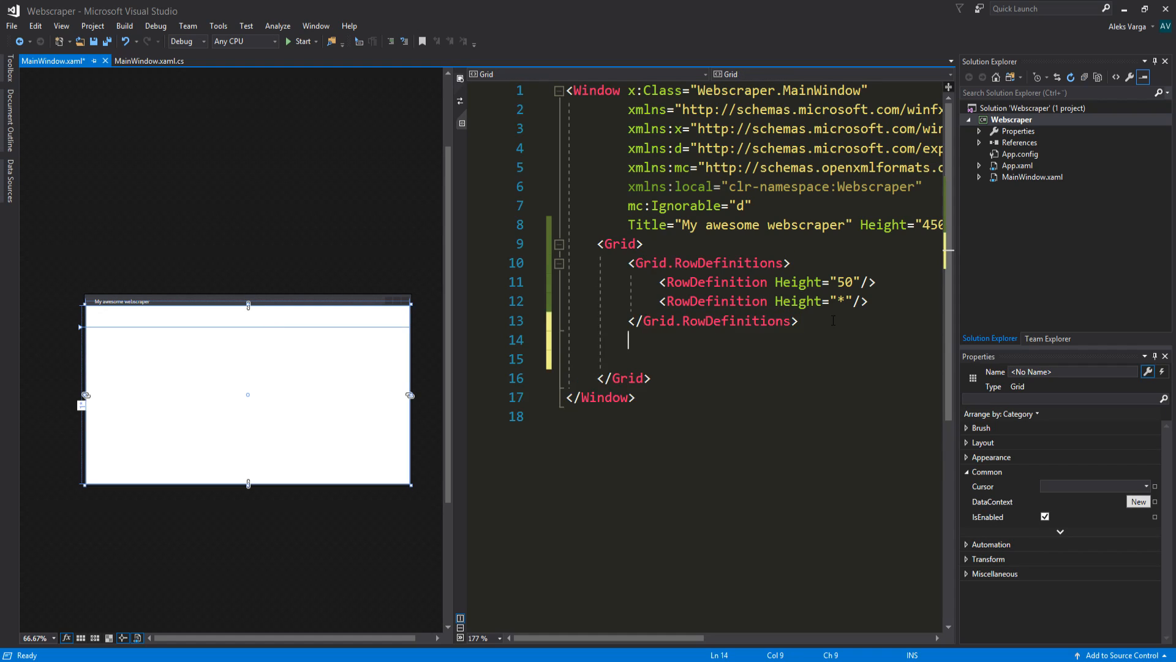
Nest a Grid with Grid.Row="0" inside the outer grid, testing a Green background
{"action": "type", "text": "<Grid>"}
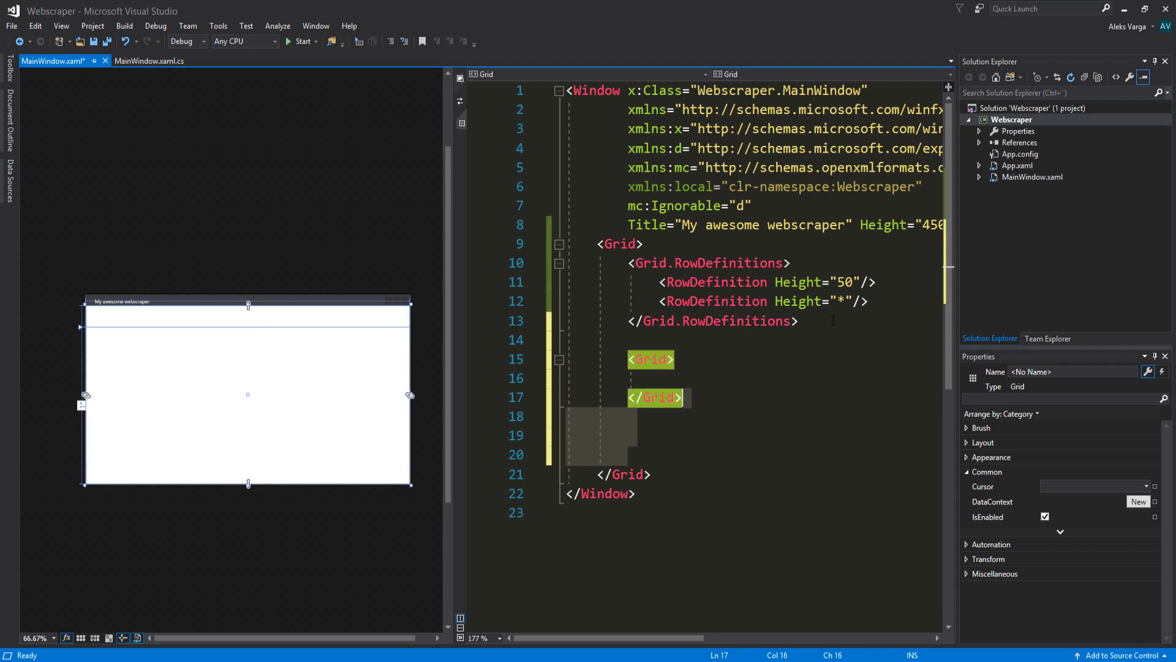
{"action": "key", "text": "ctrl+s"}
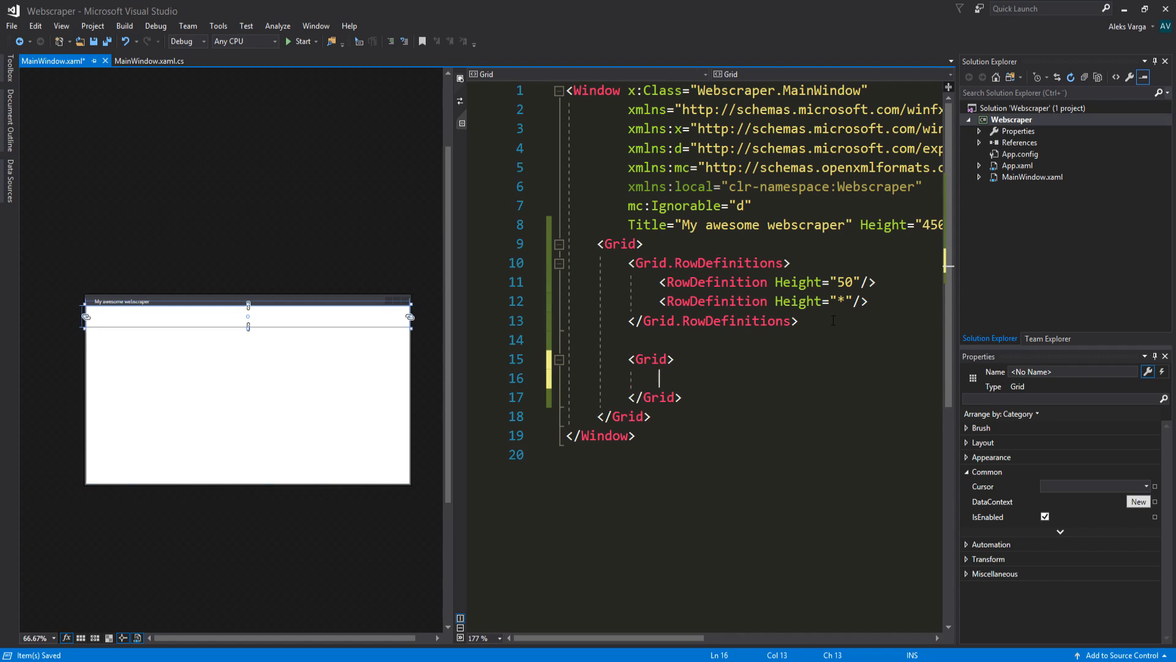
{"action": "type", "text": "Row=\"0"}
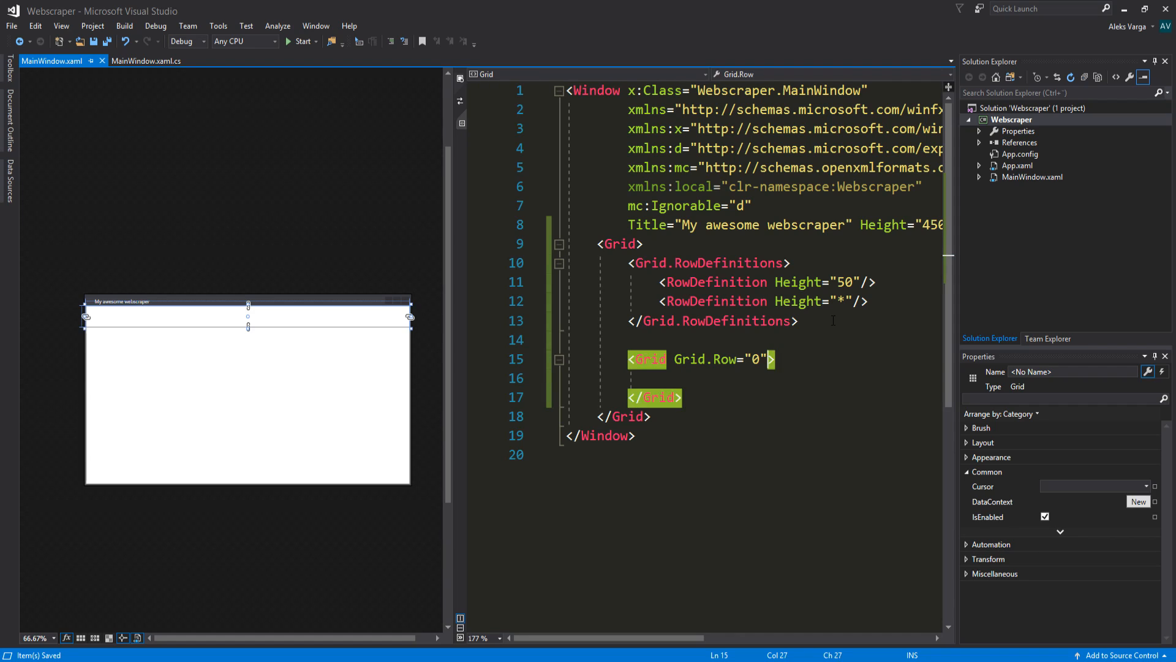
{"action": "key", "text": "enter"}
{"action": "type", "text": "Background=\"\">"}
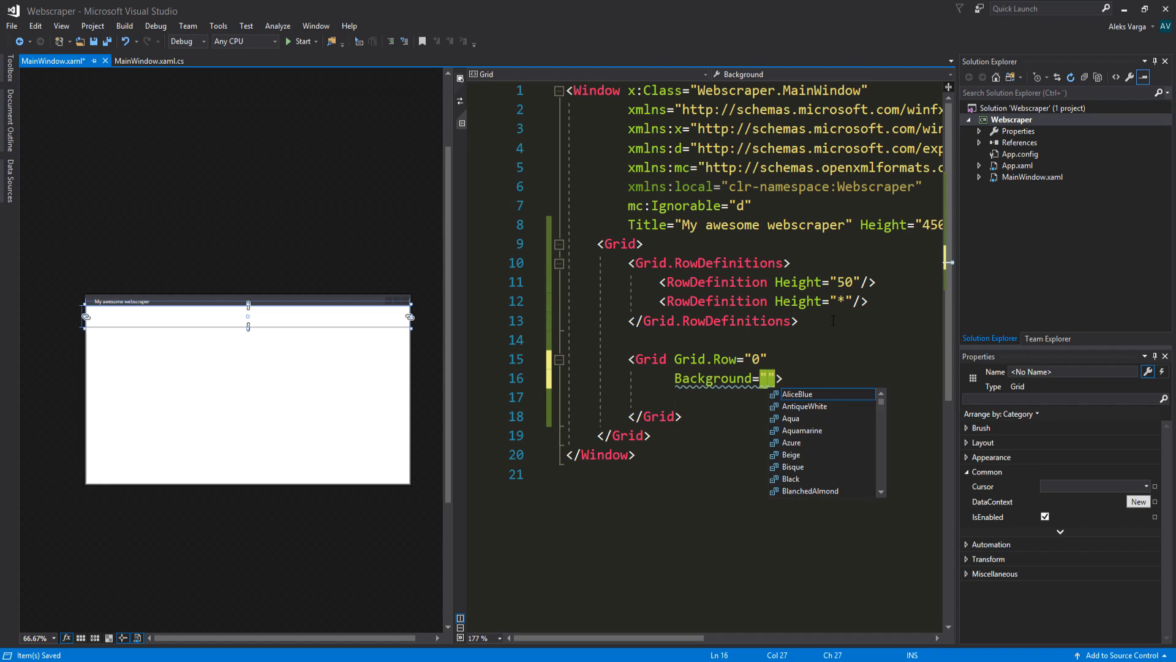
{"action": "type", "text": "Green"}
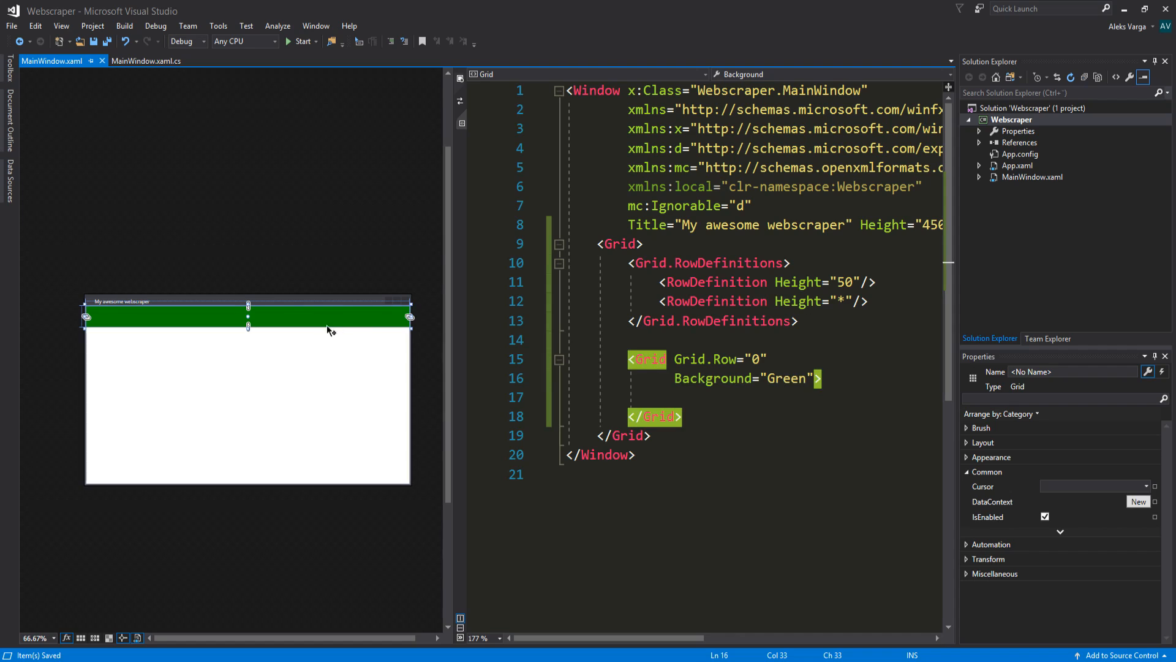
{"action": "mouse_move", "coordinate": [116, 323]}
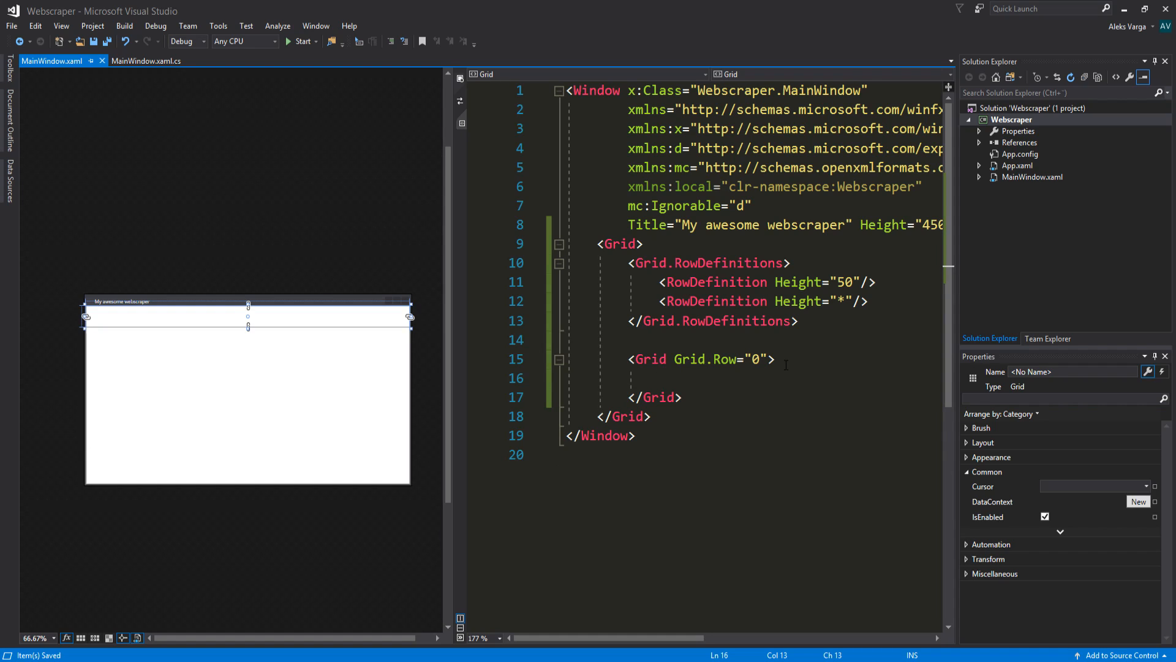
Add a DockPanel holding a Menu with a File MenuItem
{"action": "type", "text": "Dock"}
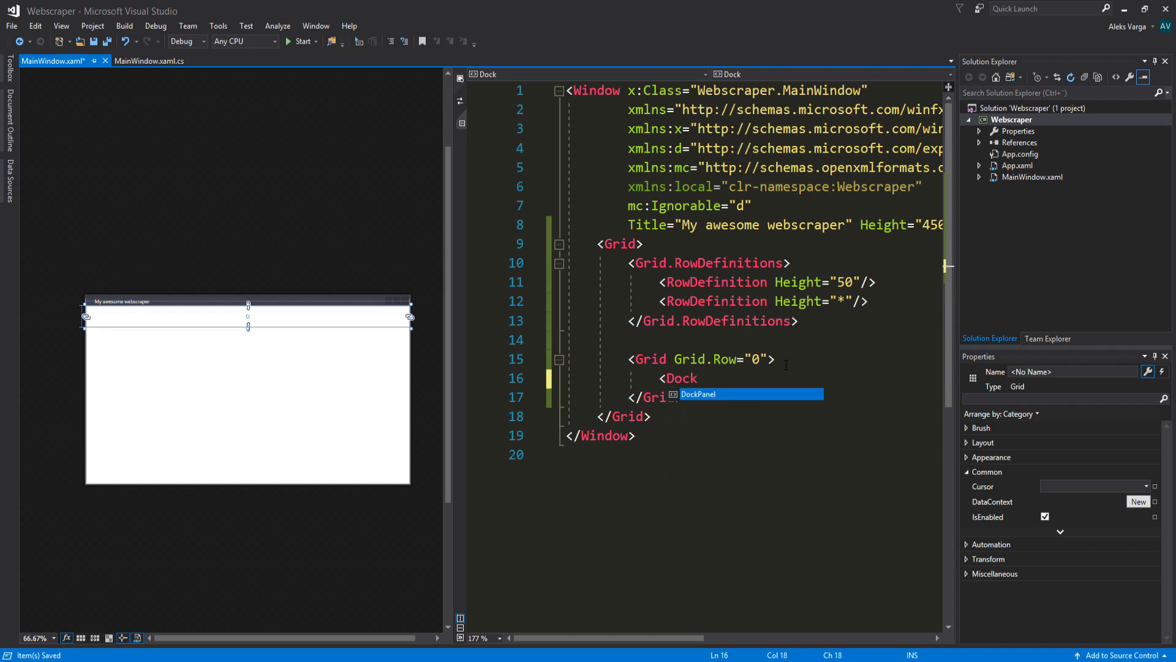
{"action": "key", "text": "Tab"}
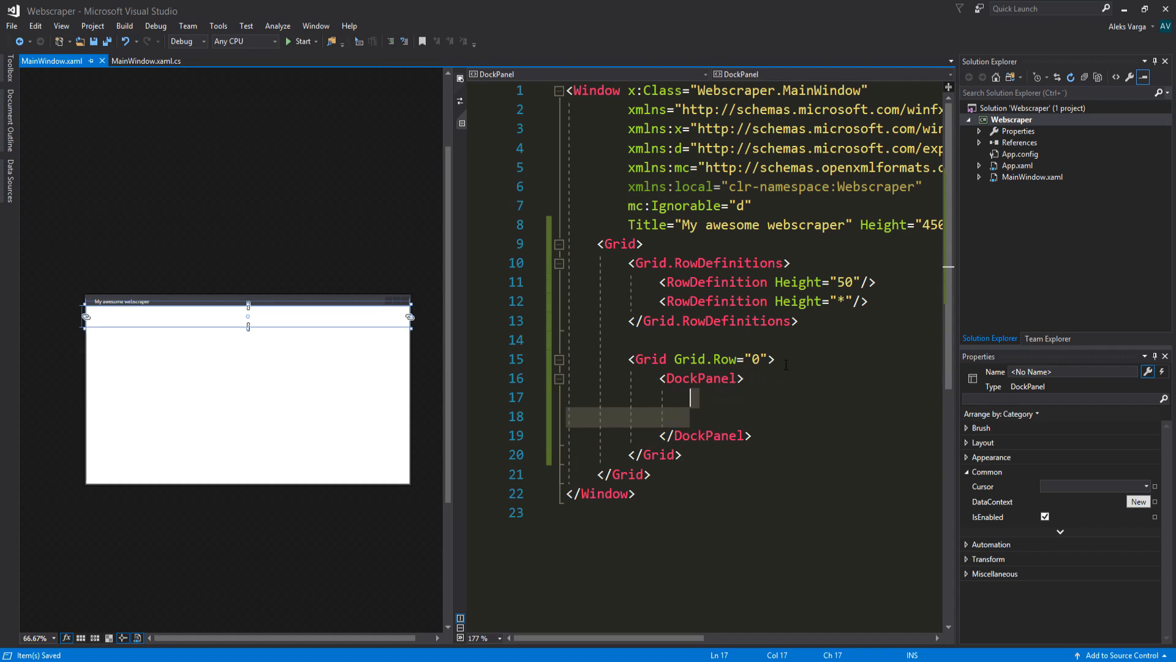
{"action": "key", "text": "Backspace"}
{"action": "type", "text": "<Menu></Menu>"}
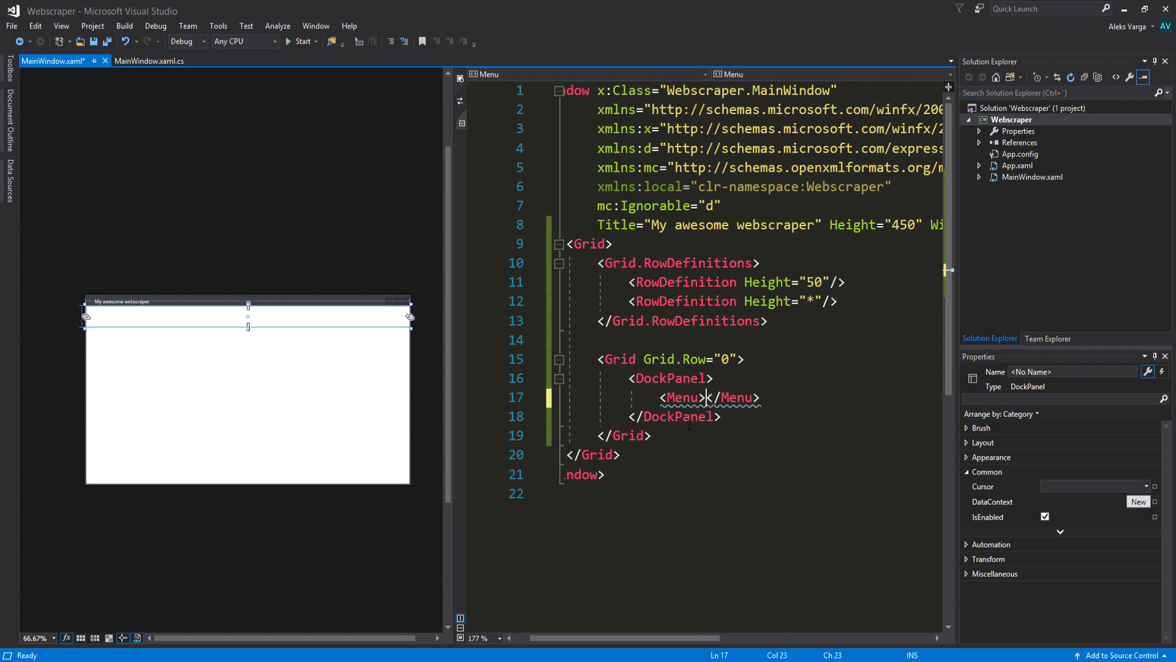
{"action": "key", "text": "enter"}
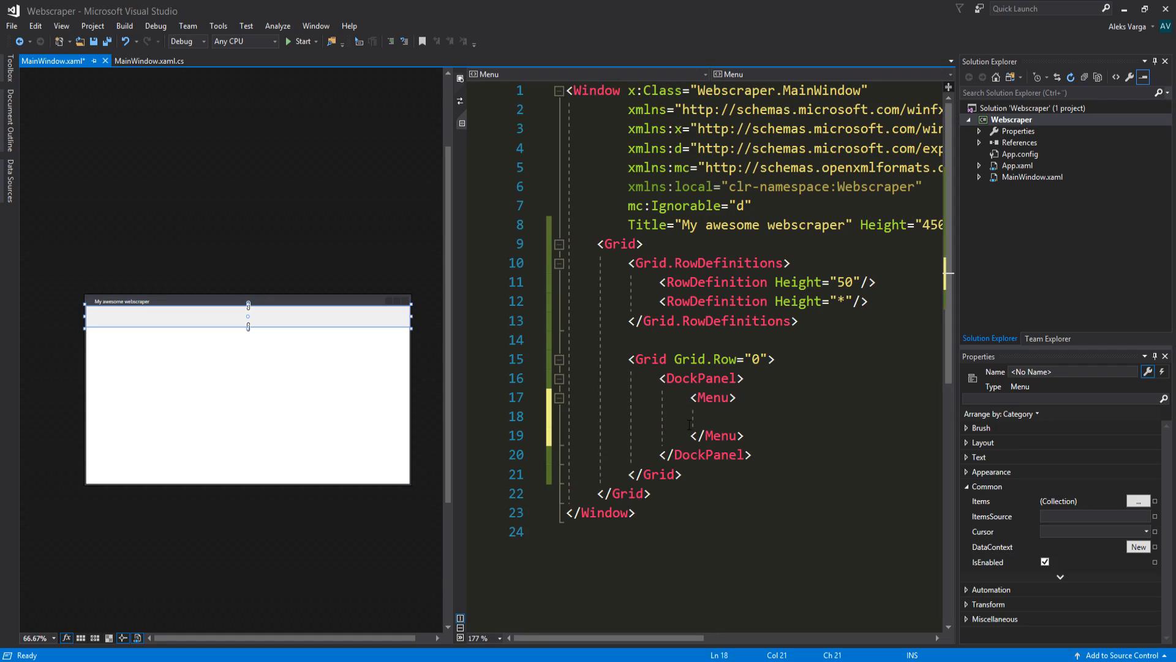
{"action": "type", "text": "menU"}
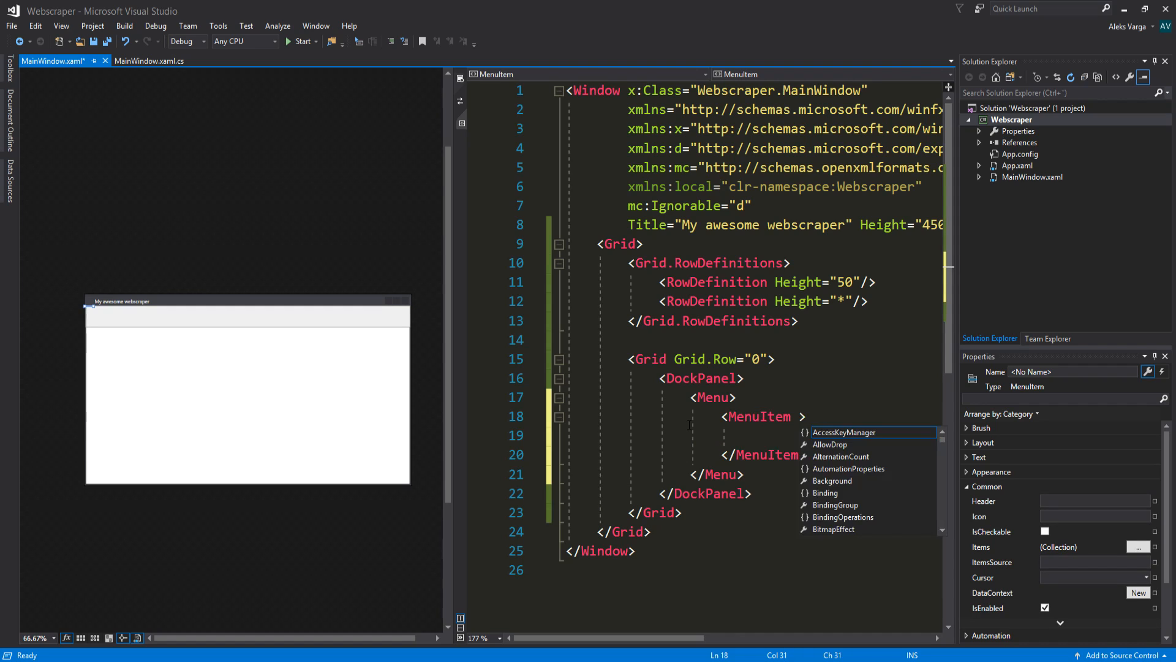
{"action": "type", "text": "Header=\"Filer\""}
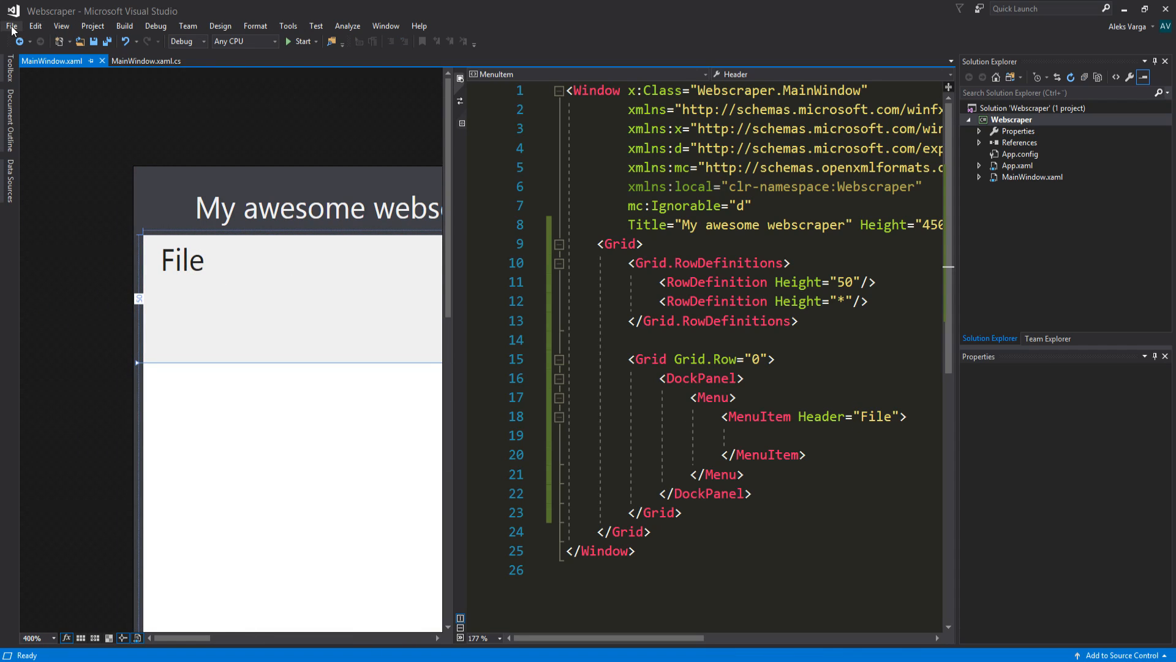
{"action": "mouse_move", "coordinate": [61, 26]}
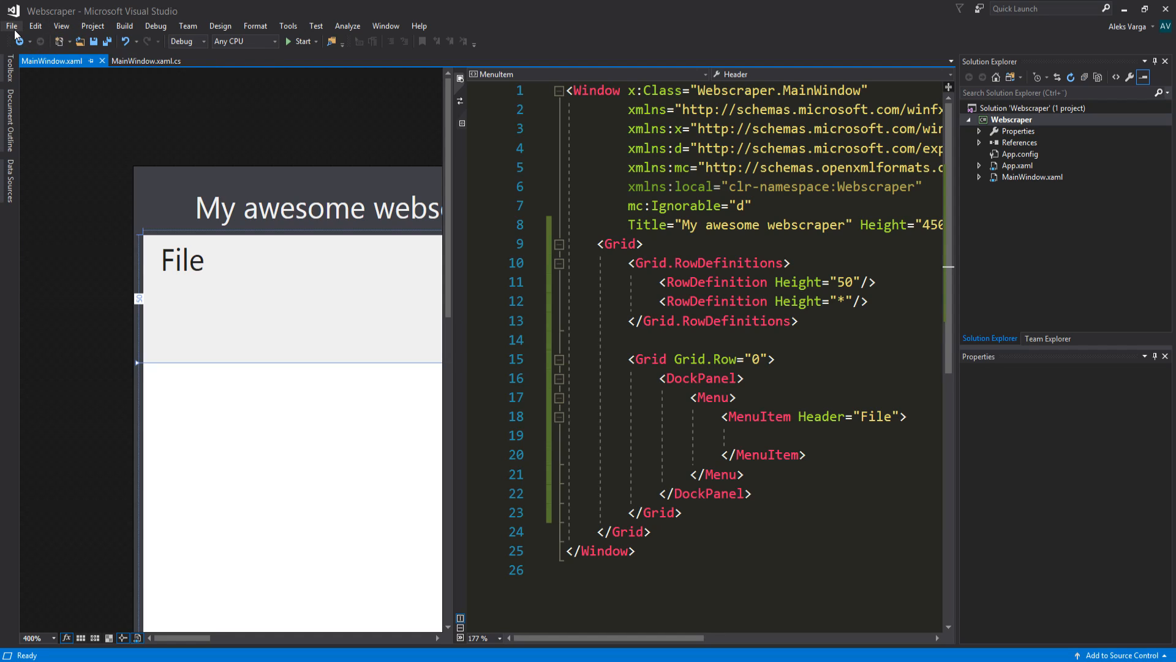
Nest an Export MenuItem inside the File menu item
{"action": "left_click", "coordinate": [11, 26]}
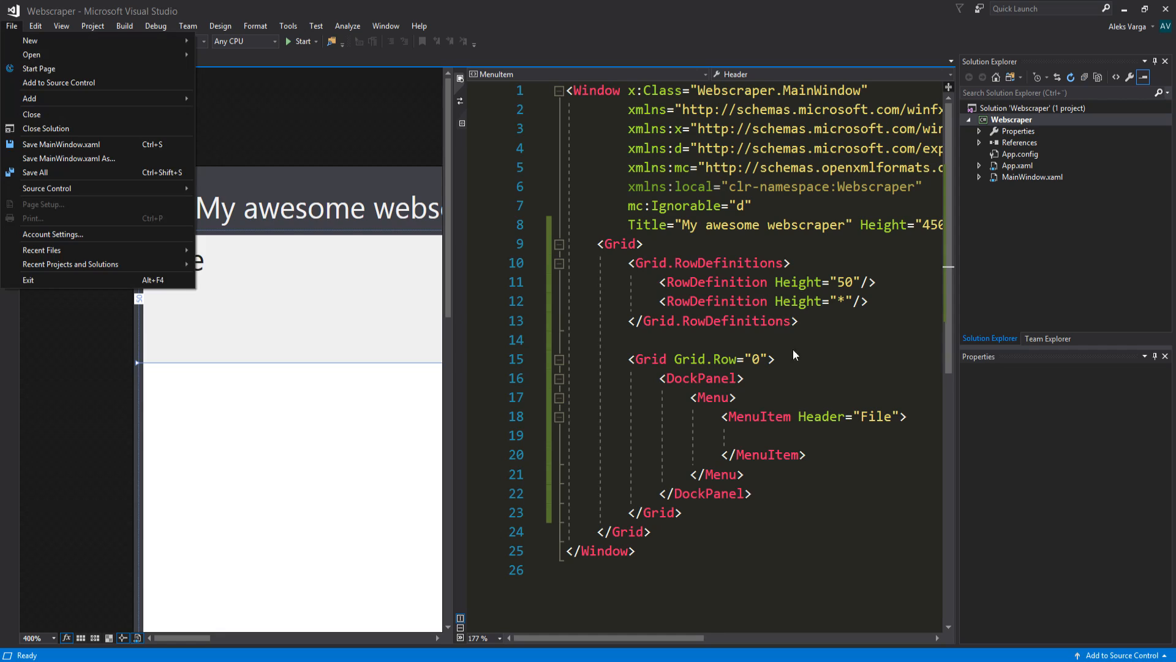
{"action": "type", "text": "MenuItem"}
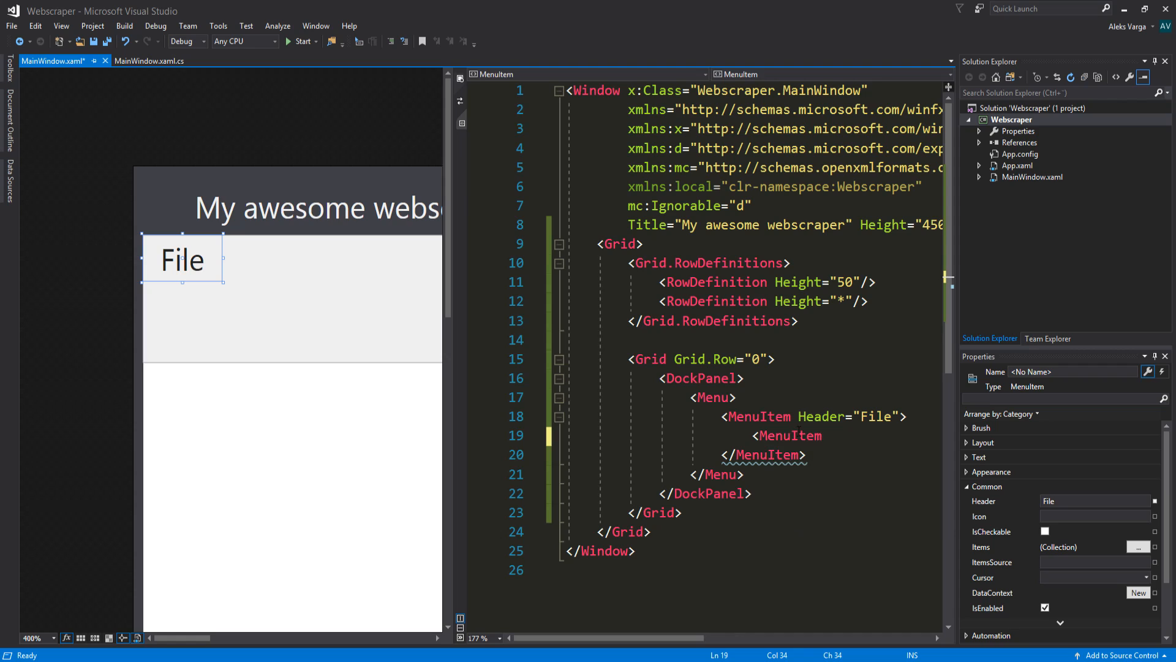
{"action": "left_click", "coordinate": [782, 435]}
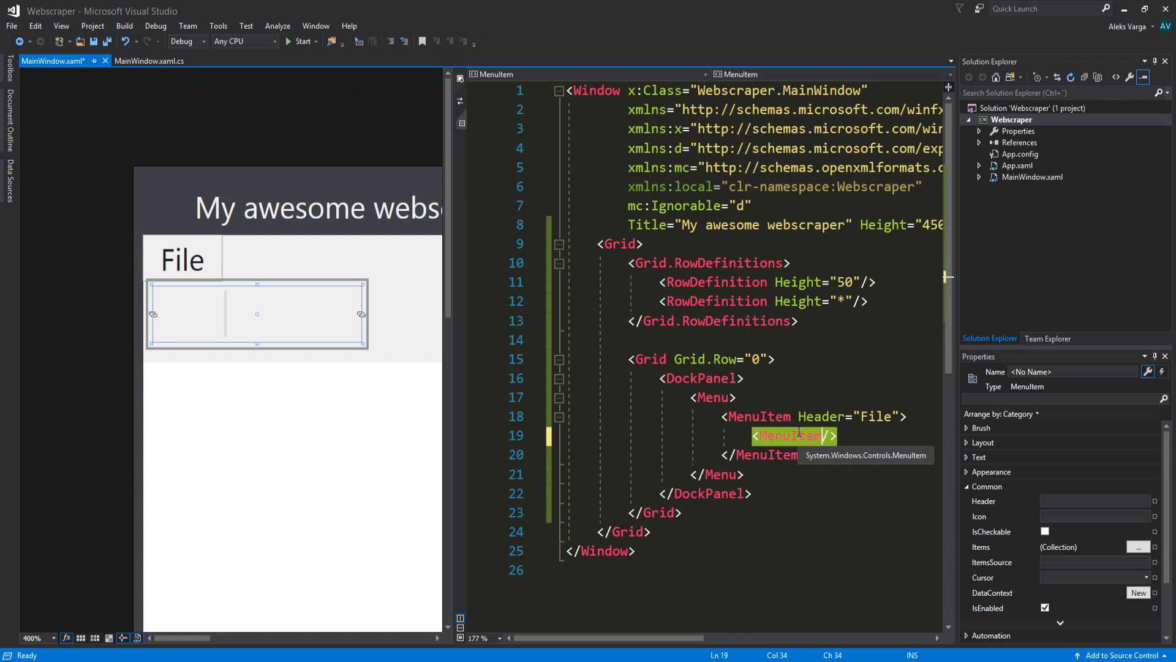
{"action": "type", "text": "head"}
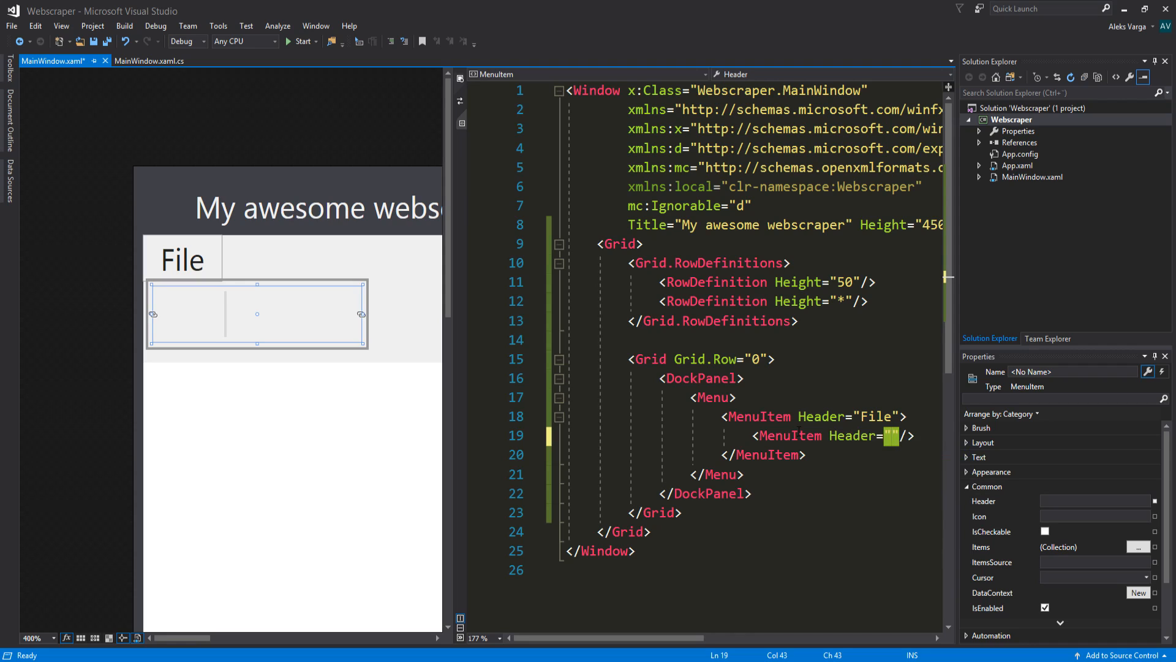
{"action": "type", "text": "Export"}
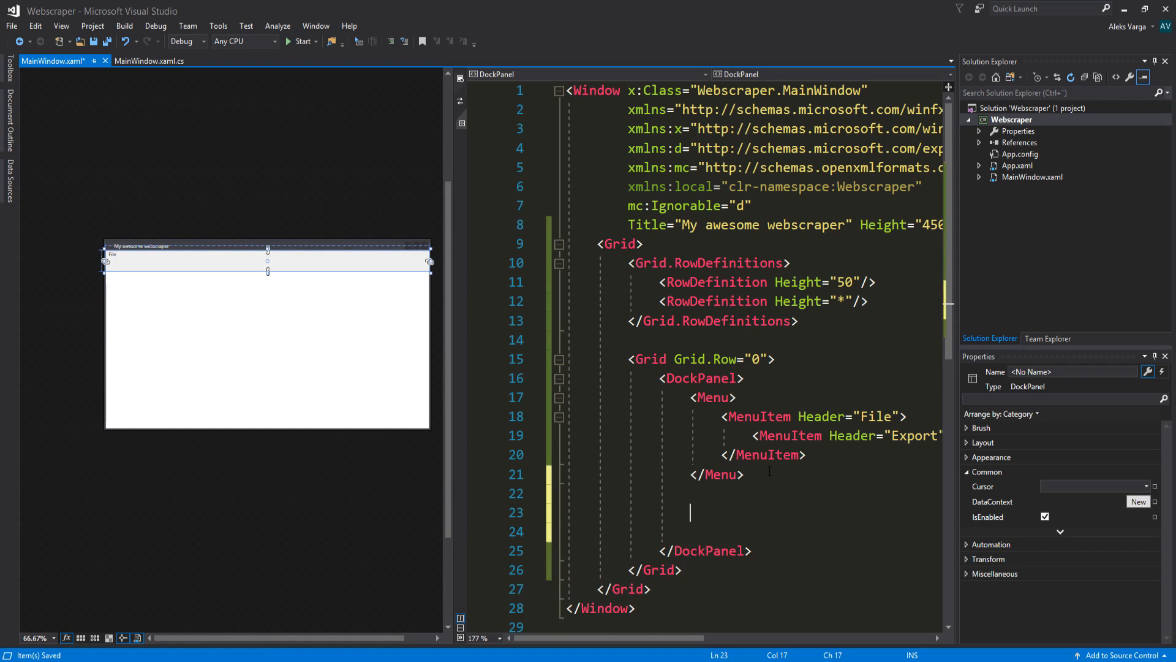
Add a Button named BtnScraper with a DockPanel.Dock setting
{"action": "type", "text": "<Button />"}
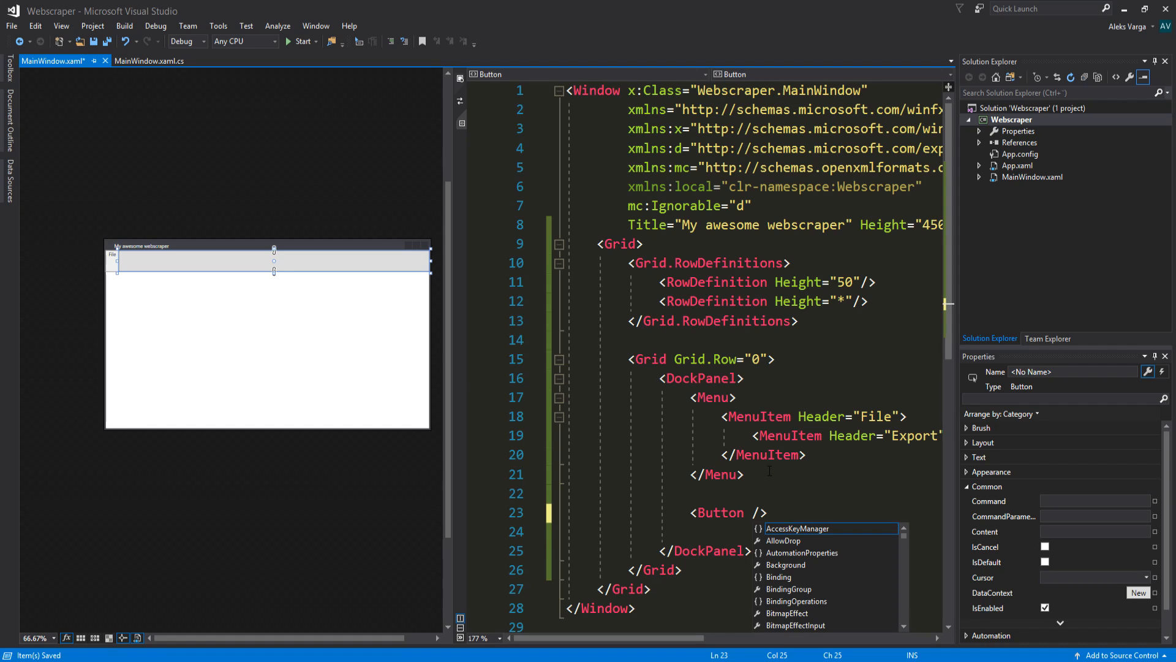
{"action": "type", "text": "x:Name=\""}
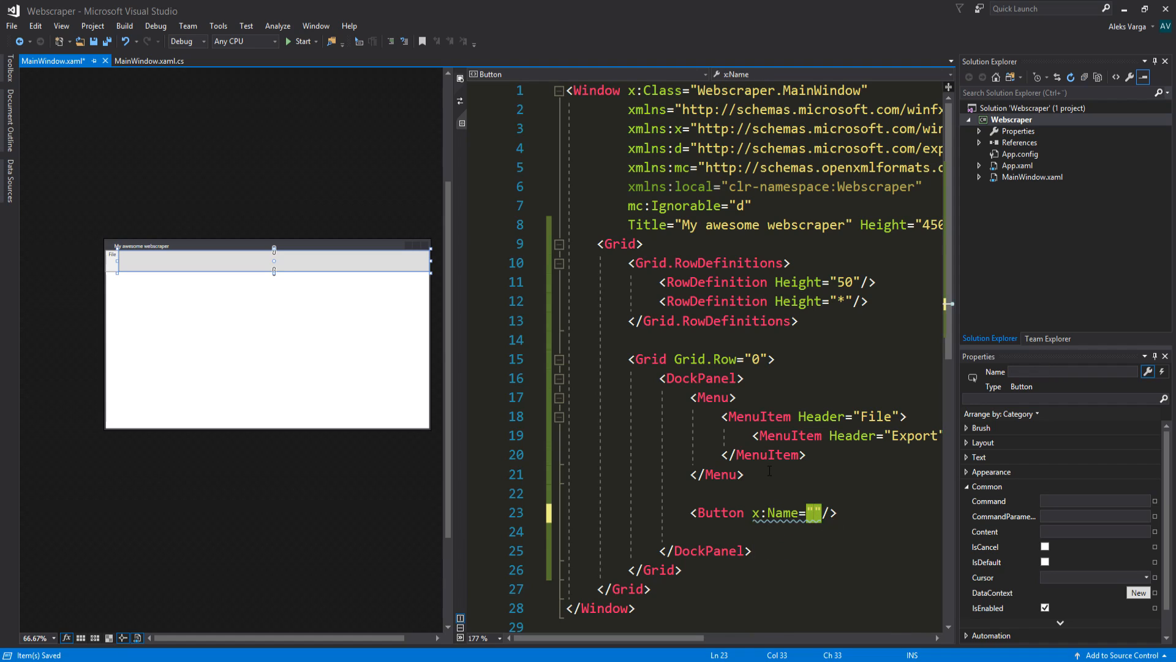
{"action": "type", "text": "BtnScraper"}
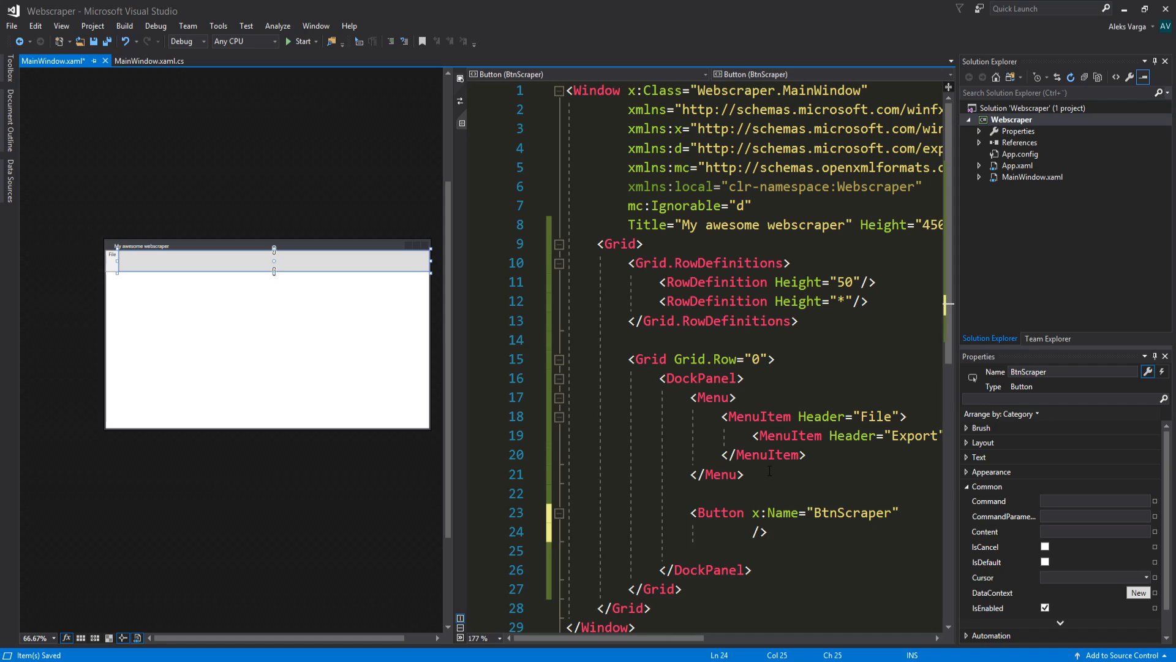
{"action": "type", "text": "DockPanel.Dock=\"Right"}
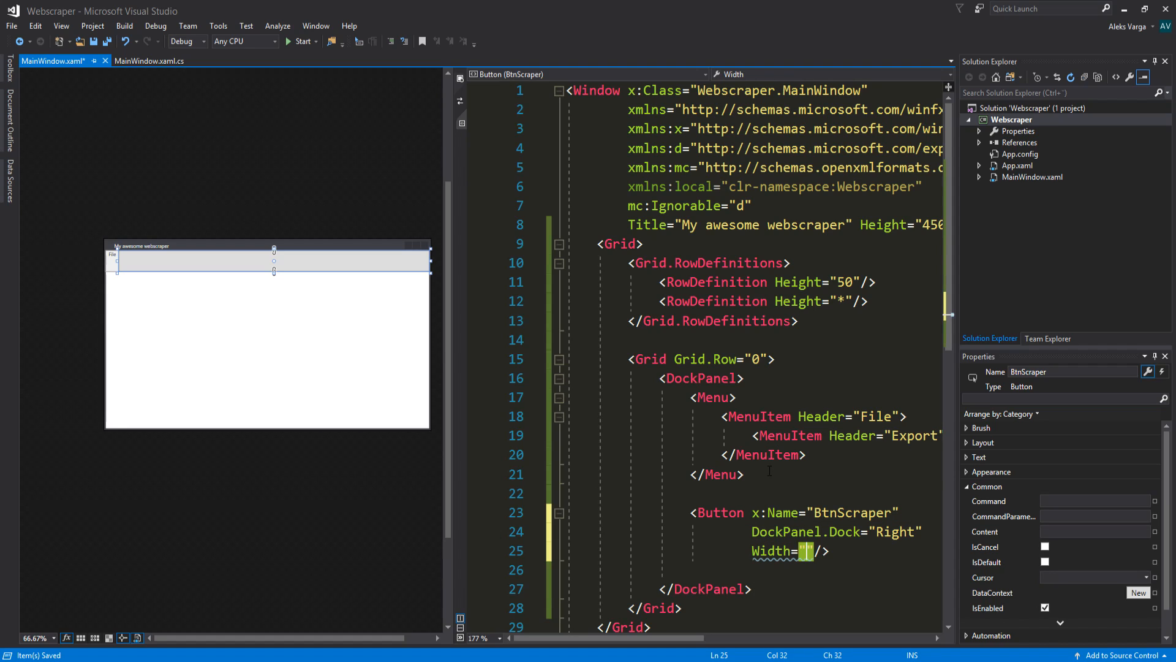
Set the button's Width to 50, Height to 25 and Content to 'Scrape'
{"action": "type", "text": "50"}
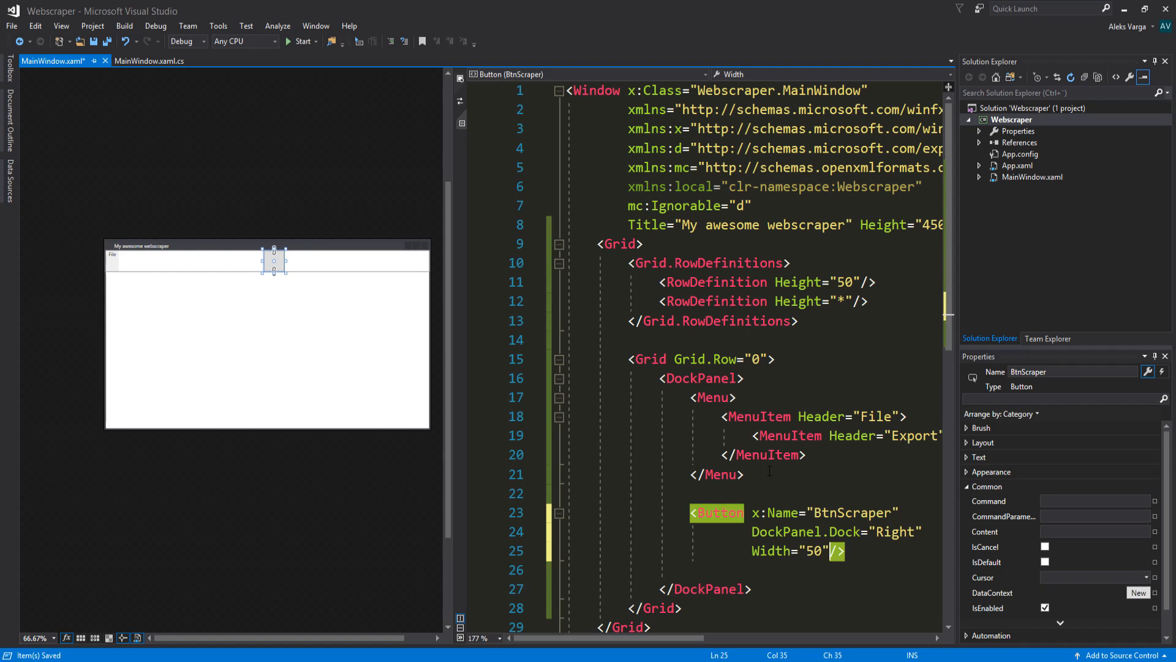
{"action": "type", "text": "Height=\"\"/>"}
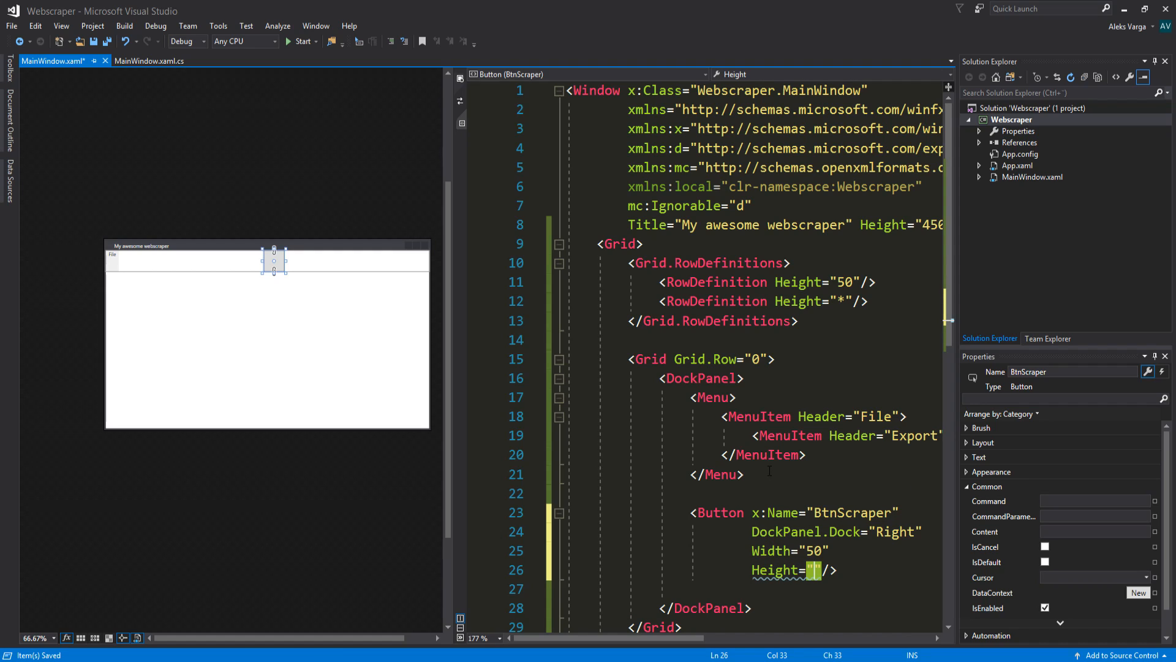
{"action": "type", "text": "25"}
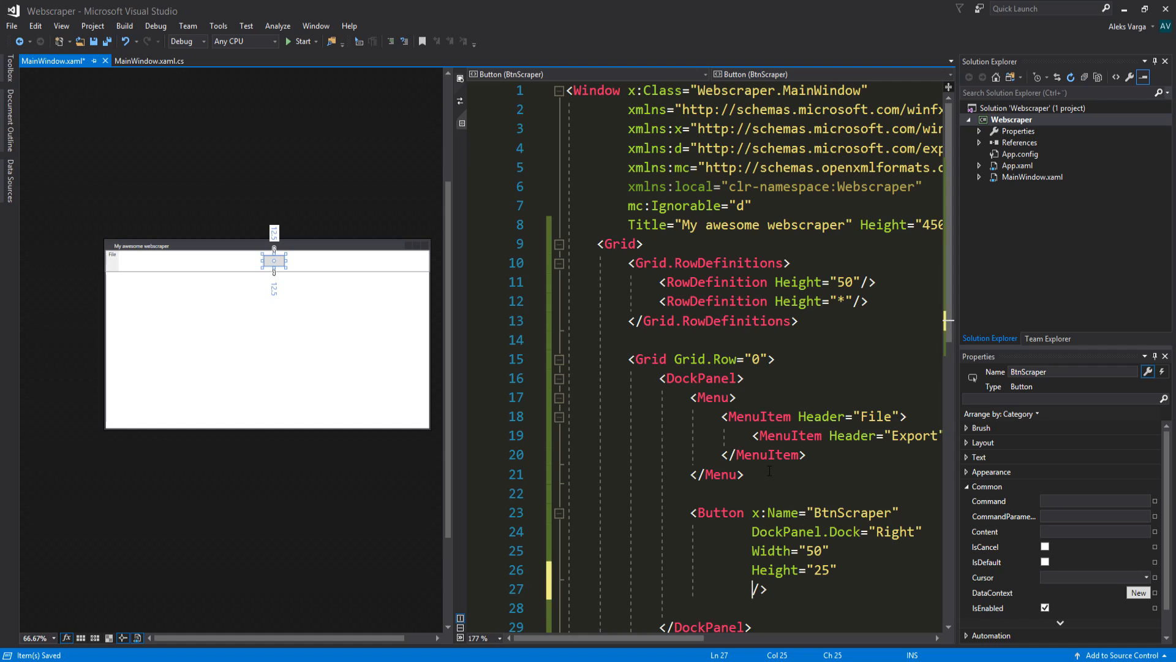
{"action": "key", "text": "ctrl+s"}
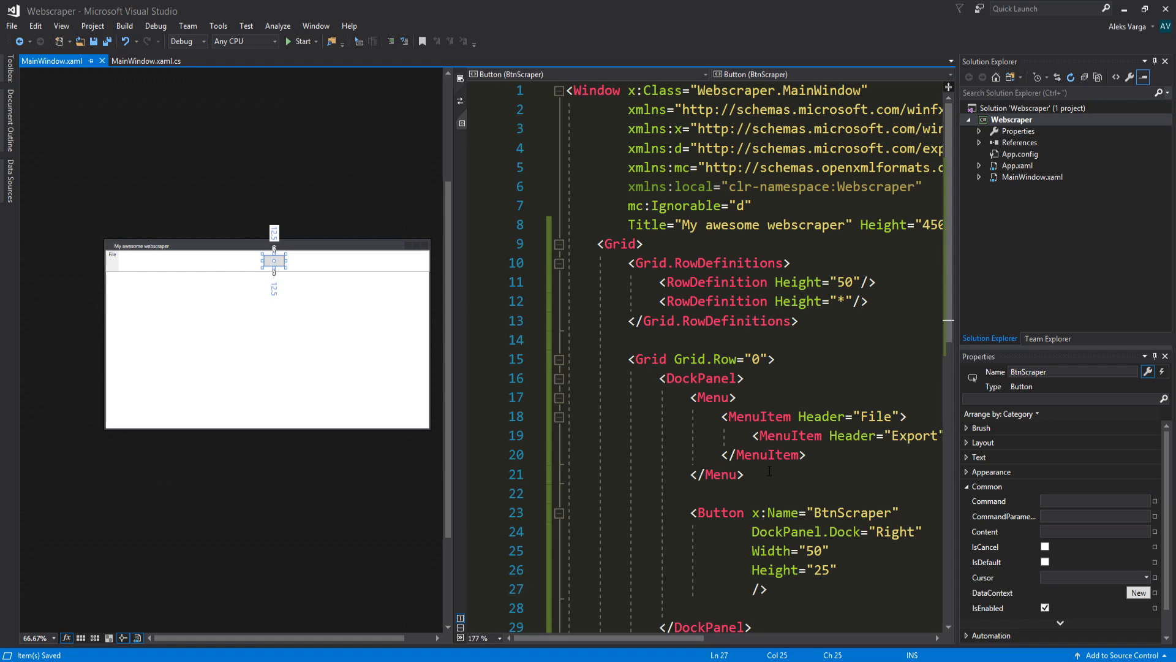
{"action": "type", "text": "Content=\"S"}
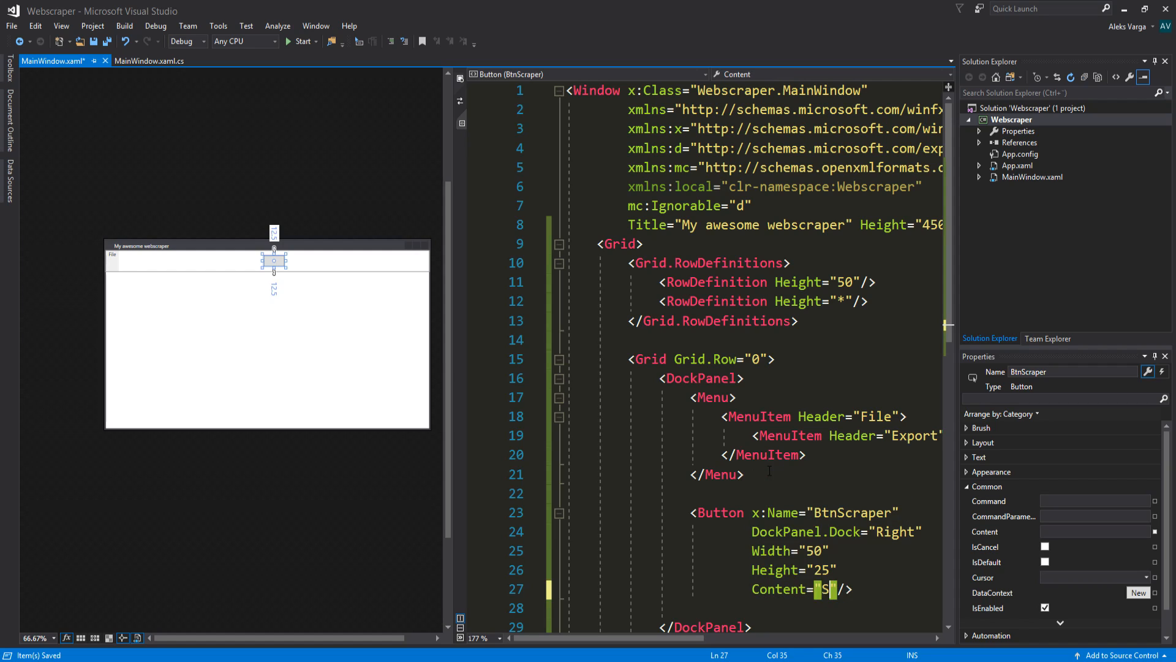
{"action": "type", "text": "crape"}
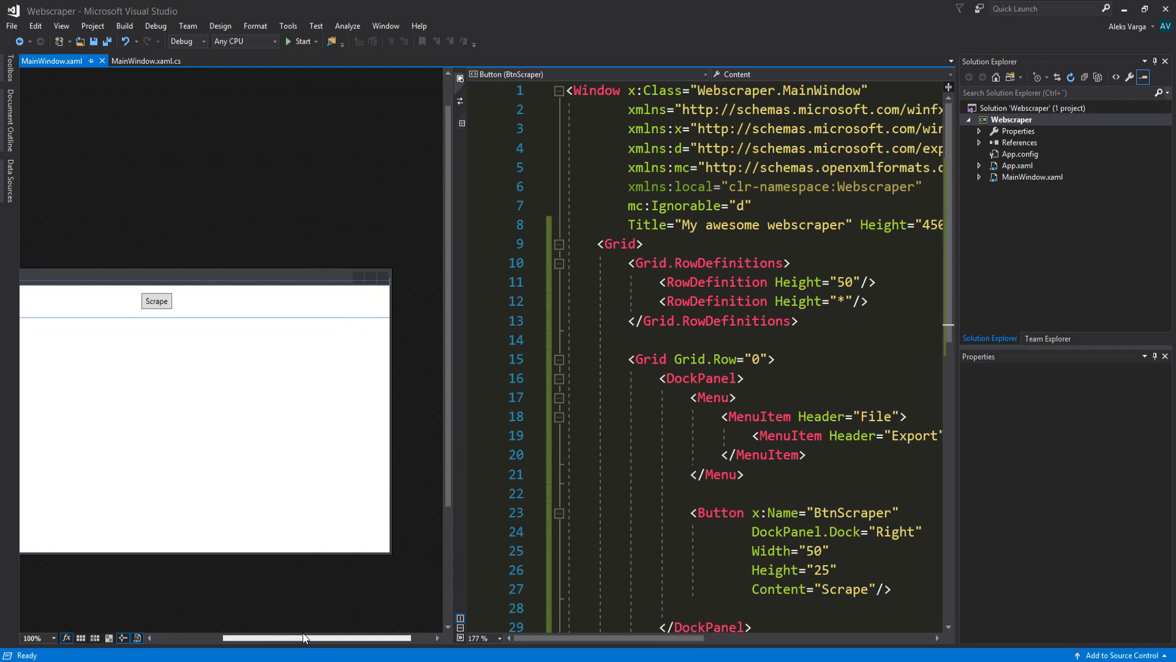
Select the Scrape button and open blank lines below its markup
{"action": "left_click", "coordinate": [156, 300]}
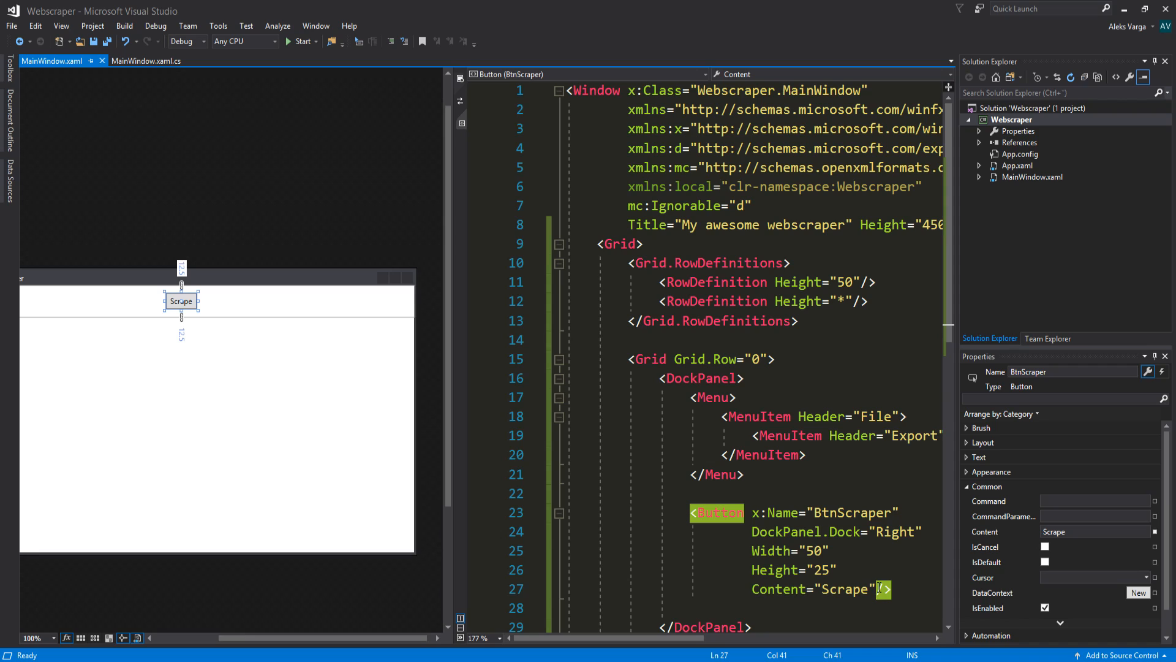
{"action": "key", "text": "ctrl+s"}
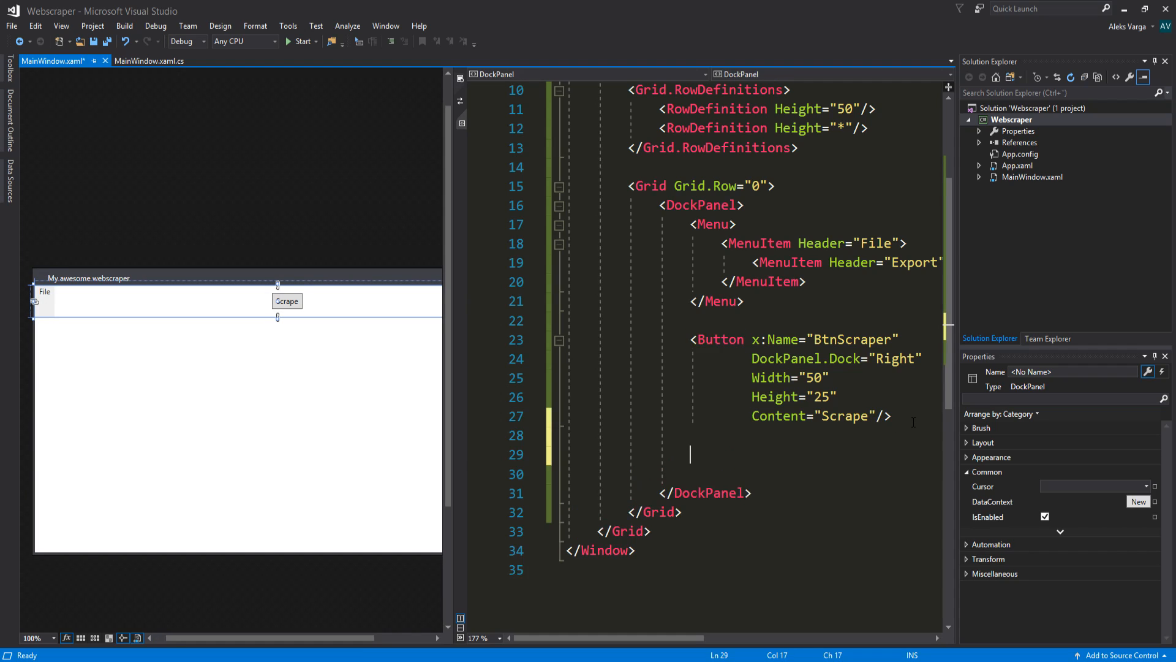
Add a TextBox with DockPanel.Dock set to Bottom
{"action": "type", "text": "Textbox />"}
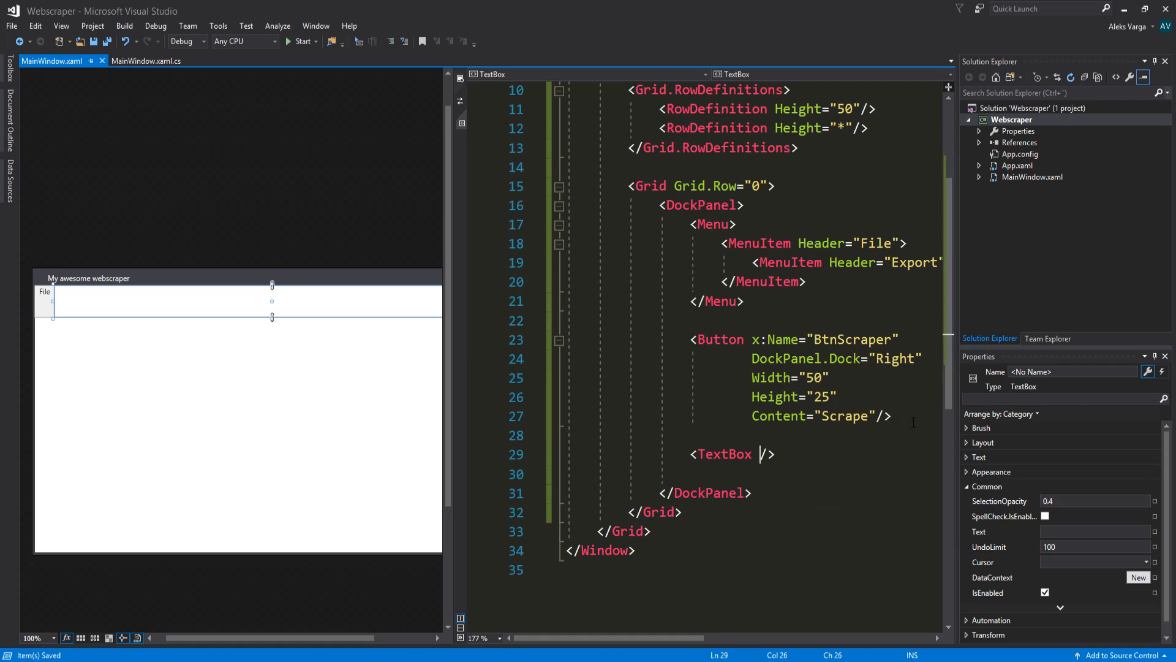
{"action": "type", "text": "DockPanel.Dock=\"."}
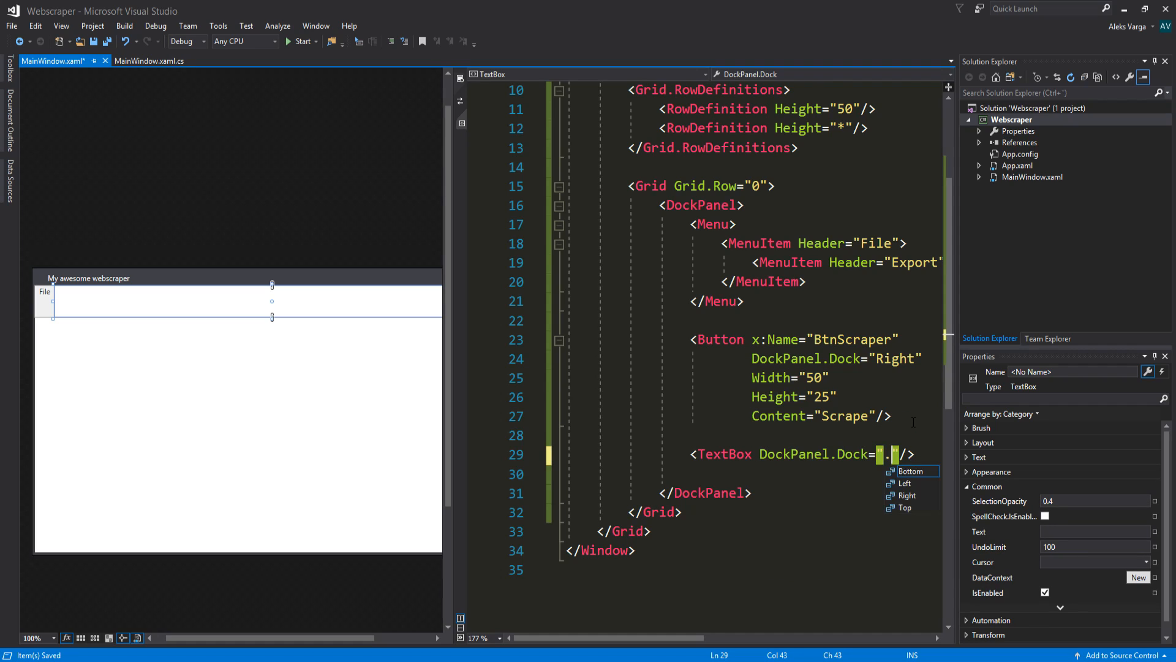
{"action": "key", "text": "Backspace"}
{"action": "type", "text": "Bottom"}
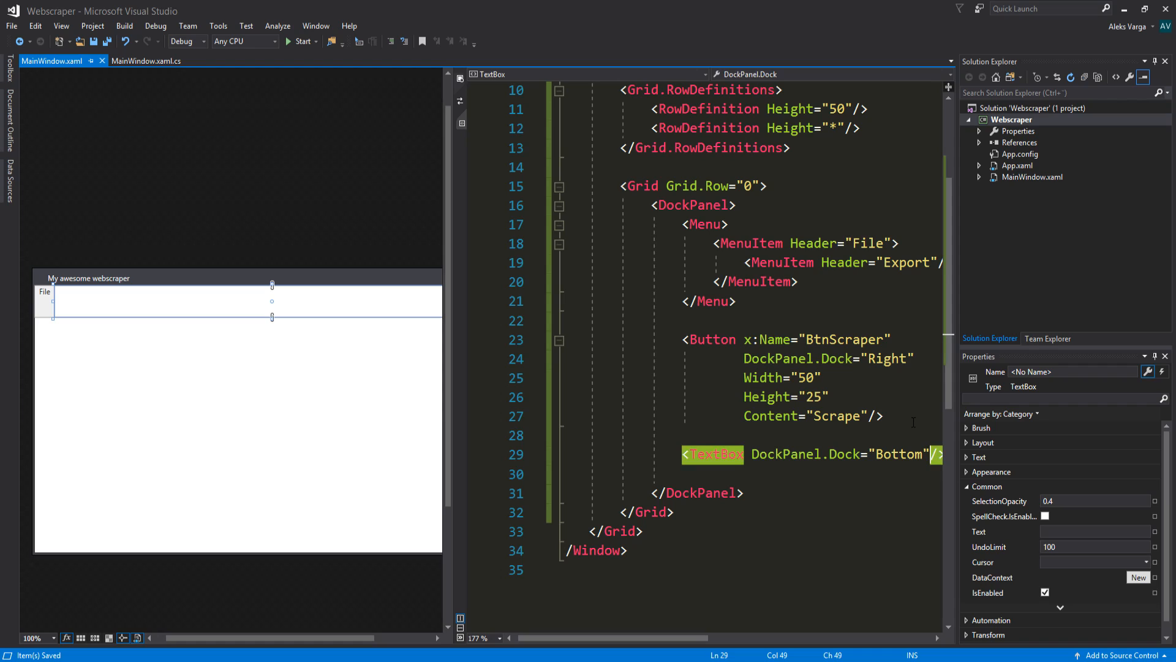
{"action": "key", "text": "Enter"}
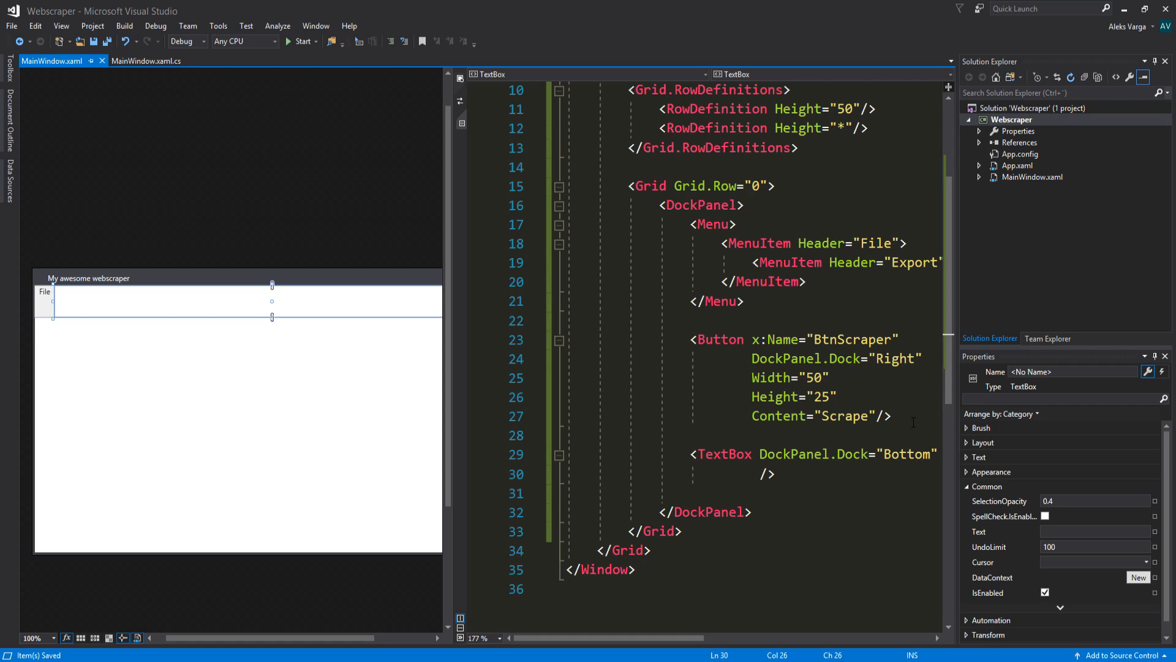
Name the TextBox TbPage with Height 20 and Text 'Webpage..'
{"action": "type", "text": "x:Name=\""}
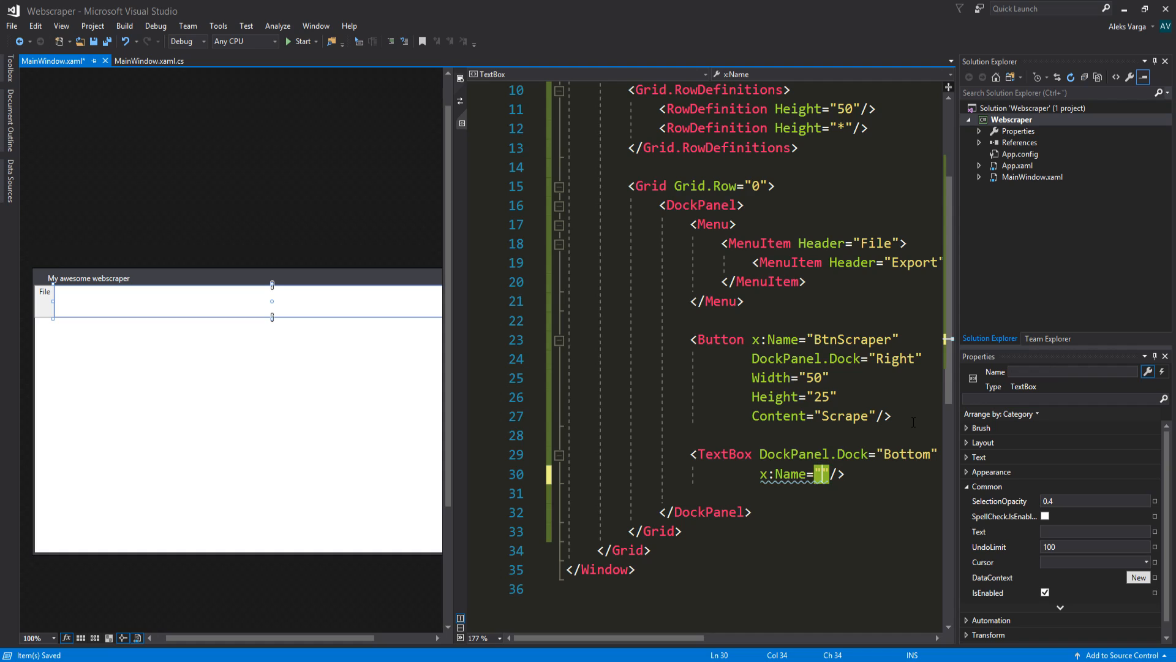
{"action": "type", "text": "Tb"}
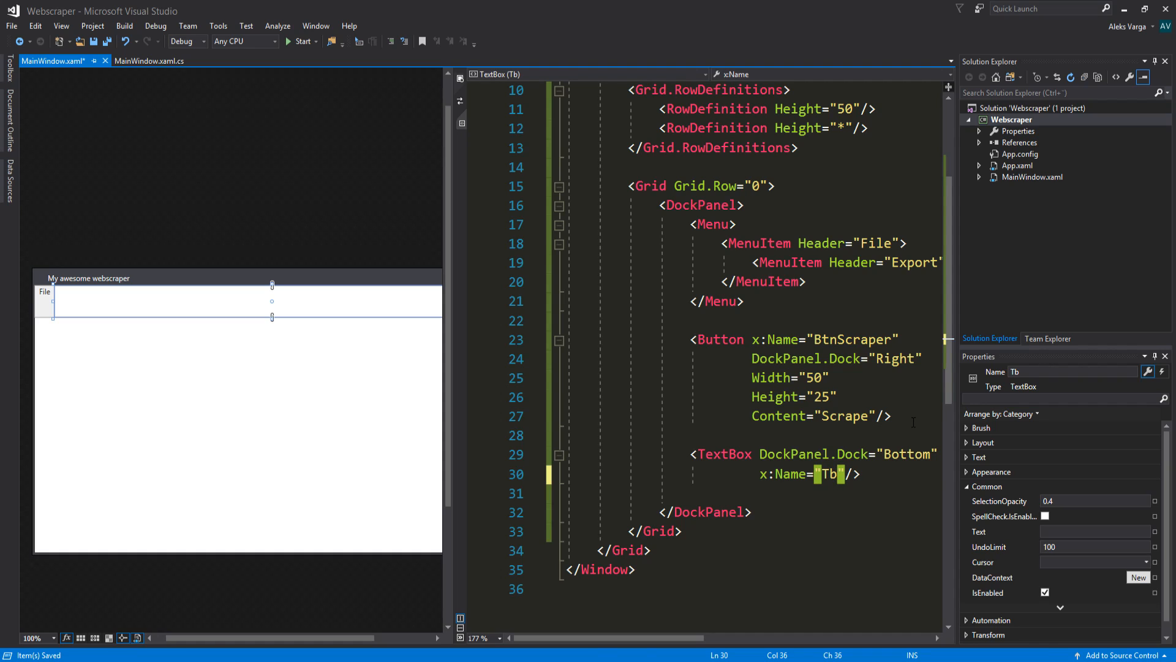
{"action": "type", "text": "Page"}
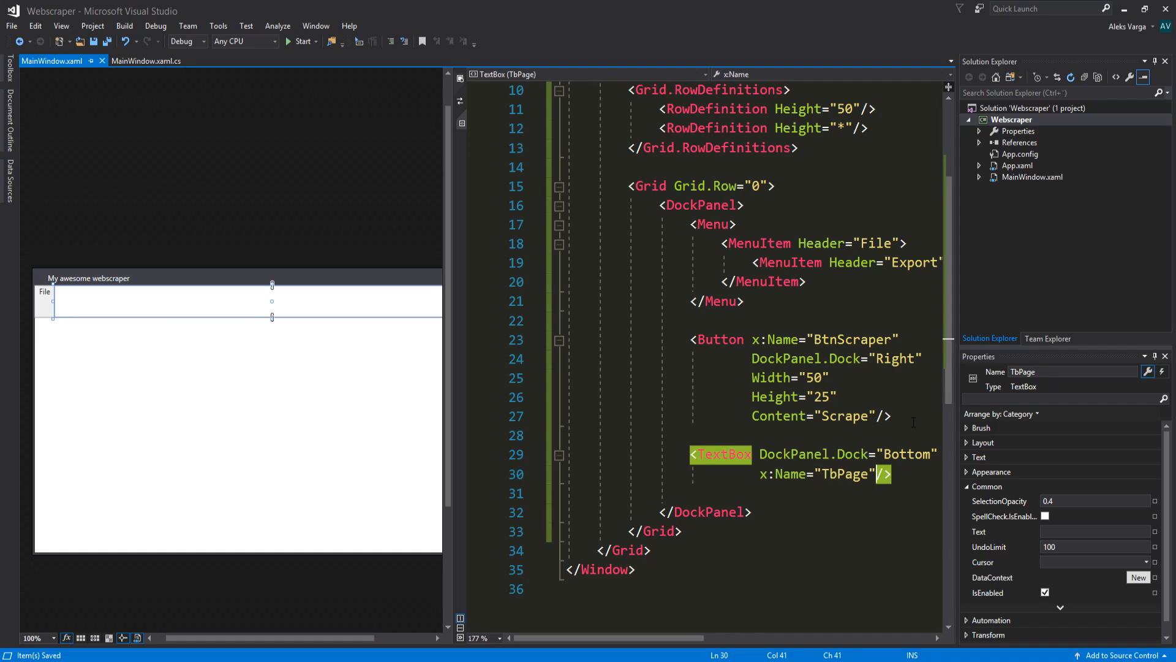
{"action": "type", "text": "Height=\"\"/>"}
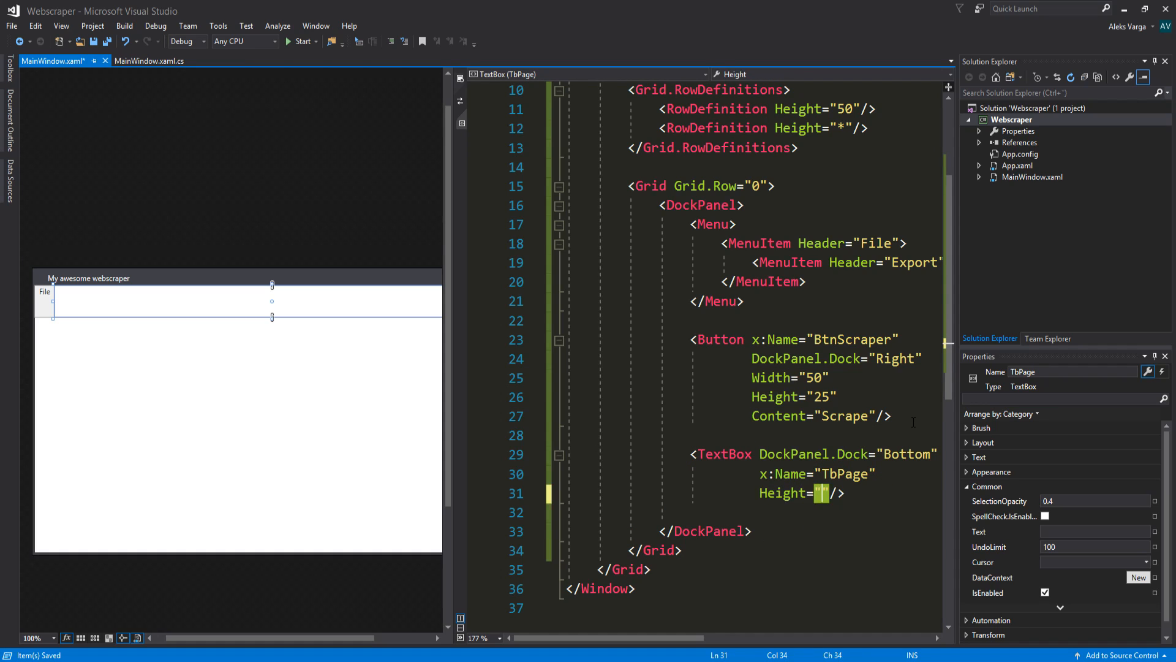
{"action": "type", "text": "20"}
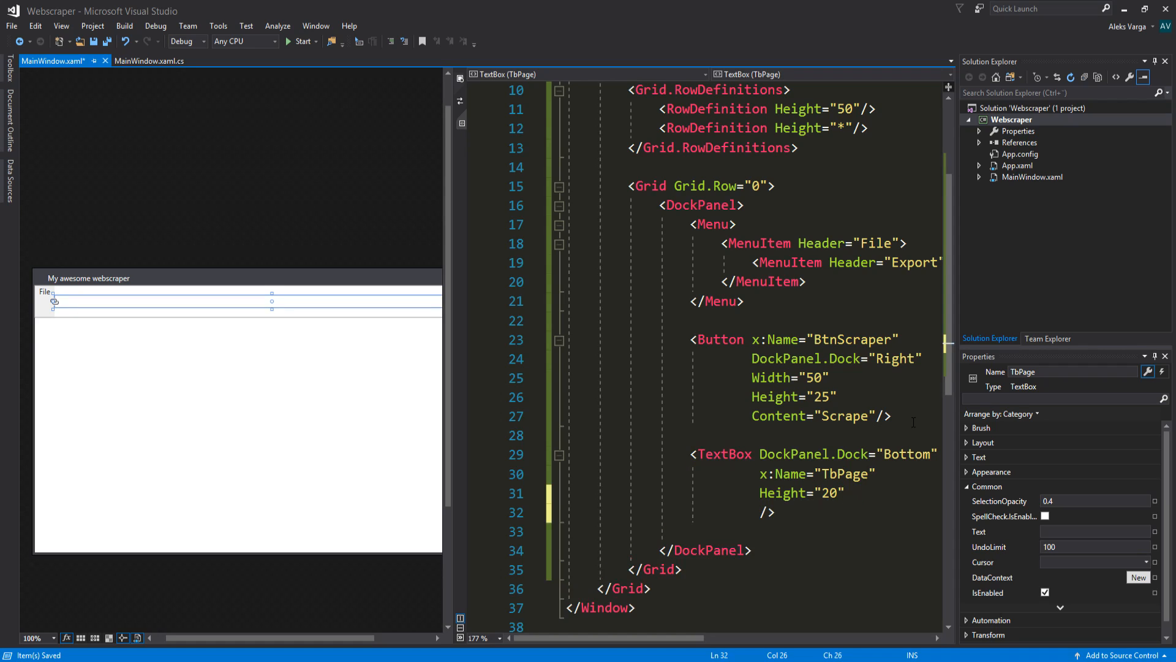
{"action": "type", "text": "text"}
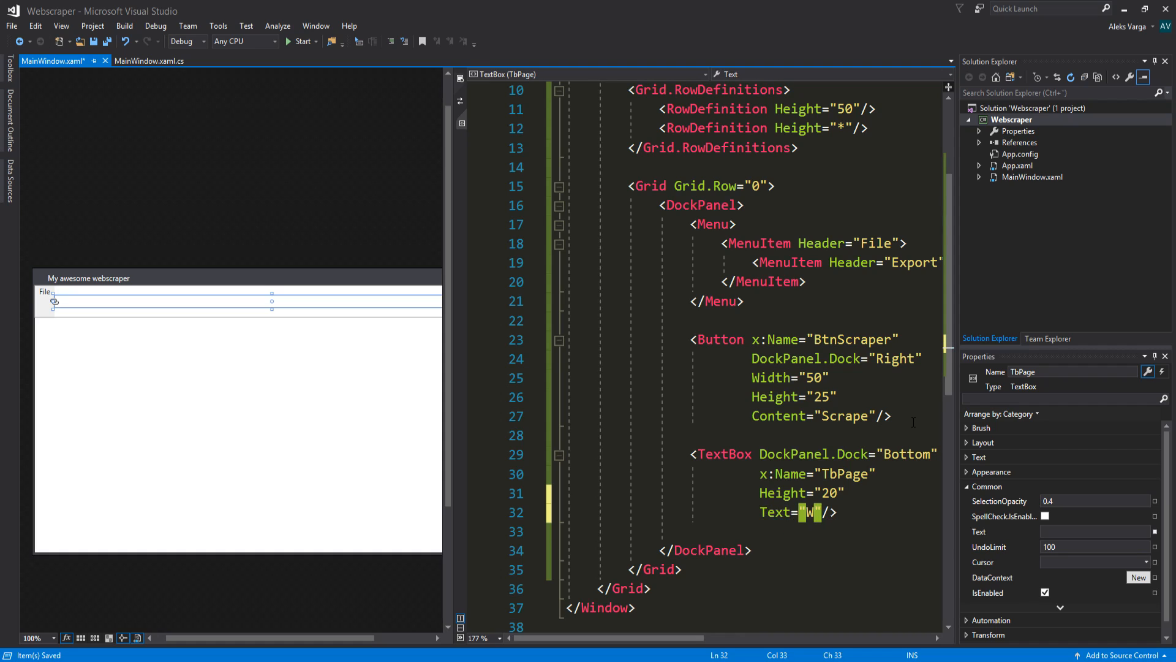
{"action": "type", "text": "ebpage.."}
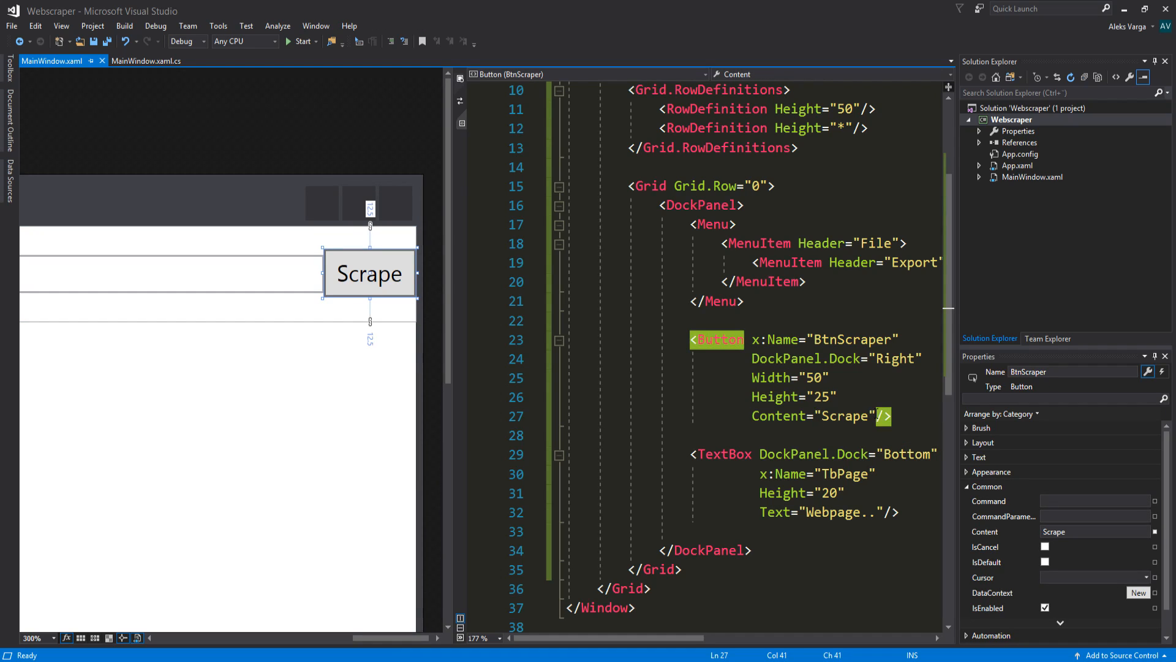
Add Margin="0,0,10,0" to the BtnScraper button and the TbPage TextBox
{"action": "type", "text": "margo"}
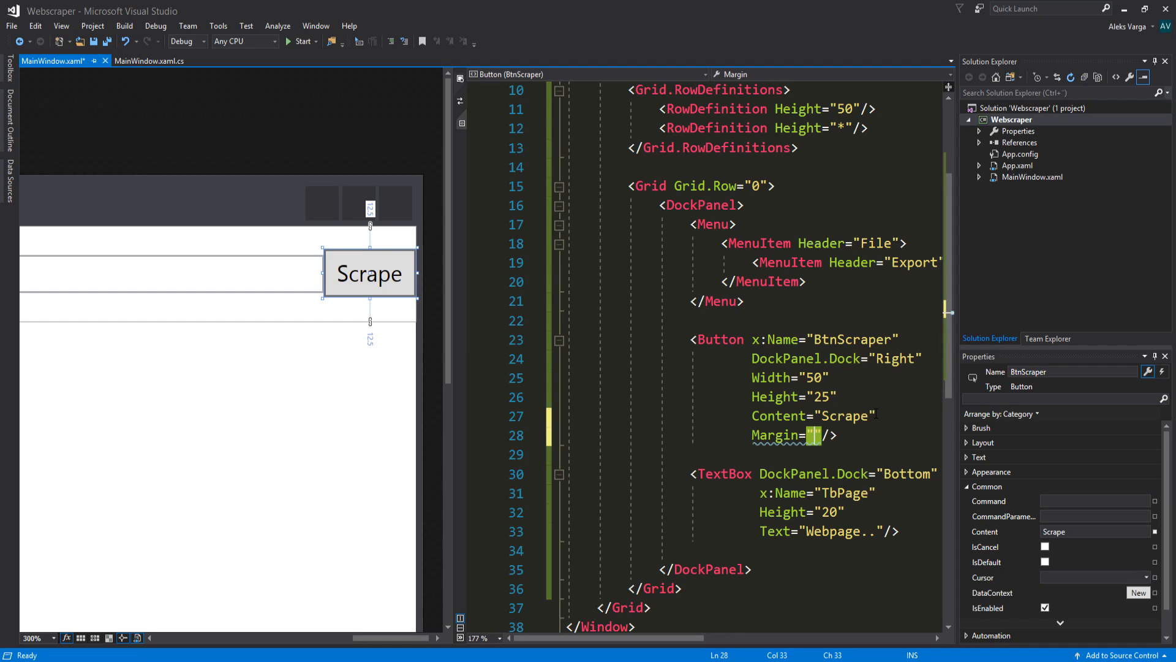
{"action": "type", "text": "0"}
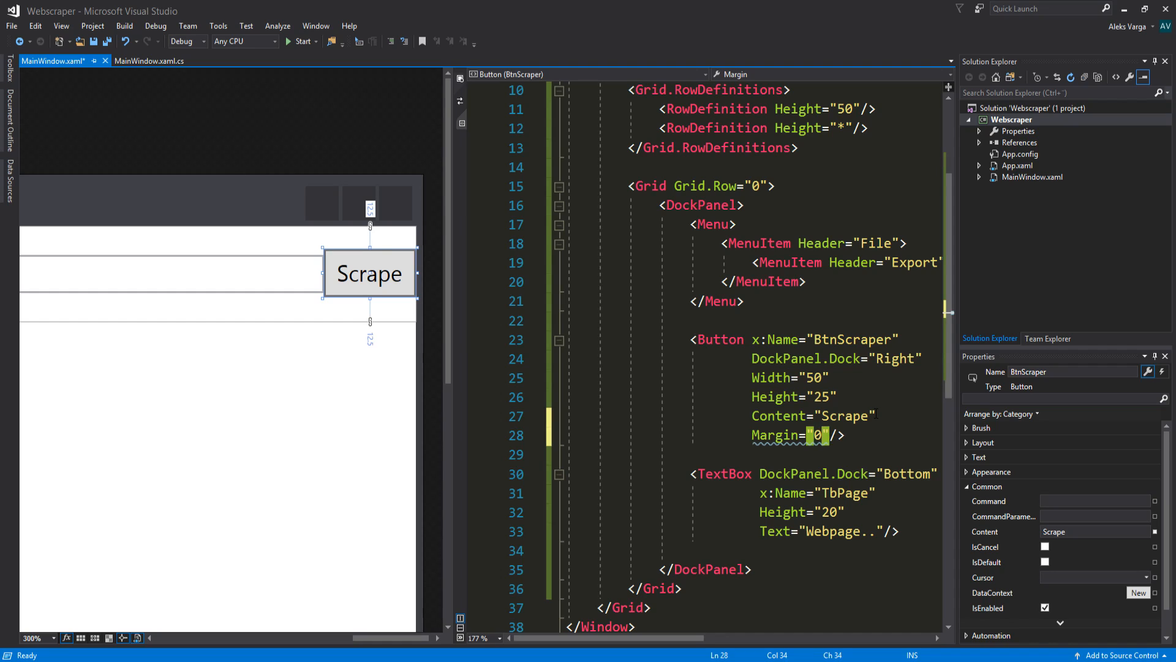
{"action": "type", "text": ",0"}
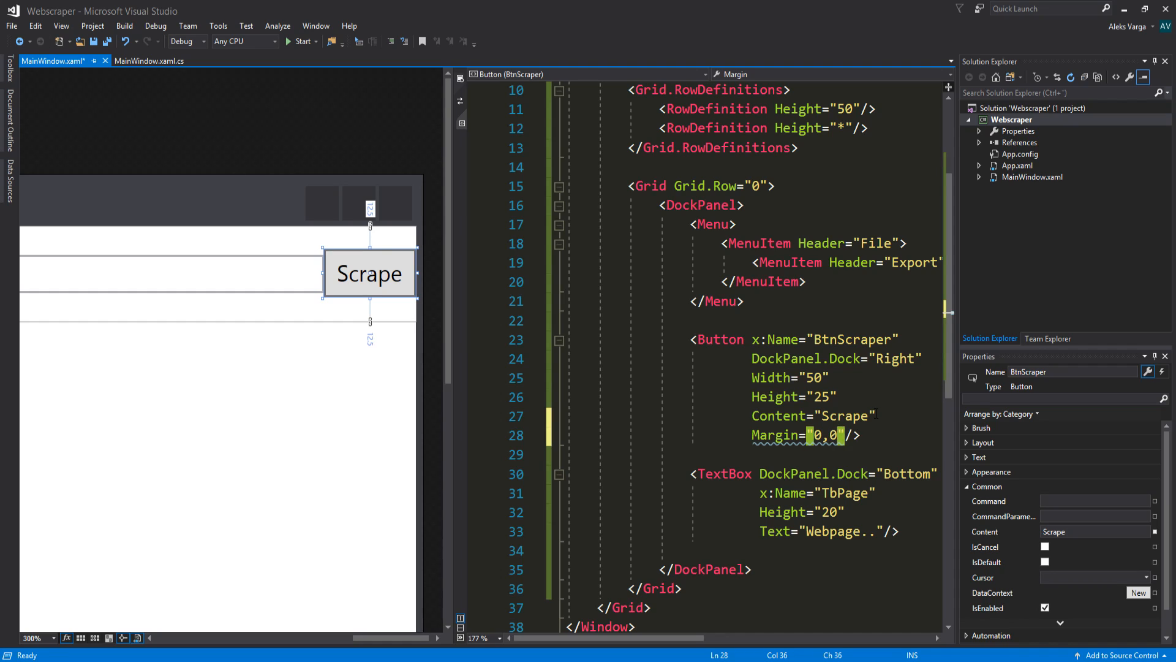
{"action": "type", "text": "10"}
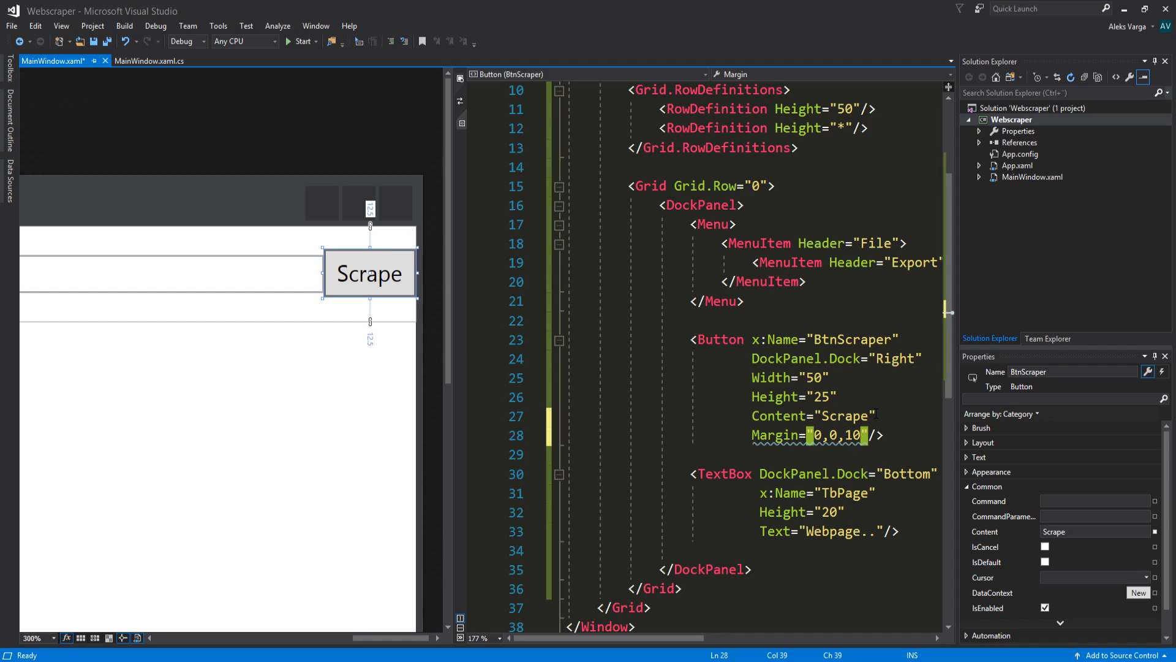
{"action": "type", "text": ",0"}
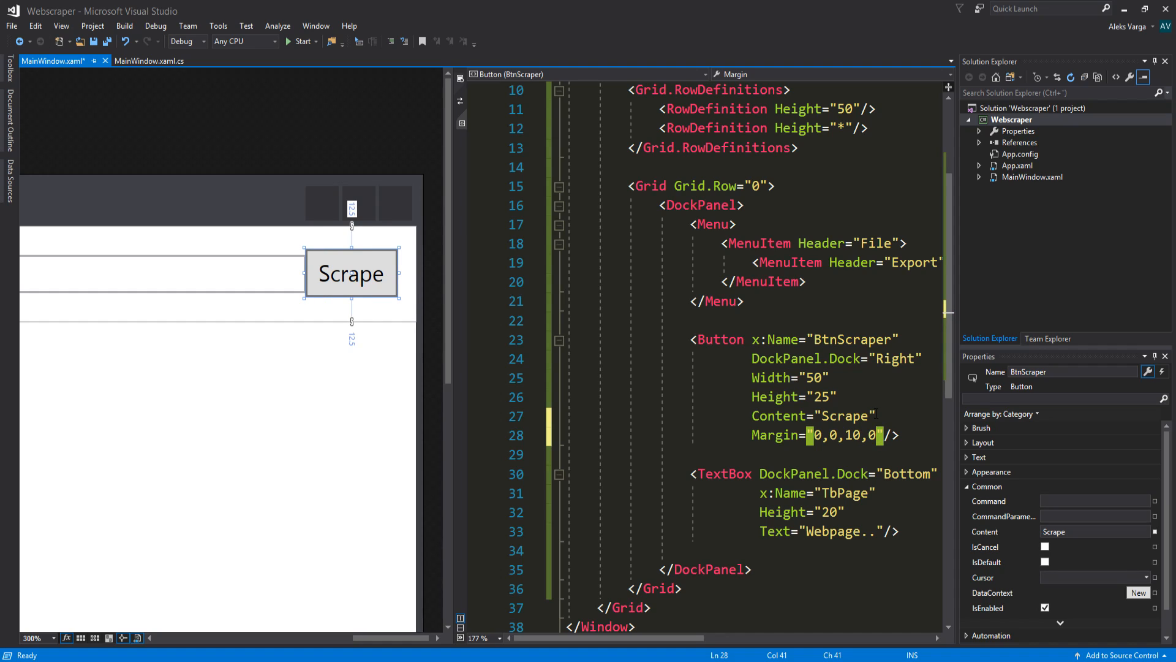
{"action": "key", "text": "ctrl+s"}
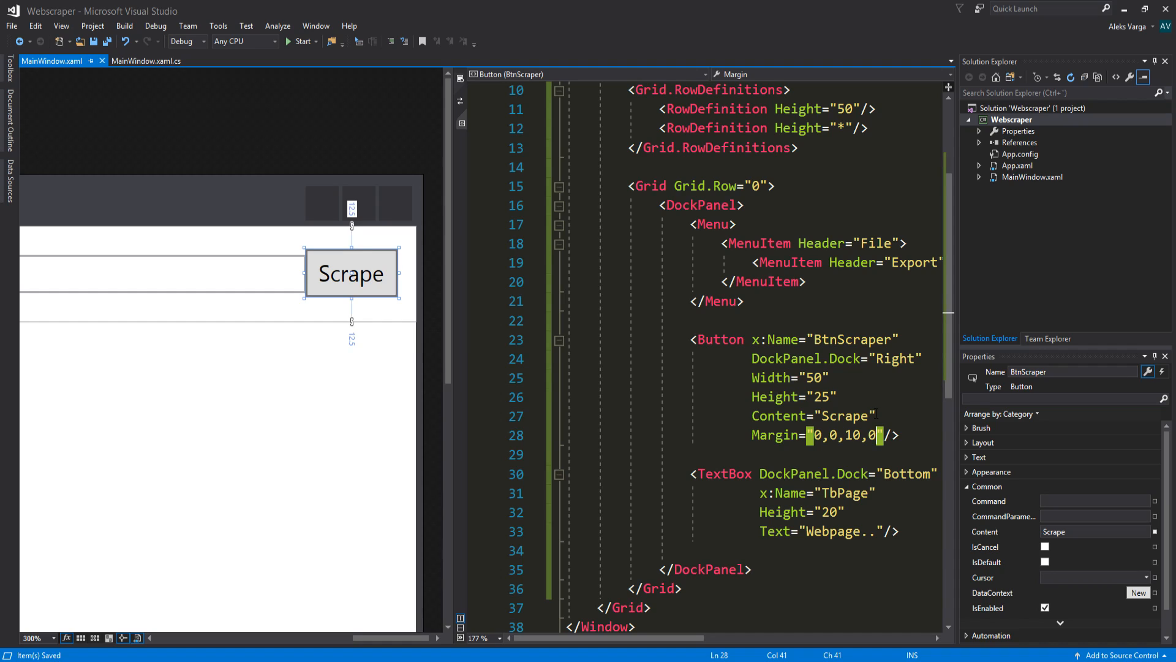
{"action": "mouse_move", "coordinate": [412, 306]}
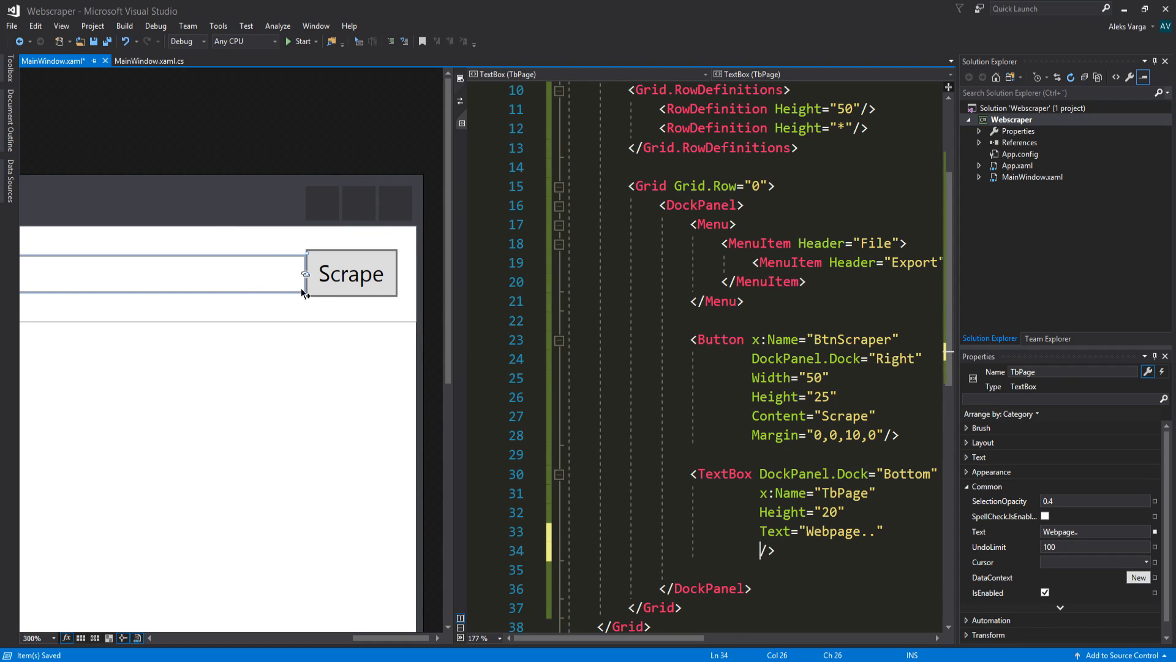
{"action": "mouse_move", "coordinate": [772, 530]}
{"action": "type", "text": "Margin=\""}
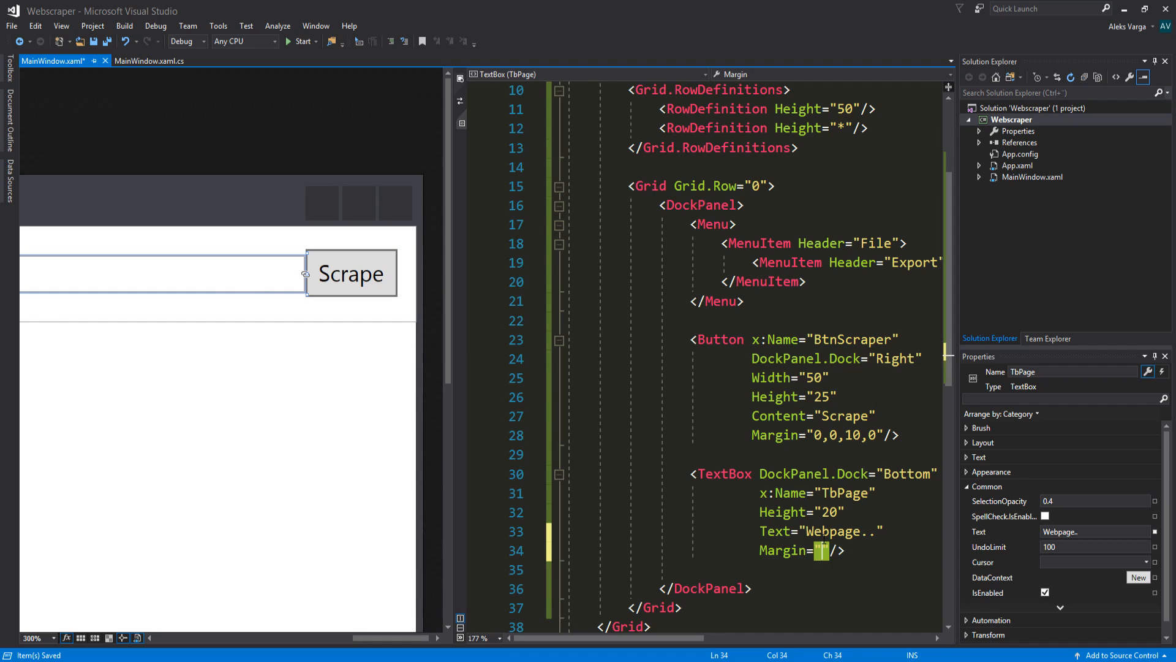
{"action": "type", "text": ",0,10,0"}
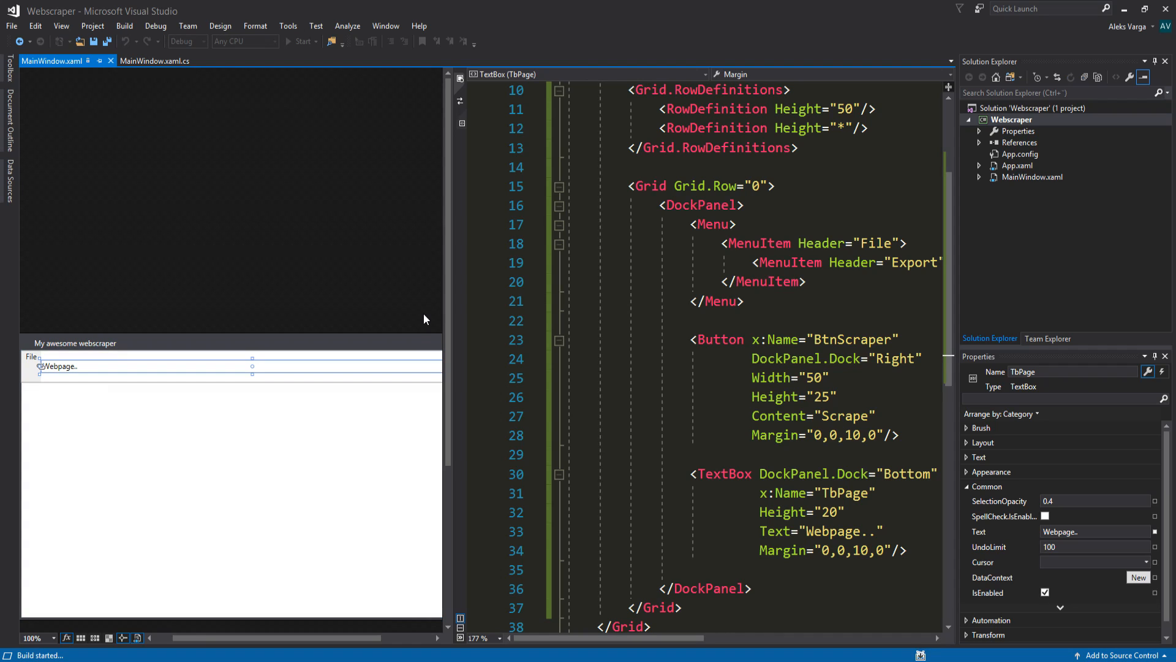
{"action": "left_click", "coordinate": [300, 42]}
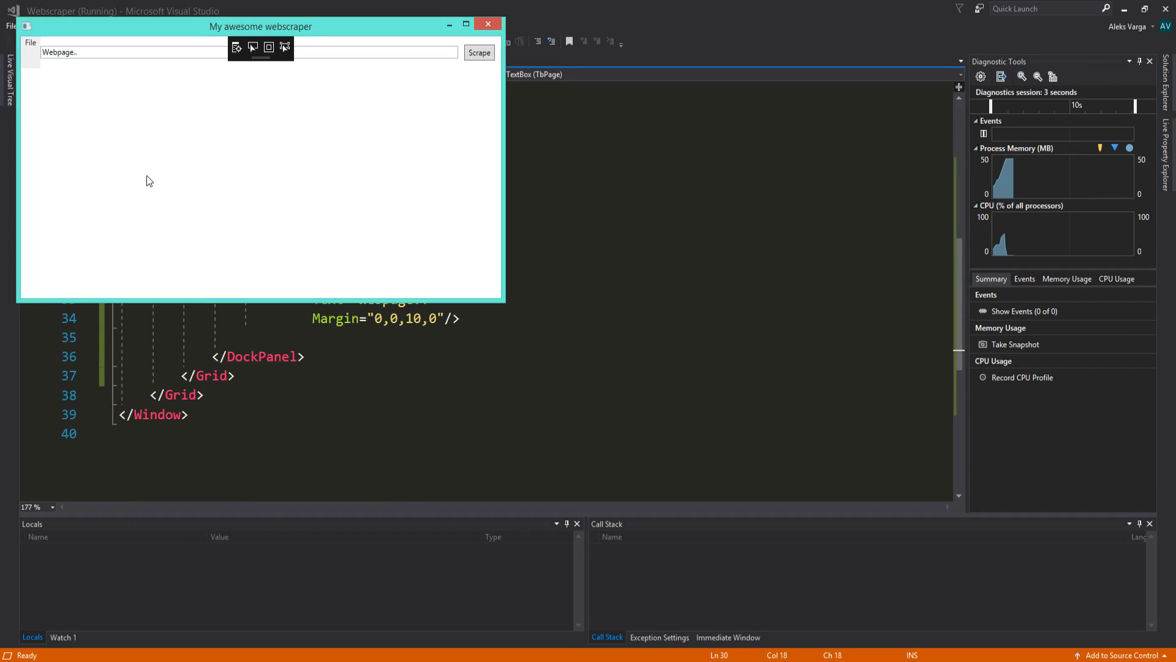
{"action": "left_click", "coordinate": [30, 42]}
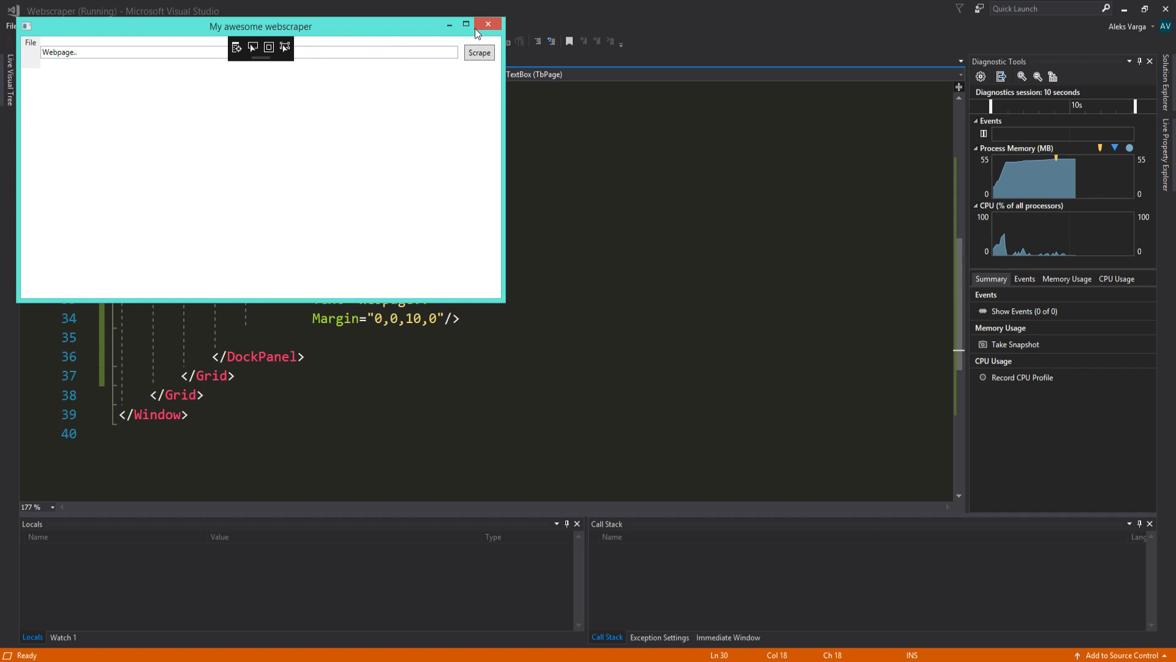
{"action": "left_click", "coordinate": [485, 23]}
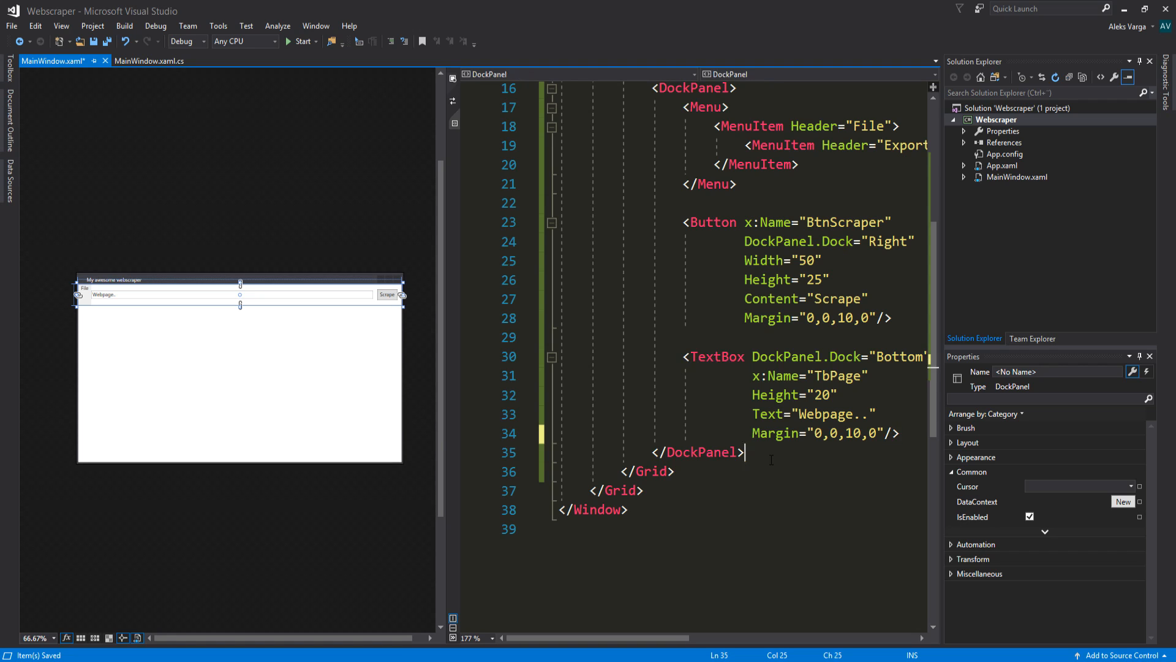
Below the top grid, add <Grid Grid.Row="1"> holding an empty <DataGrid /> element
{"action": "left_click", "coordinate": [651, 471]}
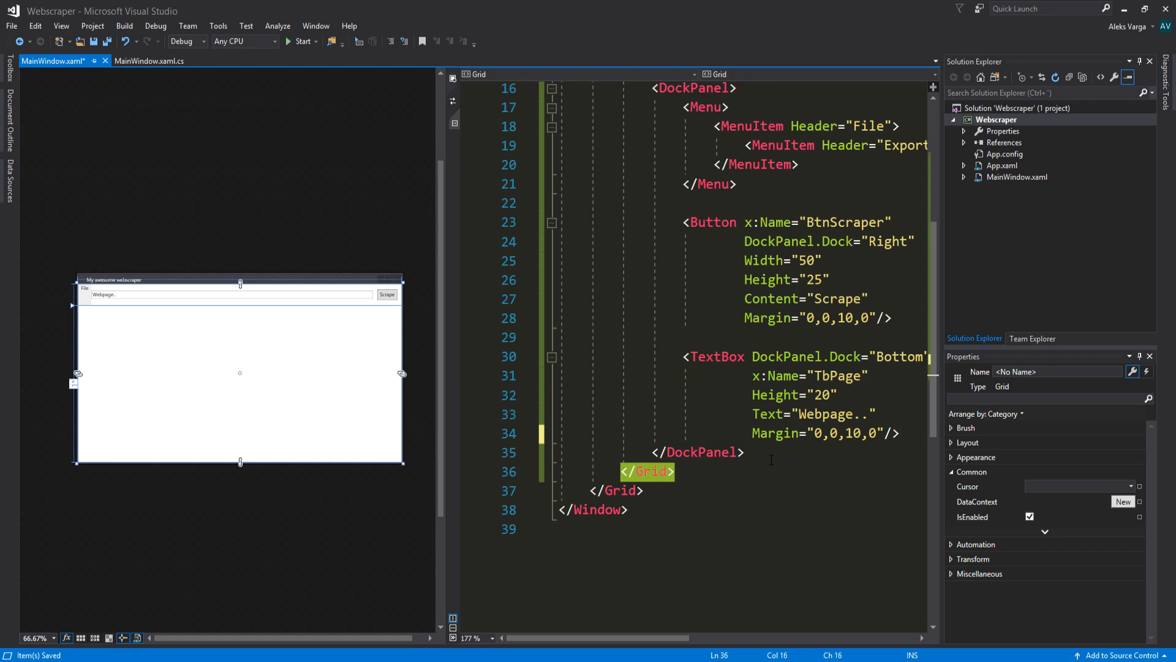
{"action": "type", "text": "<"}
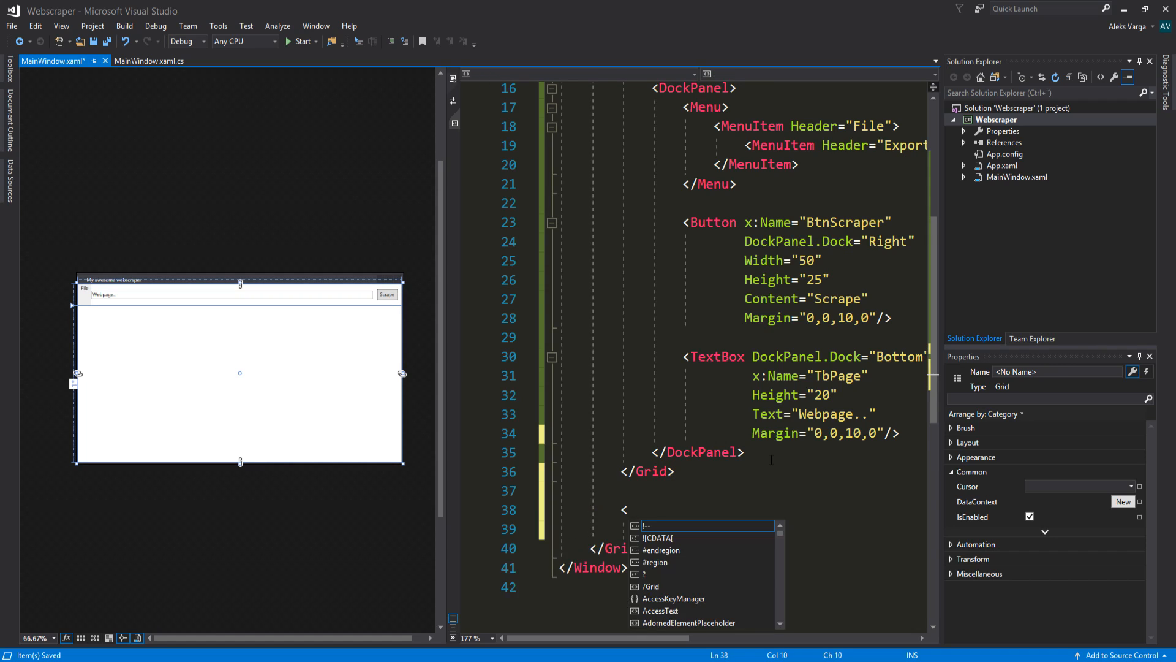
{"action": "type", "text": "Grid>"}
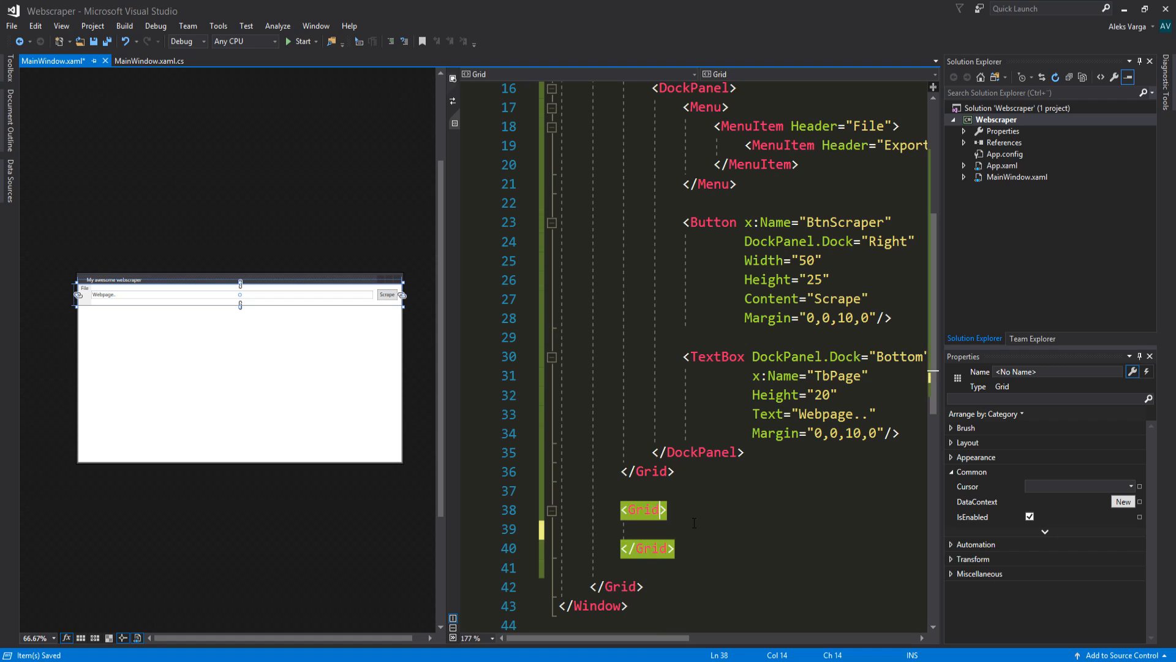
{"action": "type", "text": "Gri"}
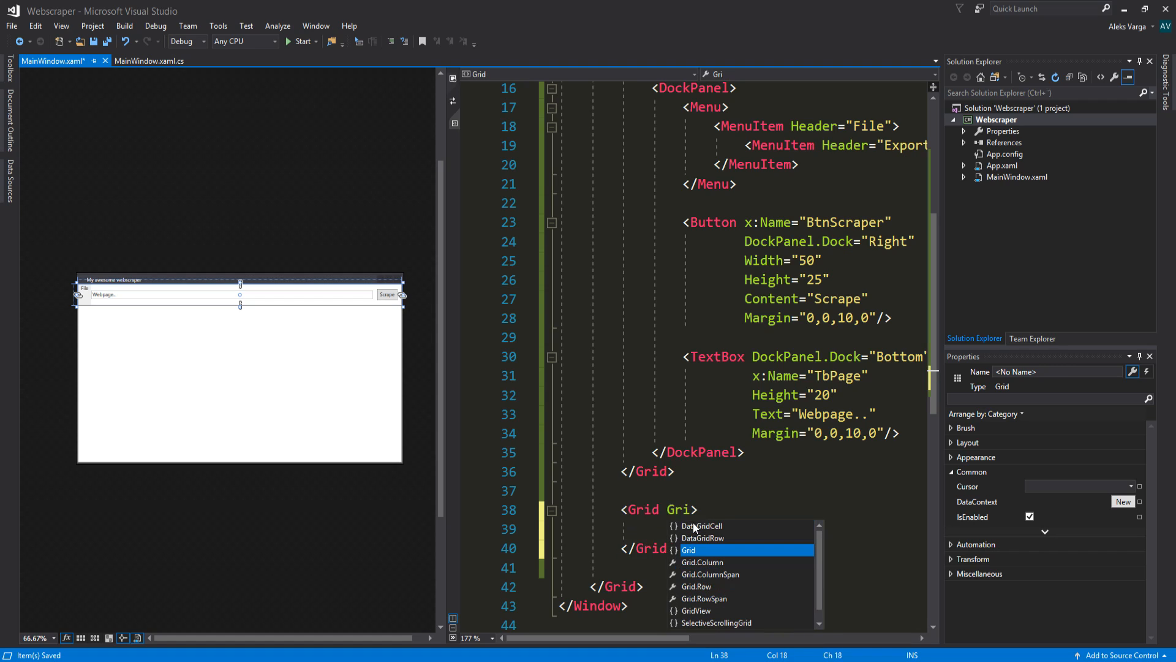
{"action": "type", "text": "d.r"}
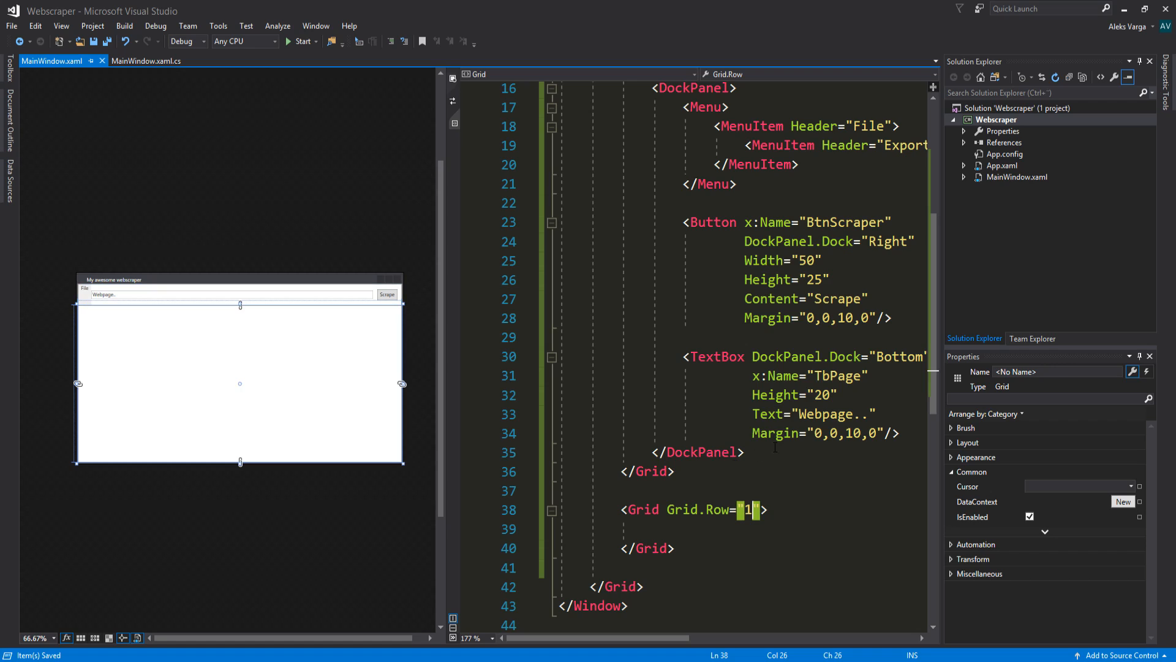
{"action": "type", "text": "0"}
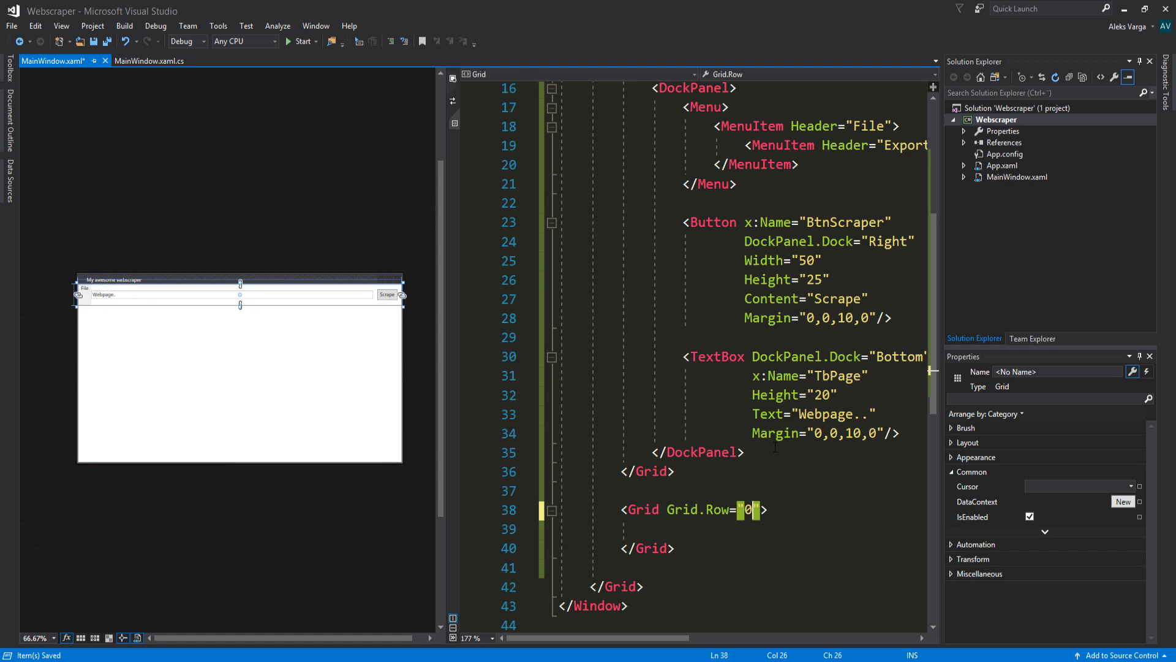
{"action": "type", "text": "1"}
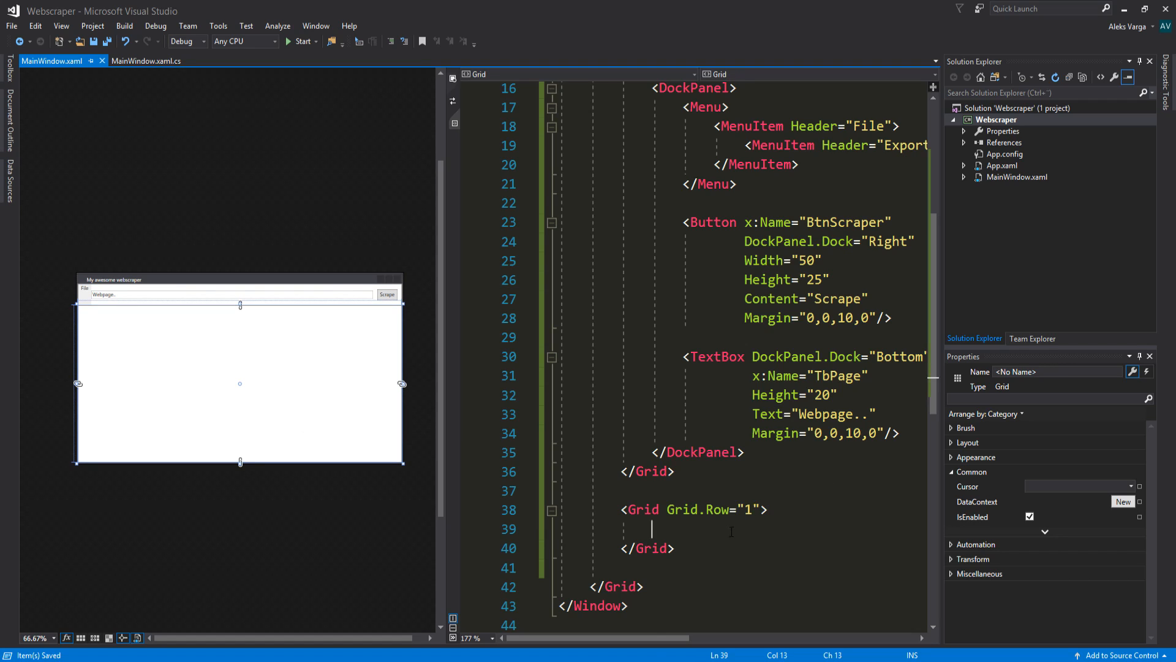
{"action": "type", "text": "<Grid></Grid>"}
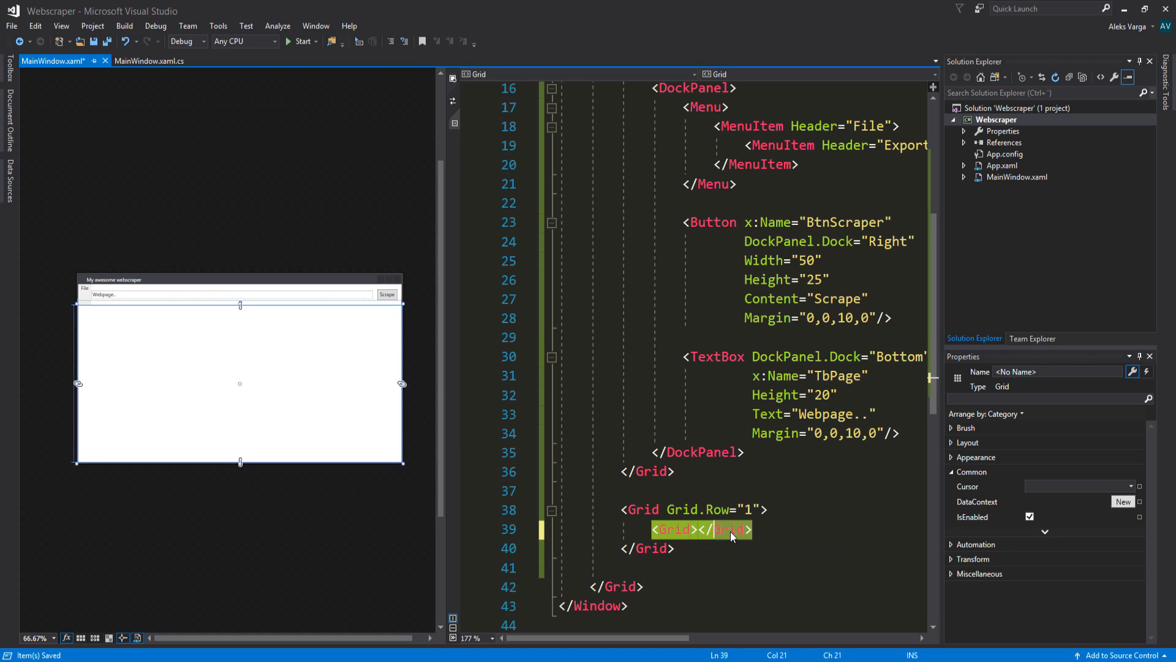
{"action": "key", "text": "Delete"}
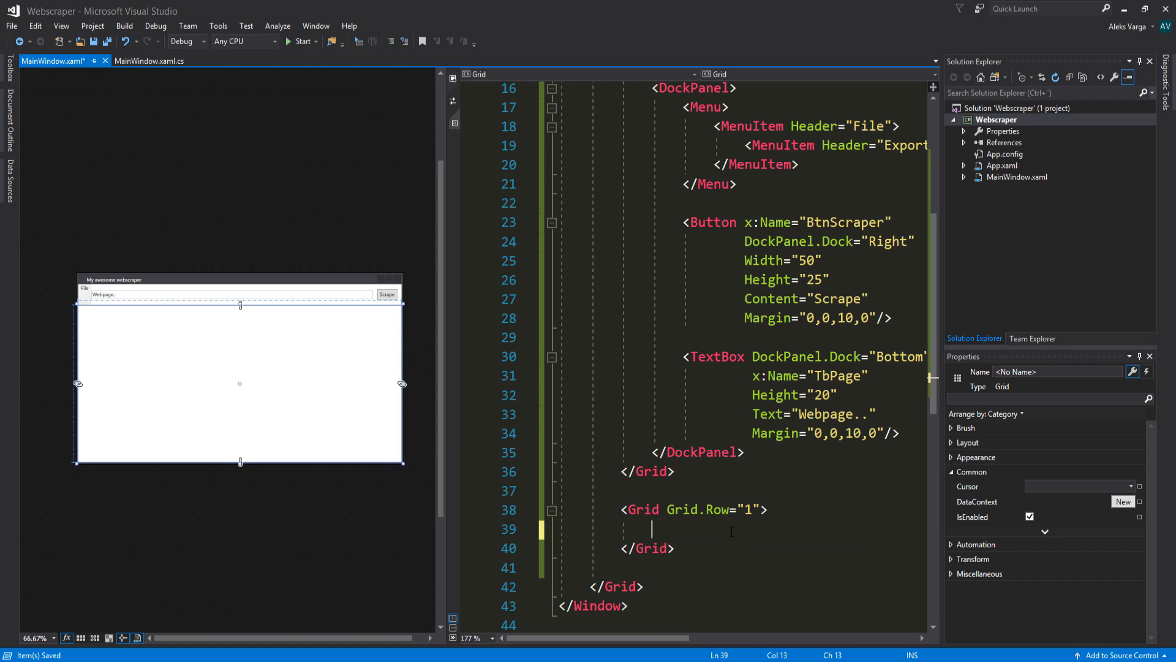
{"action": "type", "text": "<DataGrid />"}
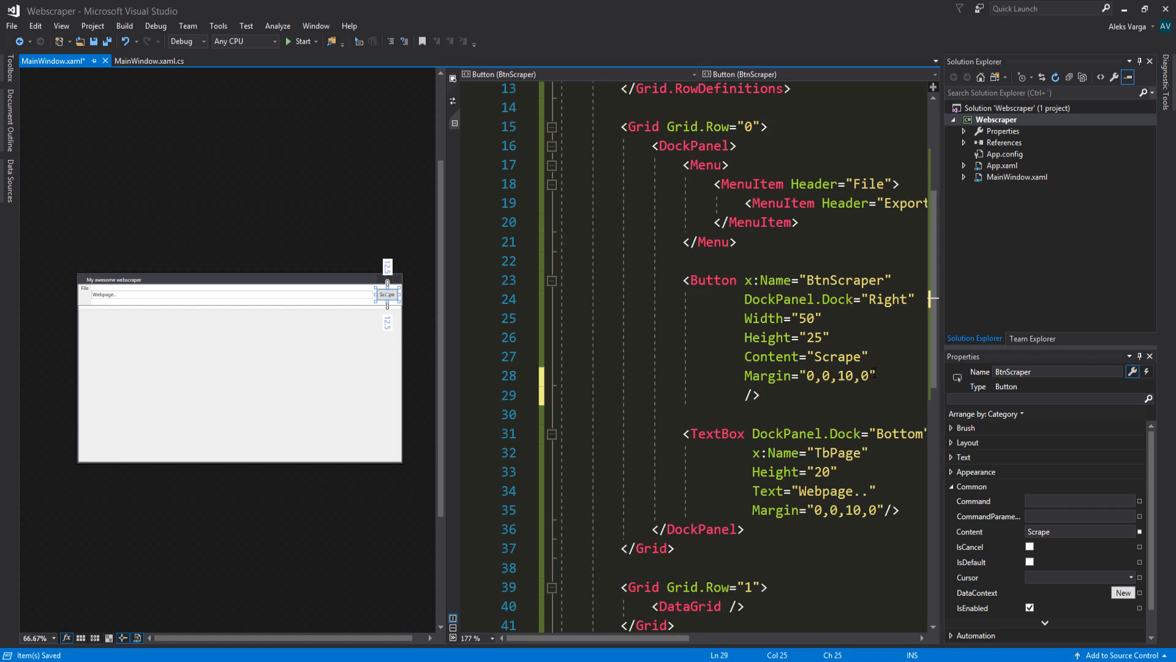
Add BtnScraper_Click and MenuItem_Click handlers, then open MainWindow.xaml.cs from Solution Explorer
{"action": "type", "text": "Click=\""}
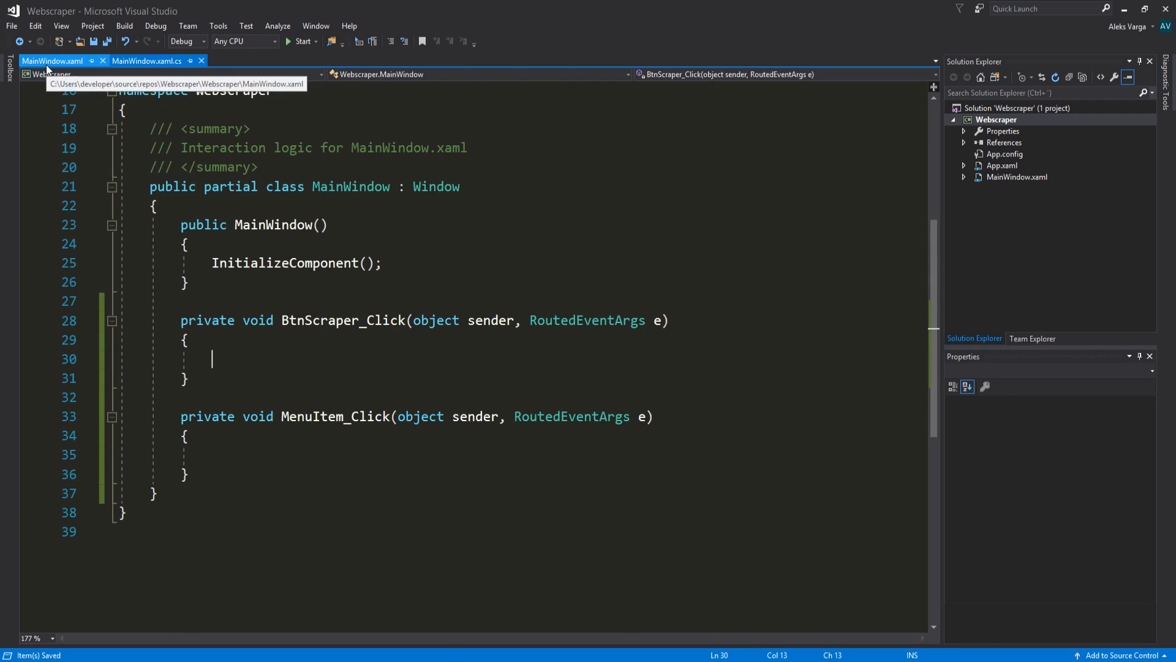
{"action": "left_click", "coordinate": [147, 61]}
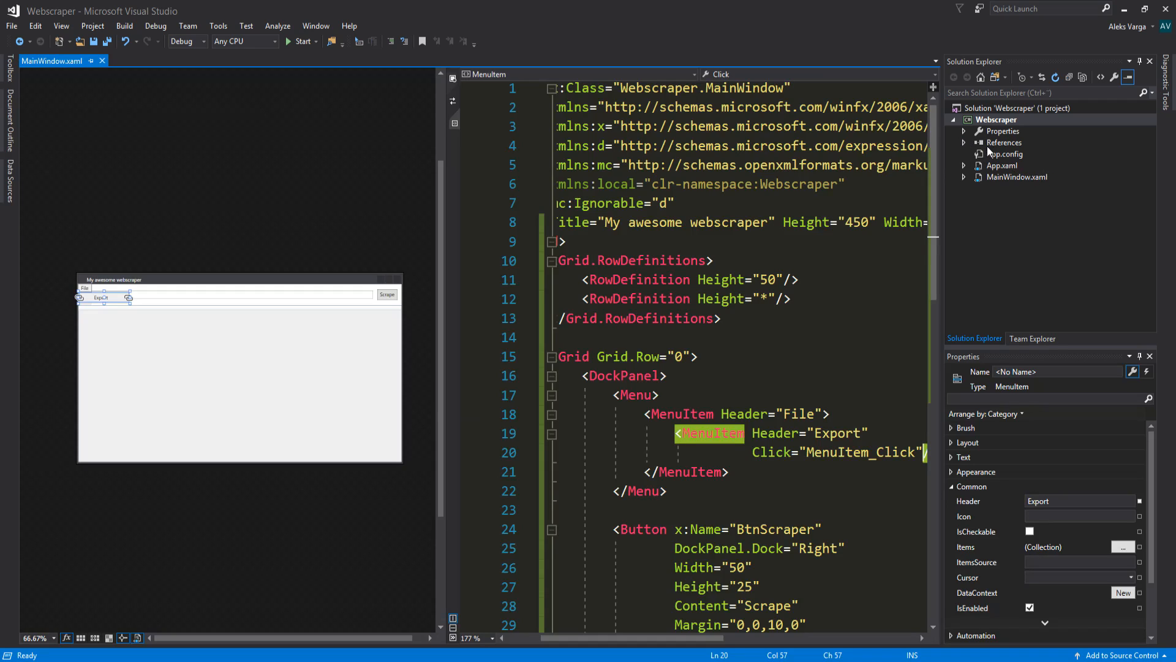
{"action": "mouse_move", "coordinate": [1003, 154]}
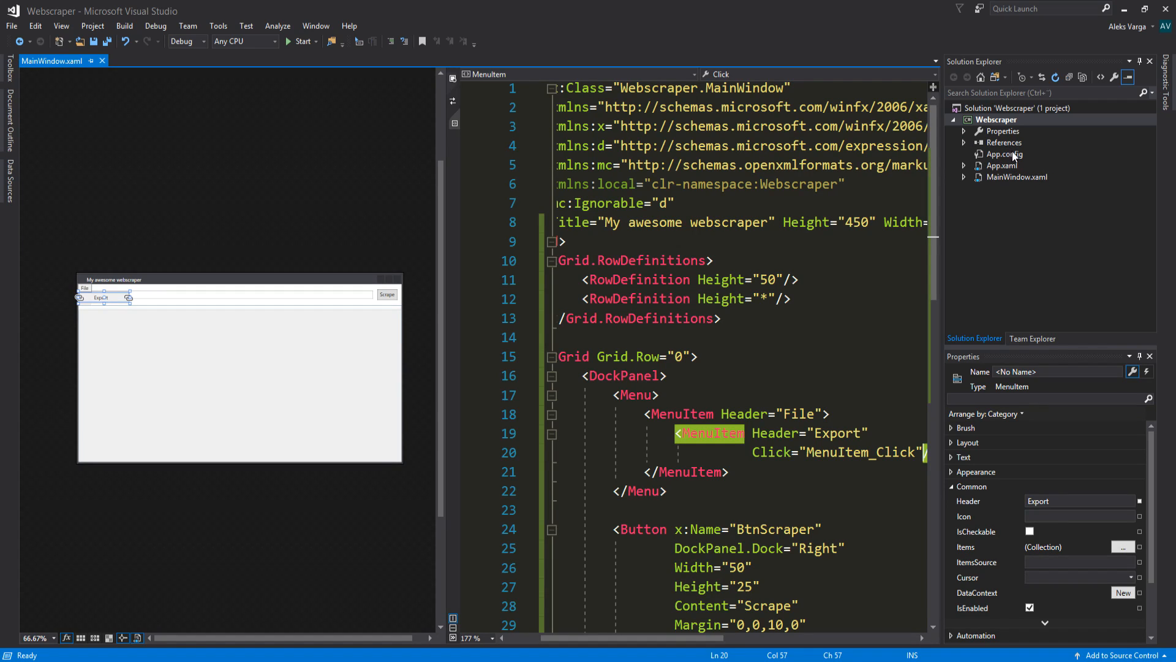
{"action": "left_click", "coordinate": [1016, 177]}
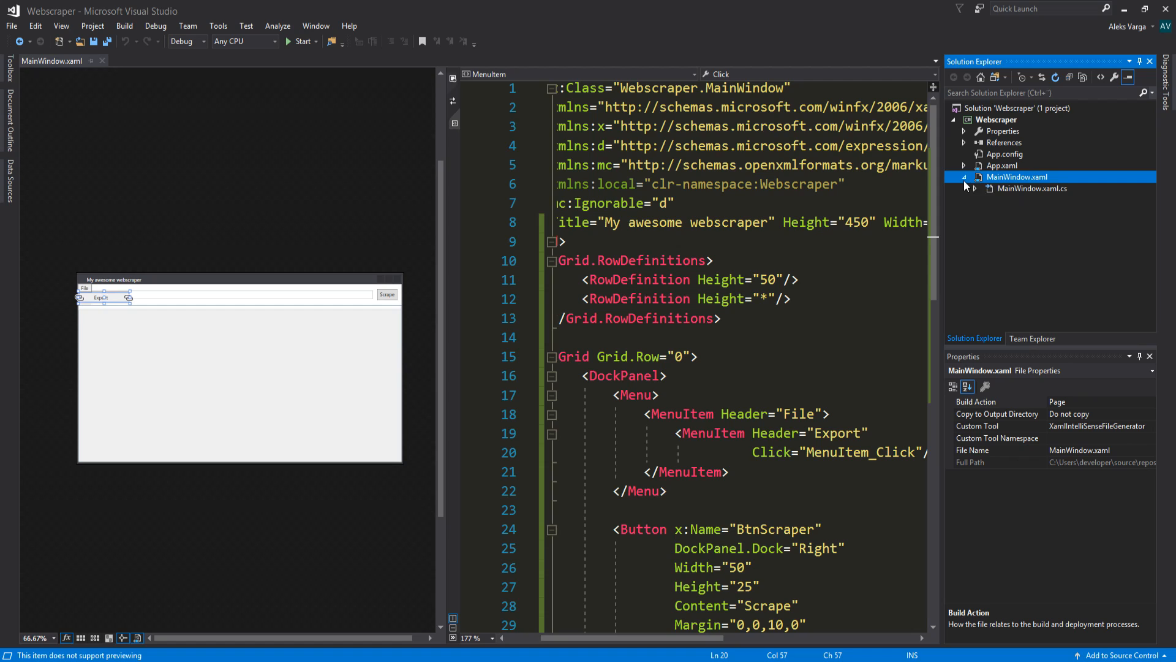
{"action": "double_click", "coordinate": [1033, 188]}
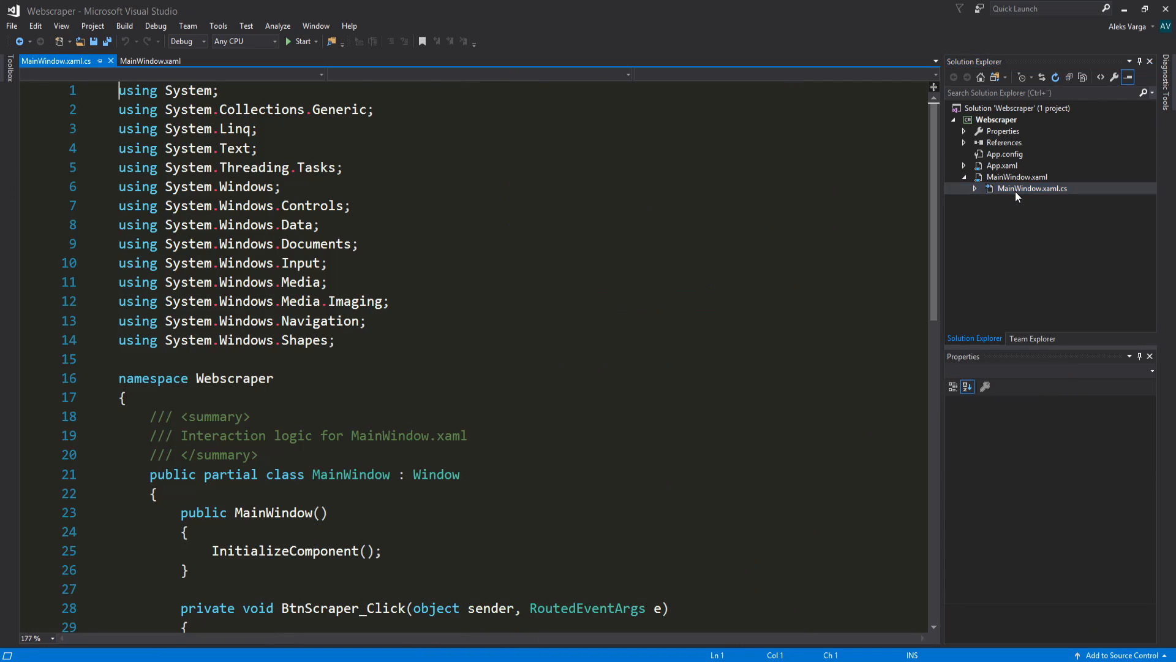